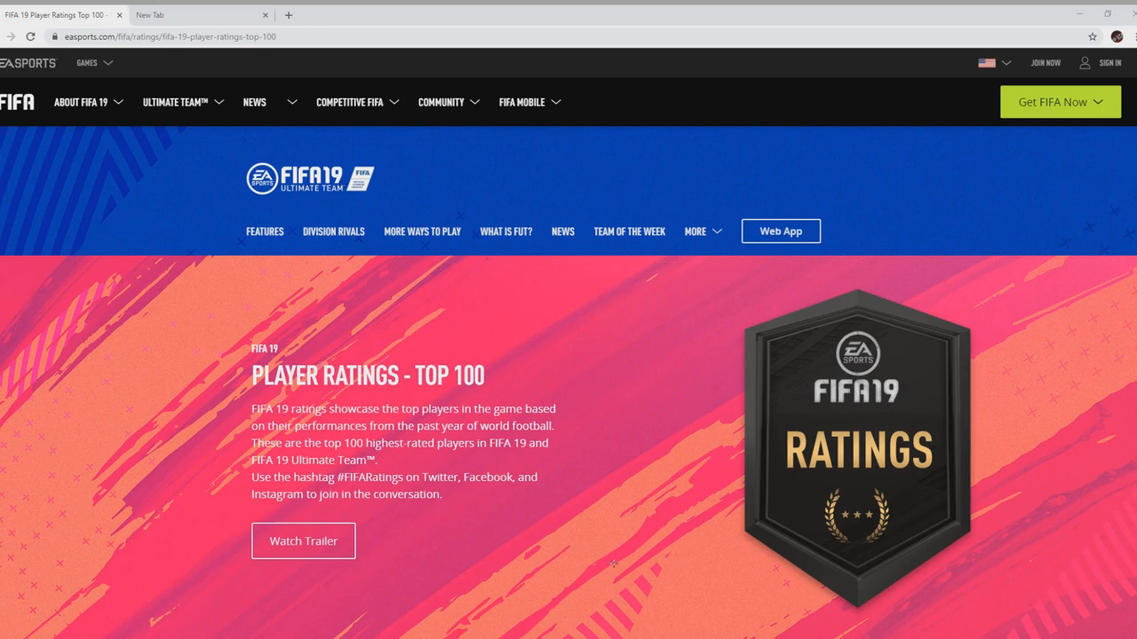
scroll("down", 3)
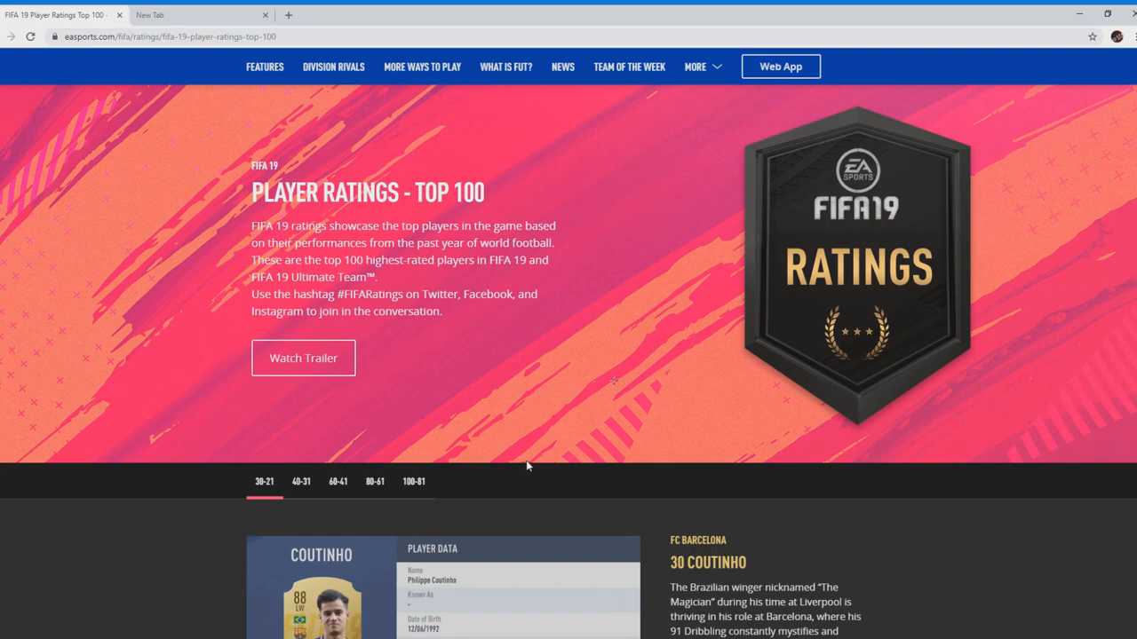
mouse_move(530, 465)
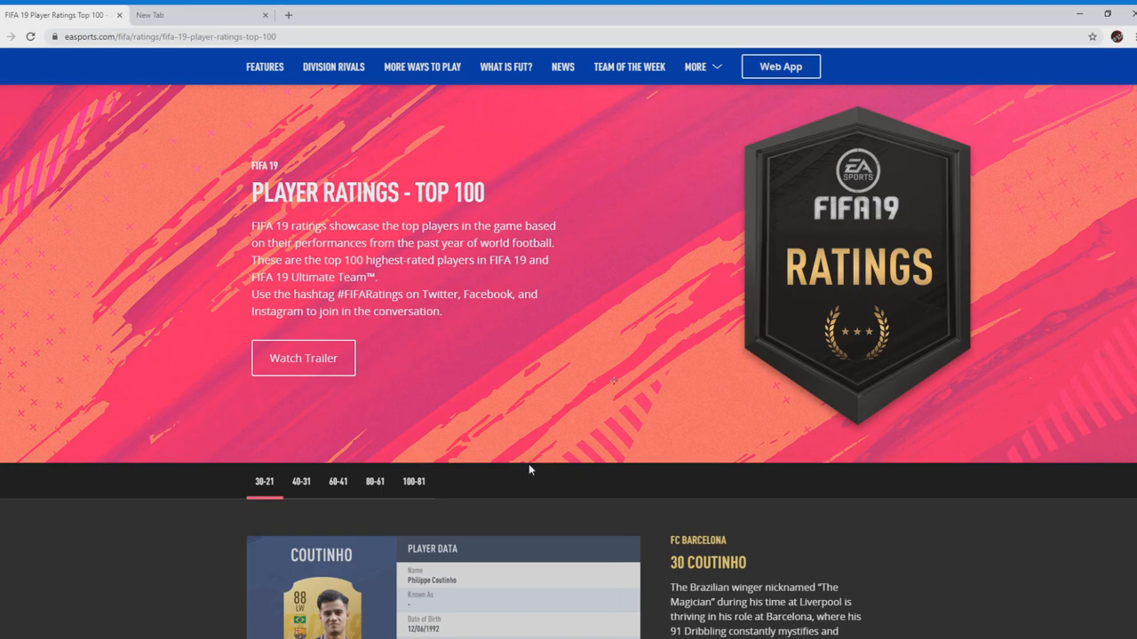
scroll("down", 3)
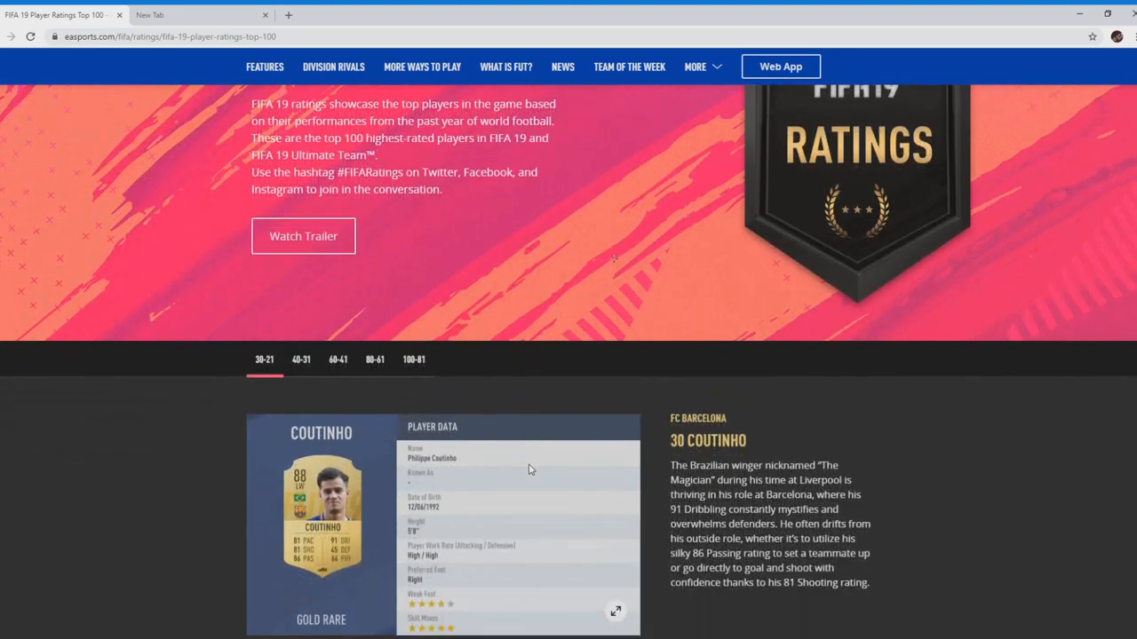
mouse_move(480, 384)
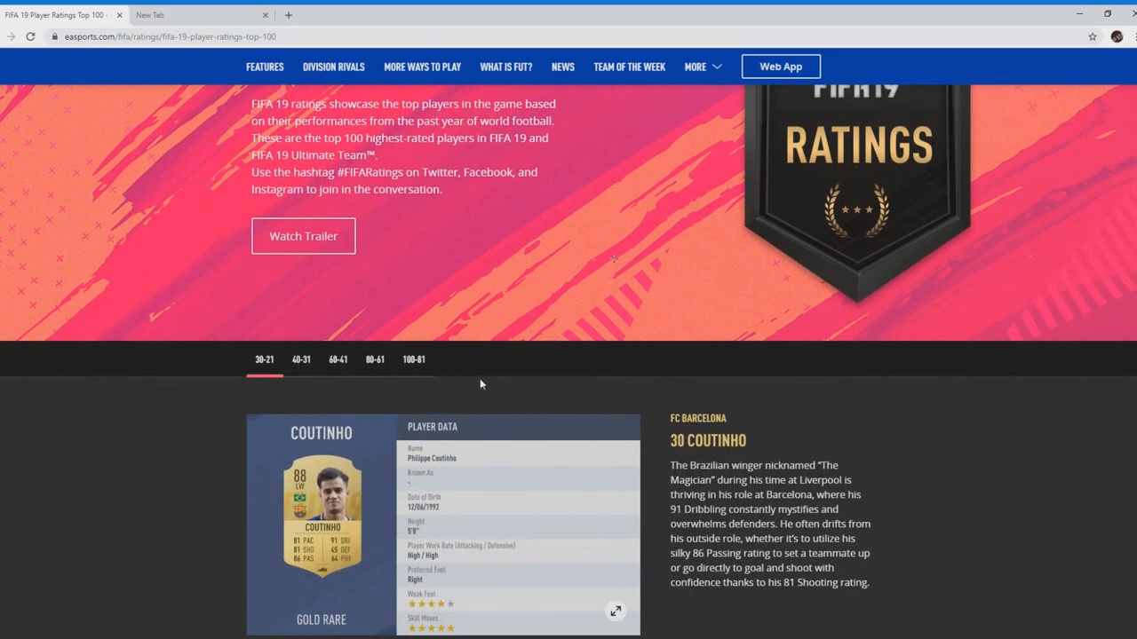
scroll("down", 3)
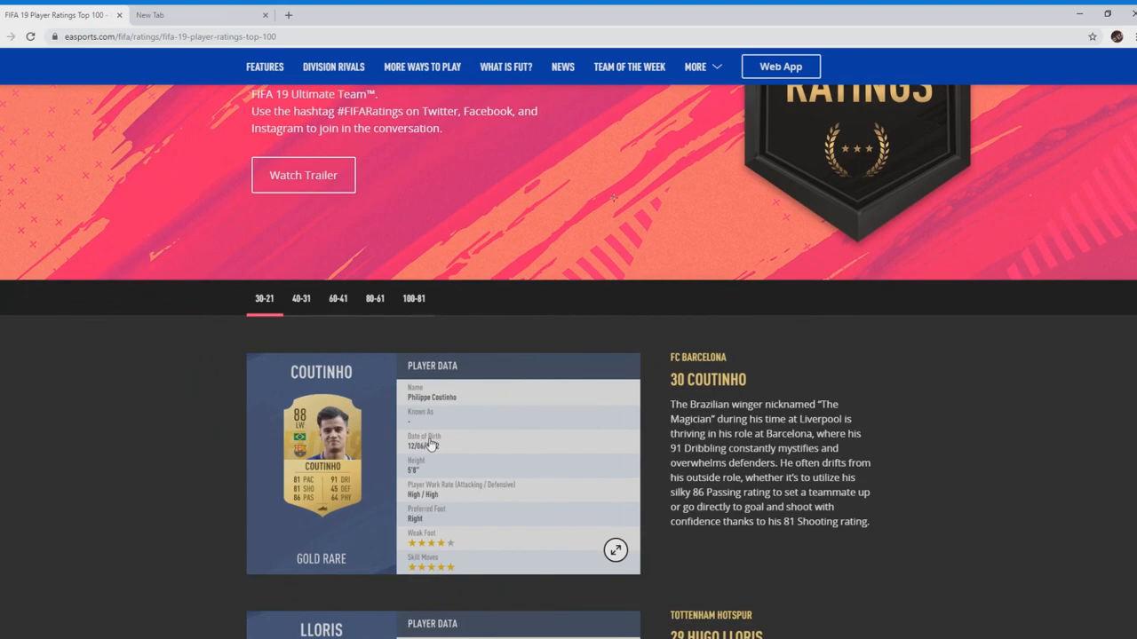
mouse_move(436, 552)
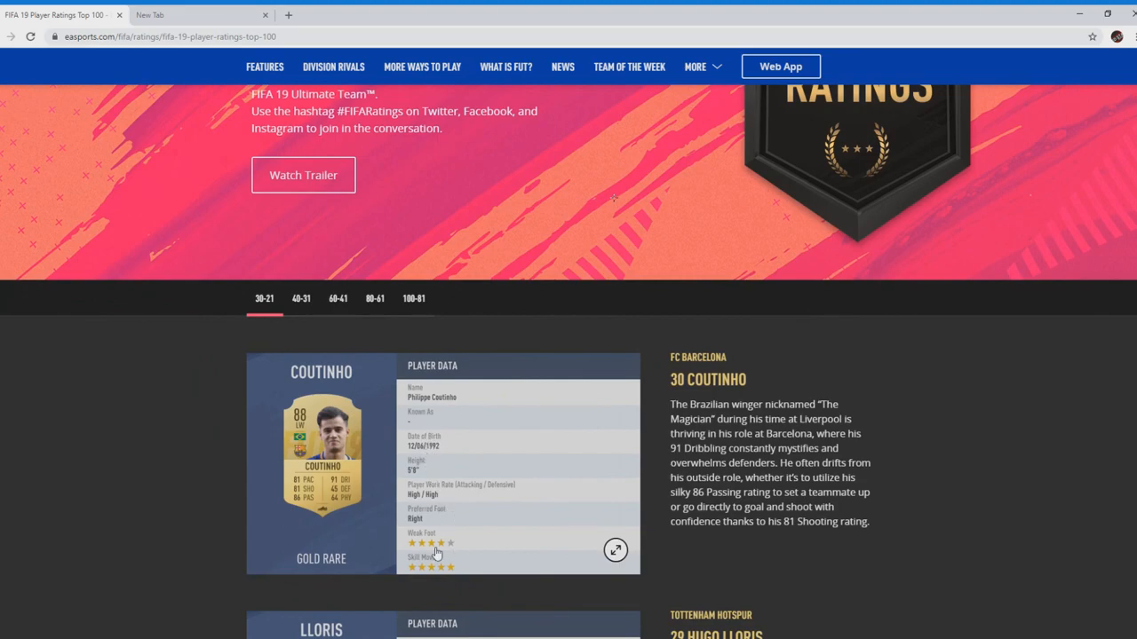
mouse_move(457, 554)
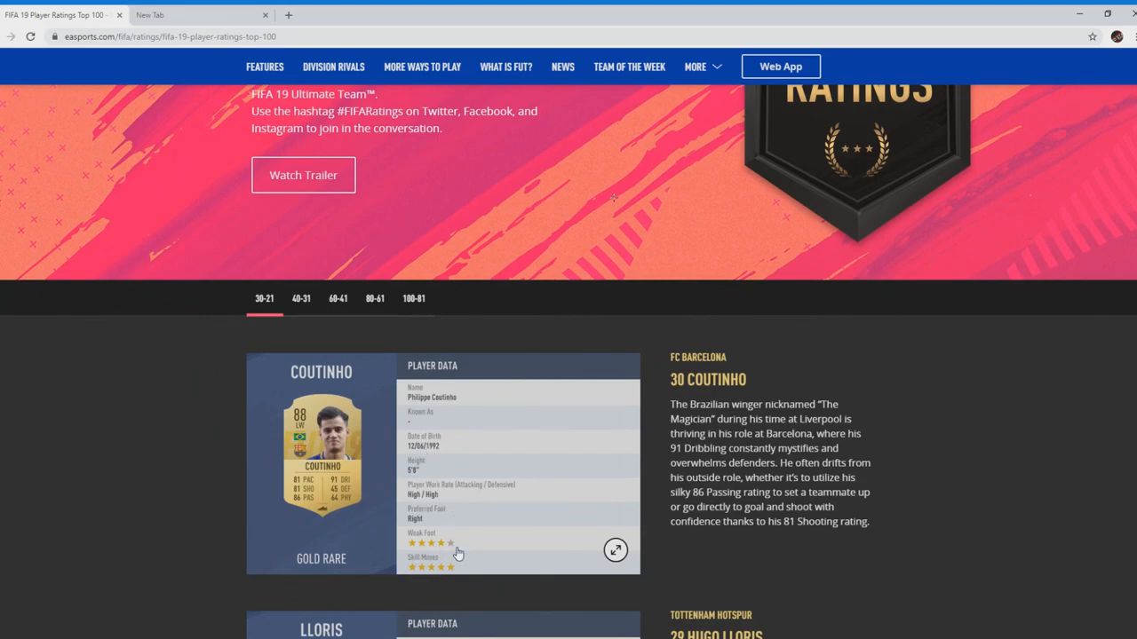
mouse_move(307, 494)
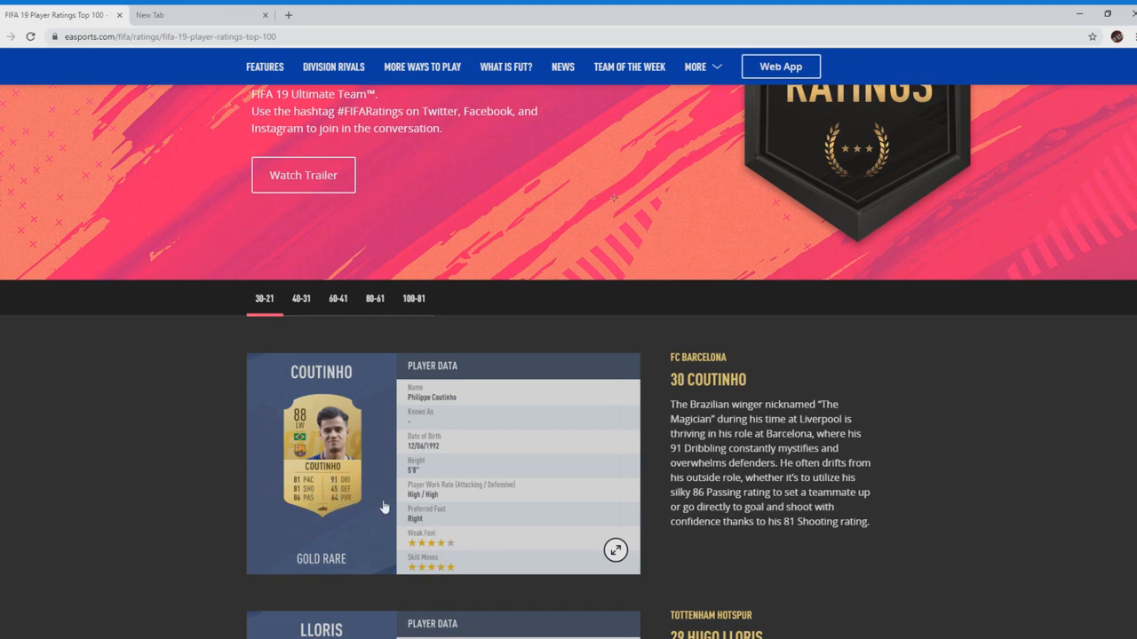
mouse_move(389, 501)
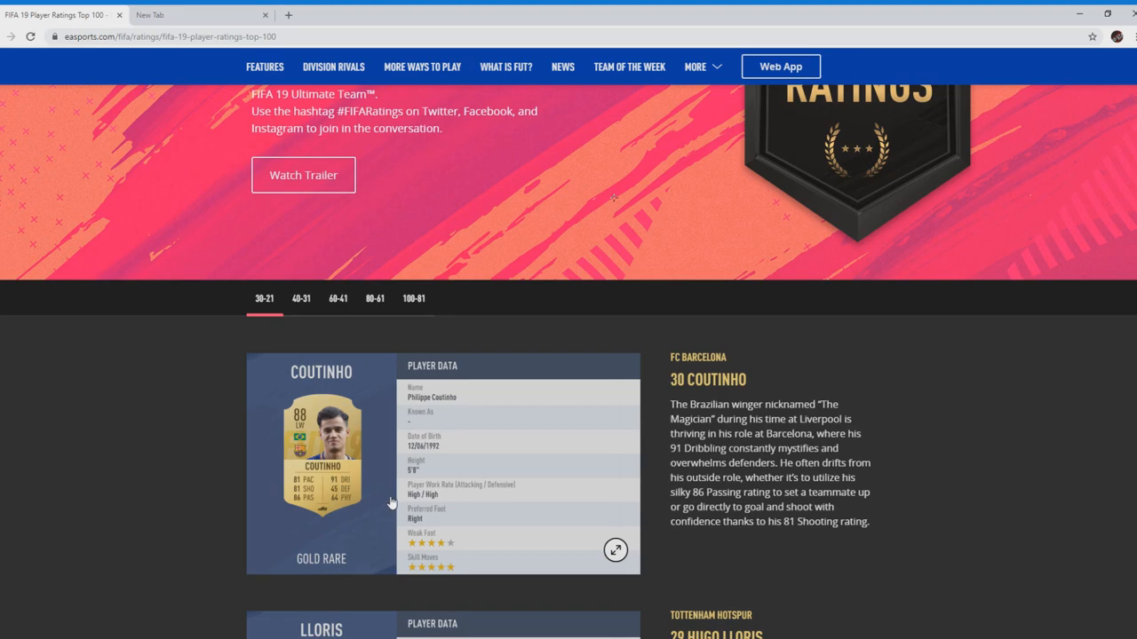
mouse_move(400, 492)
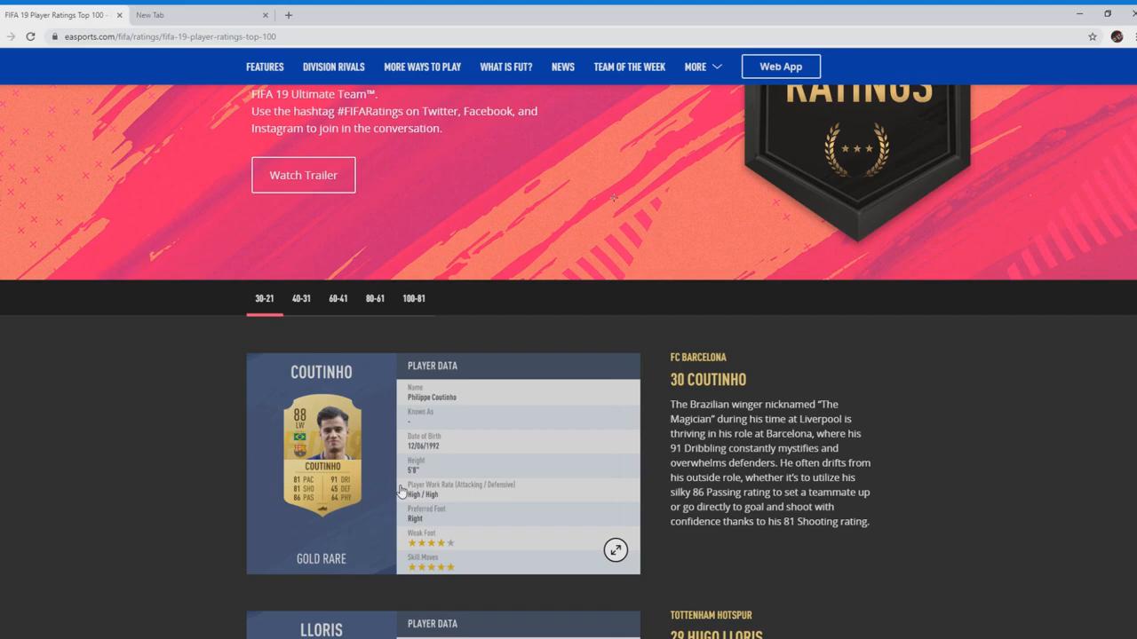
mouse_move(351, 487)
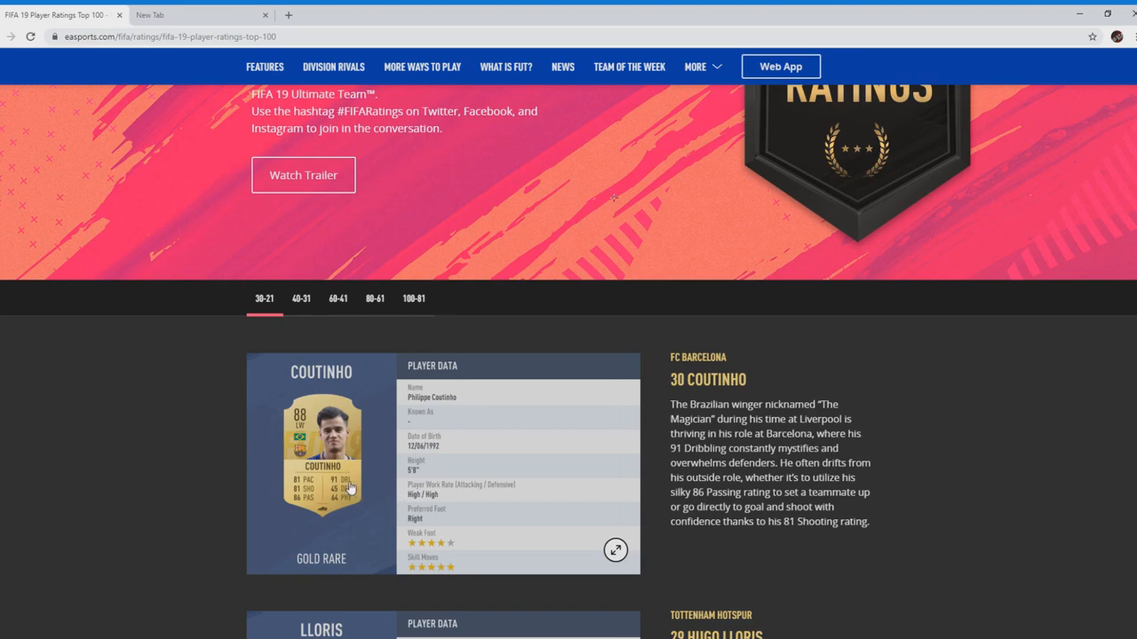
mouse_move(346, 509)
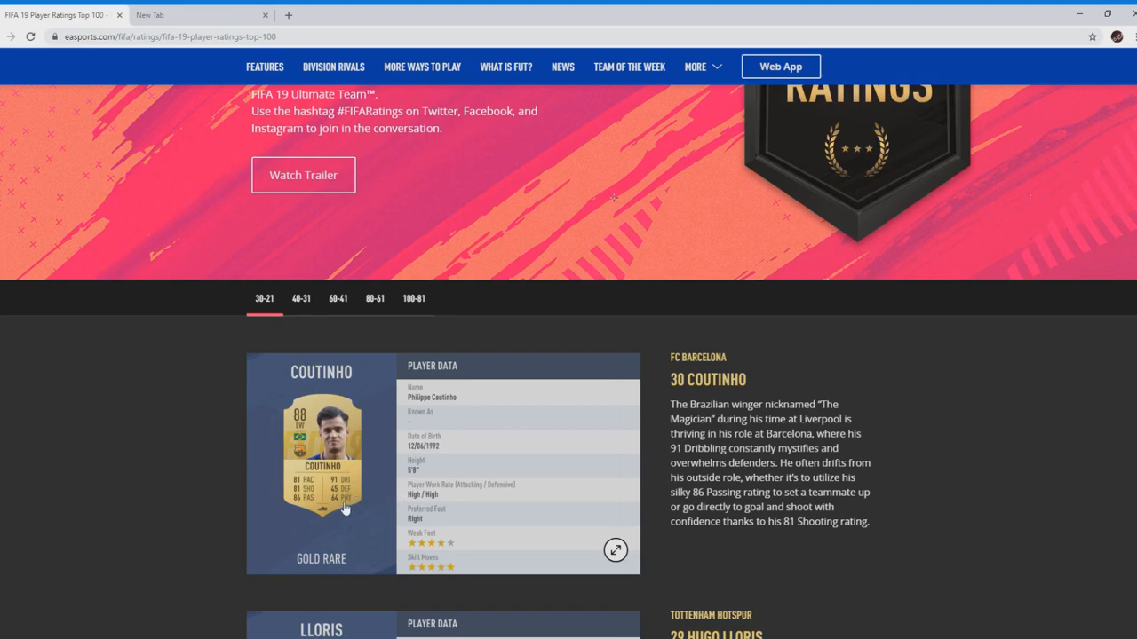
mouse_move(315, 489)
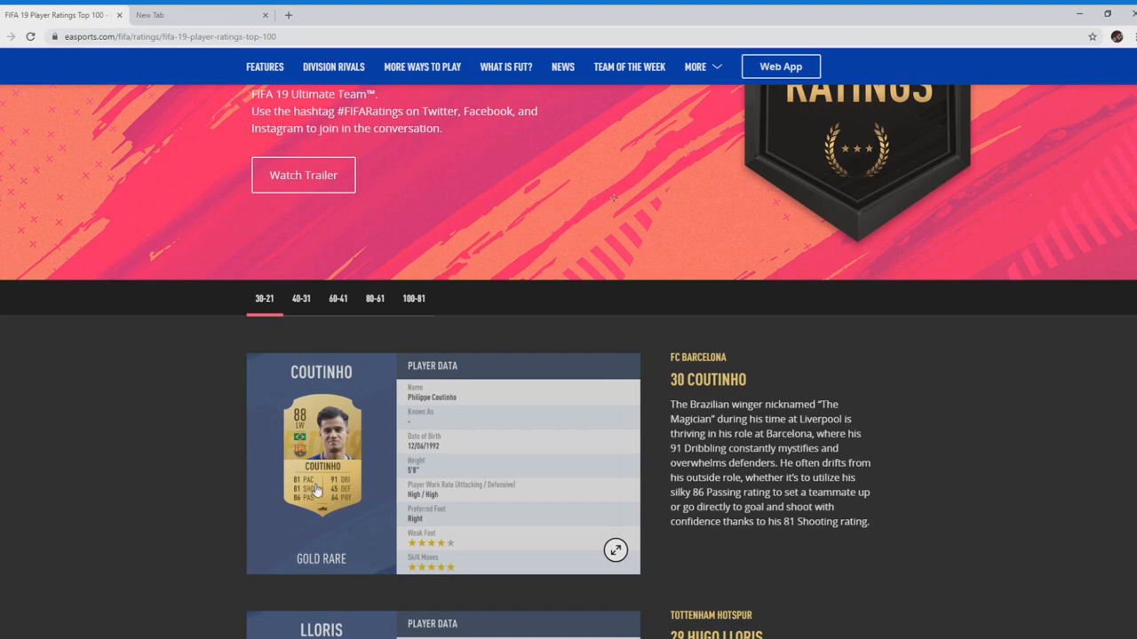
mouse_move(316, 509)
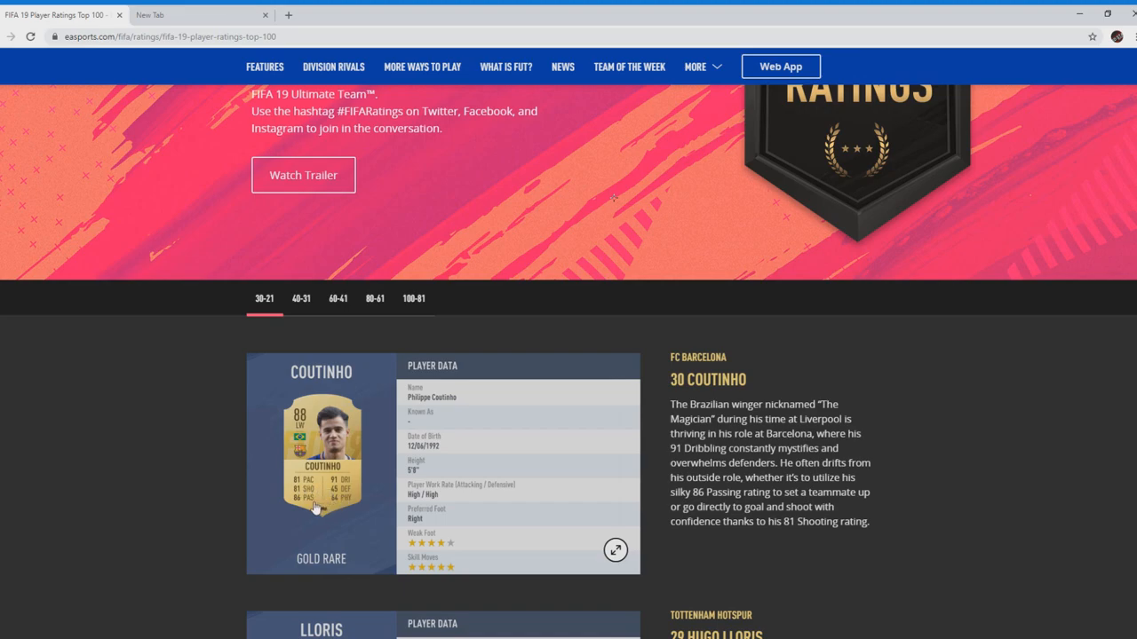
scroll("down", 3)
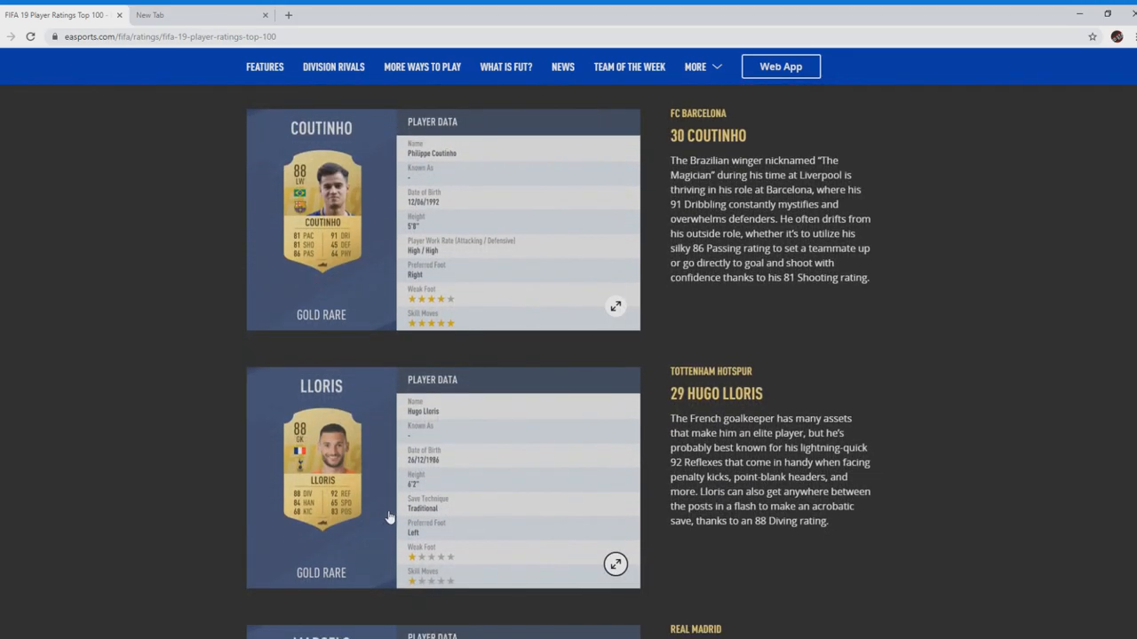
mouse_move(388, 512)
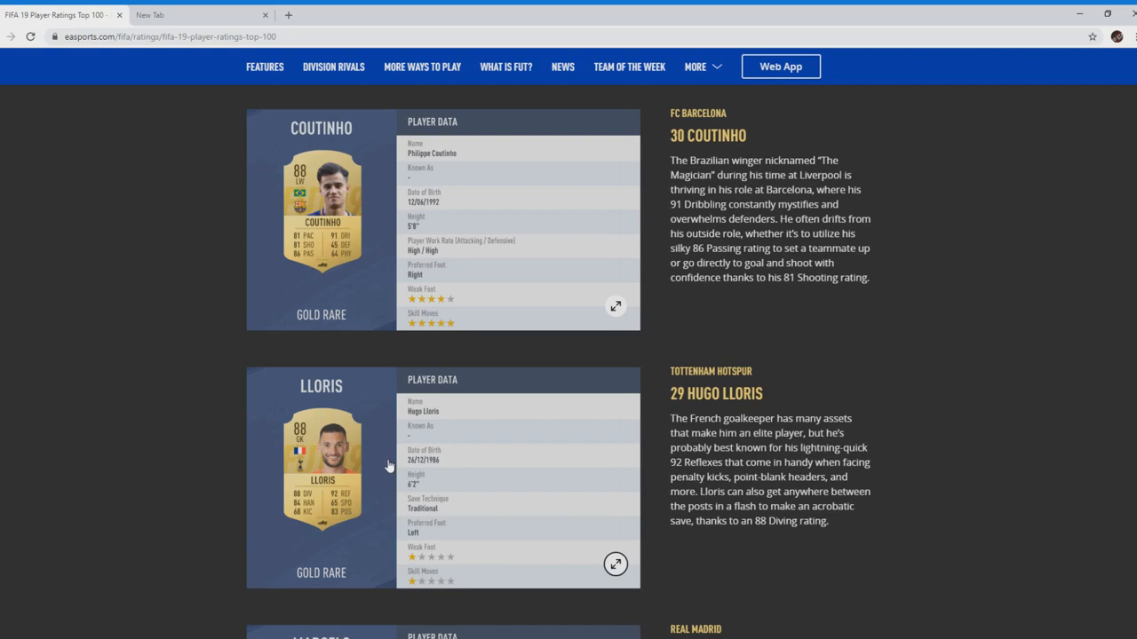
mouse_move(318, 524)
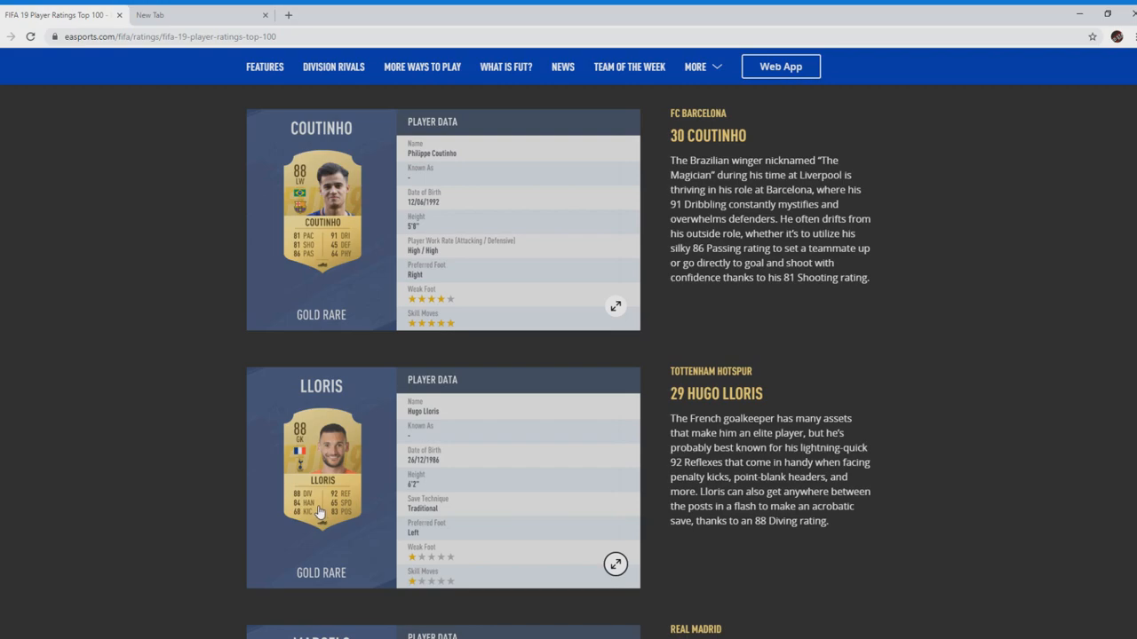
mouse_move(315, 509)
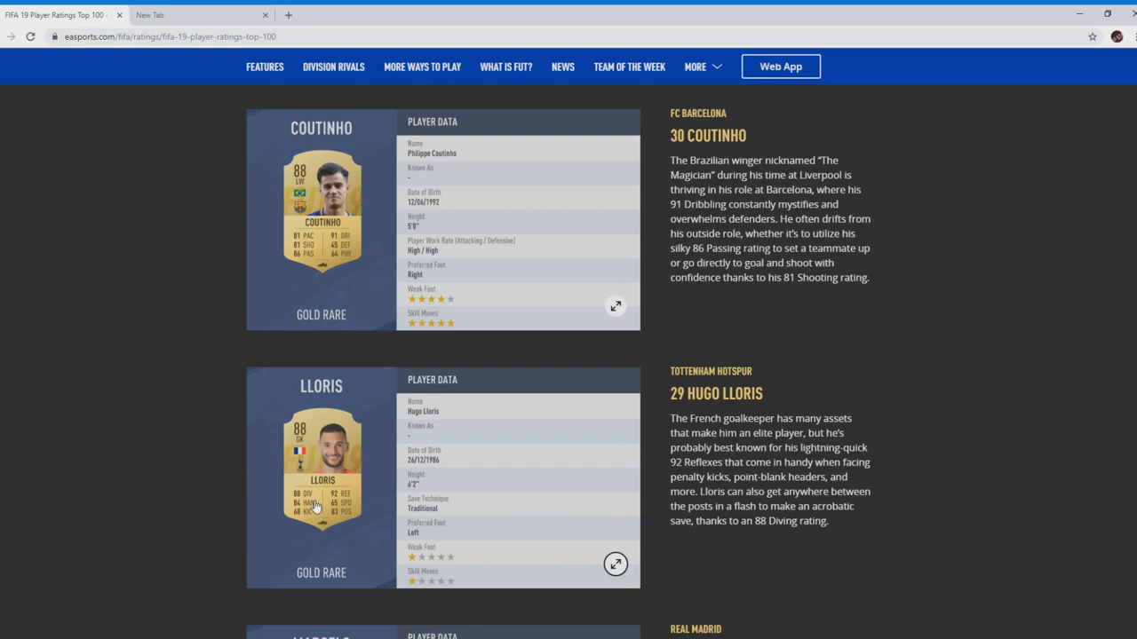
mouse_move(356, 500)
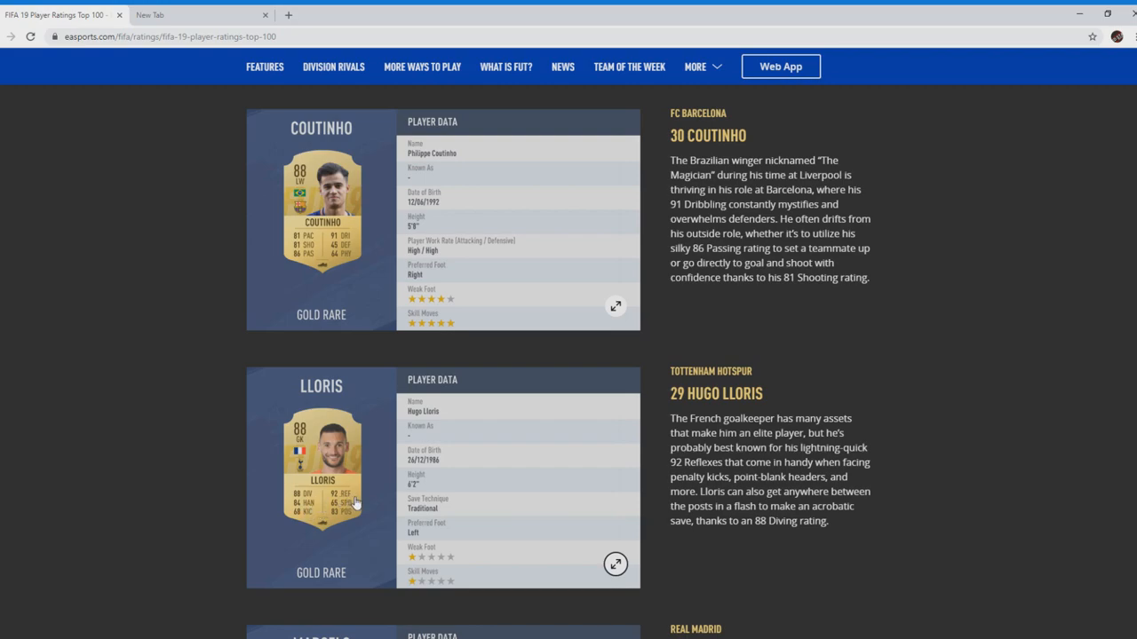
mouse_move(347, 519)
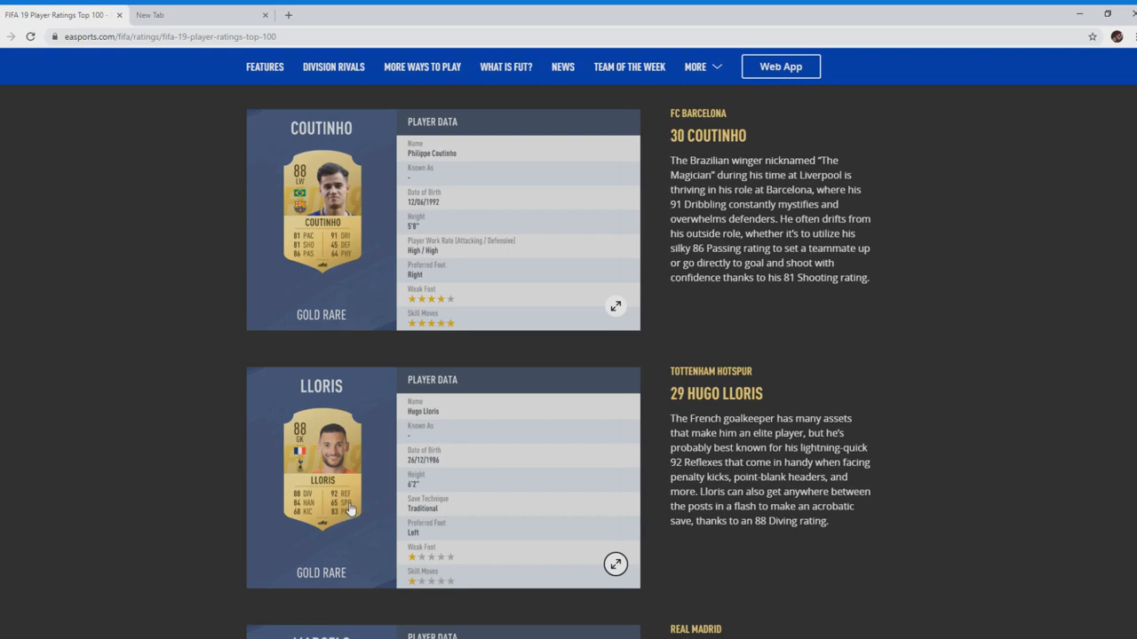
mouse_move(354, 506)
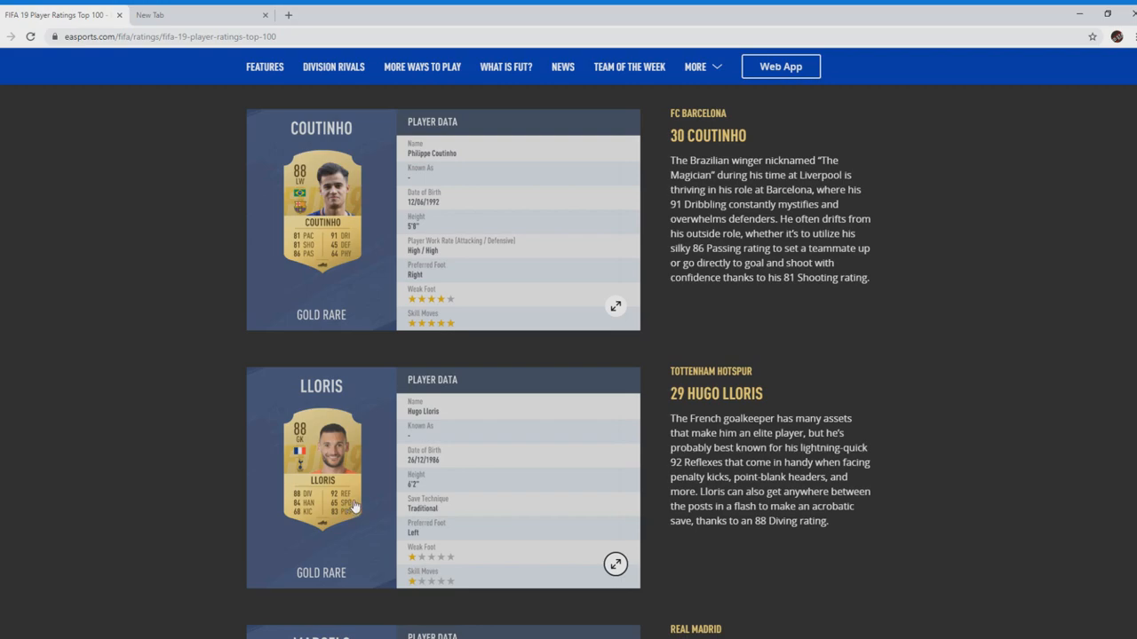
mouse_move(468, 512)
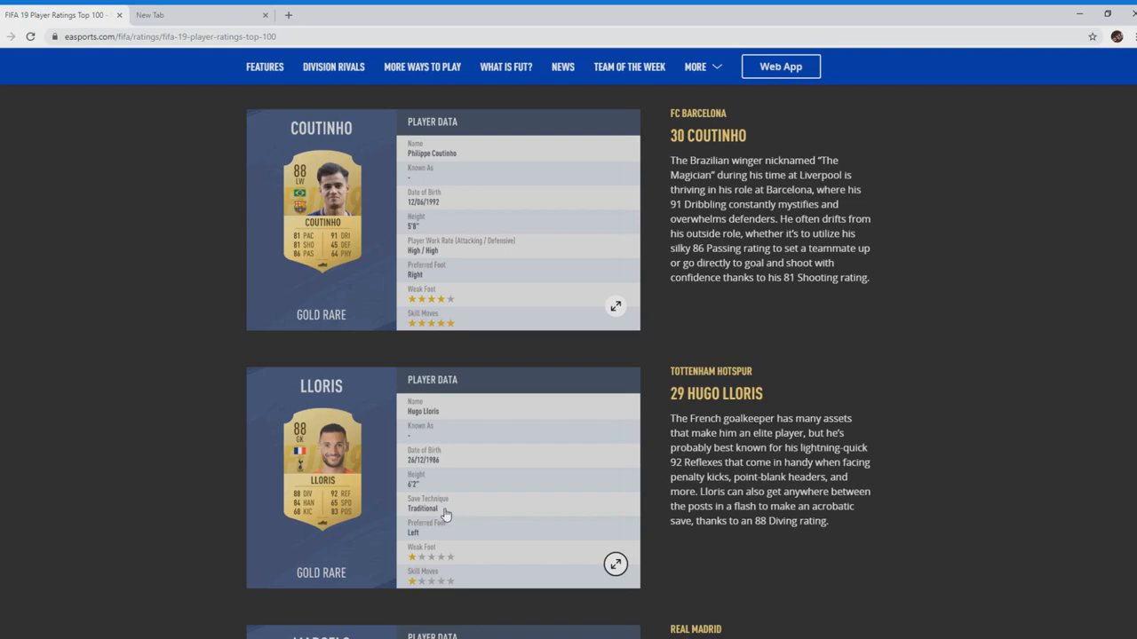
mouse_move(456, 496)
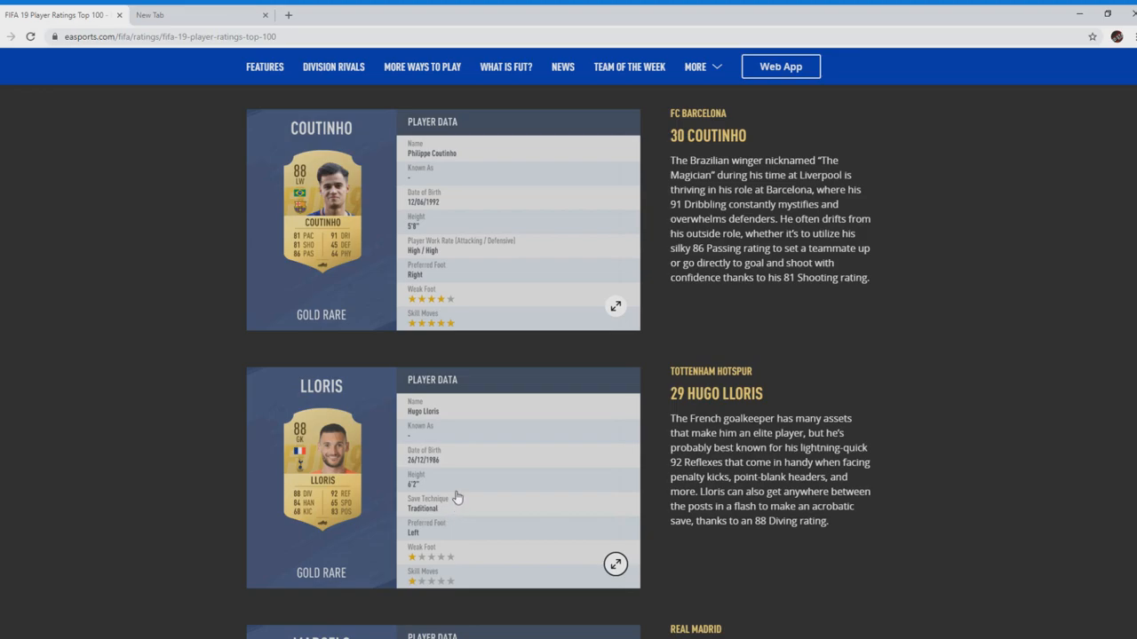
scroll("down", 3)
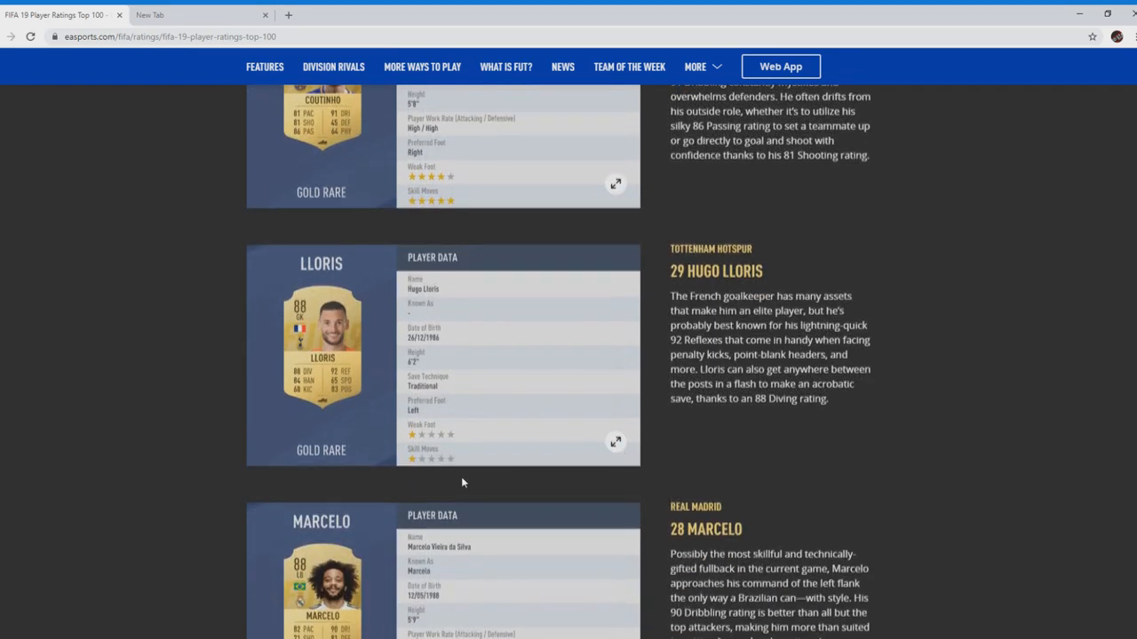
scroll("down", 3)
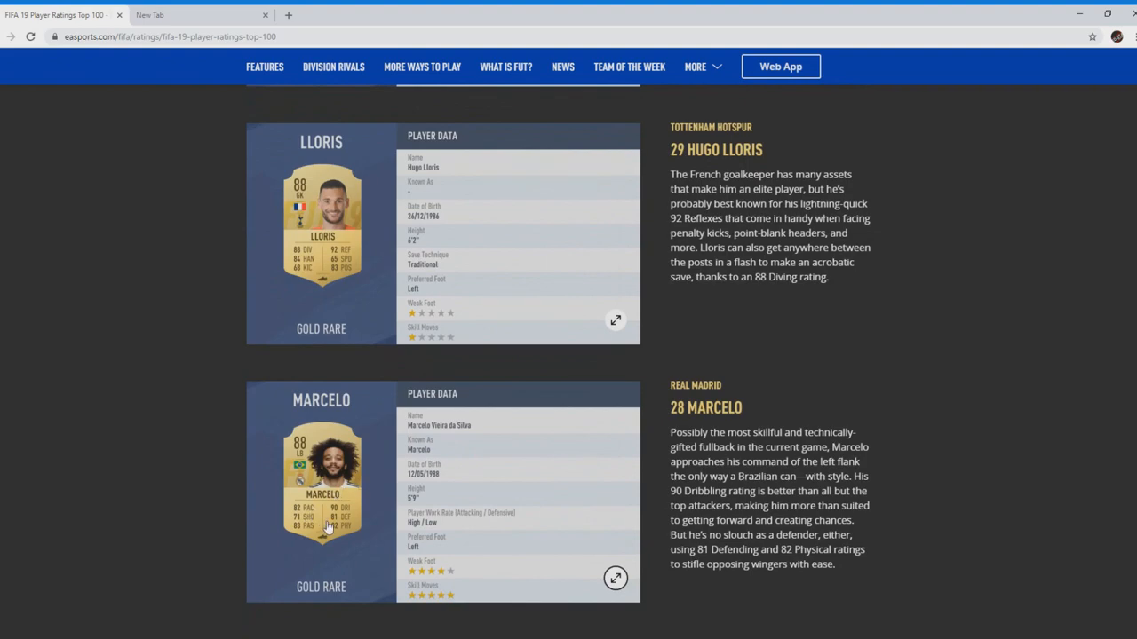
mouse_move(347, 517)
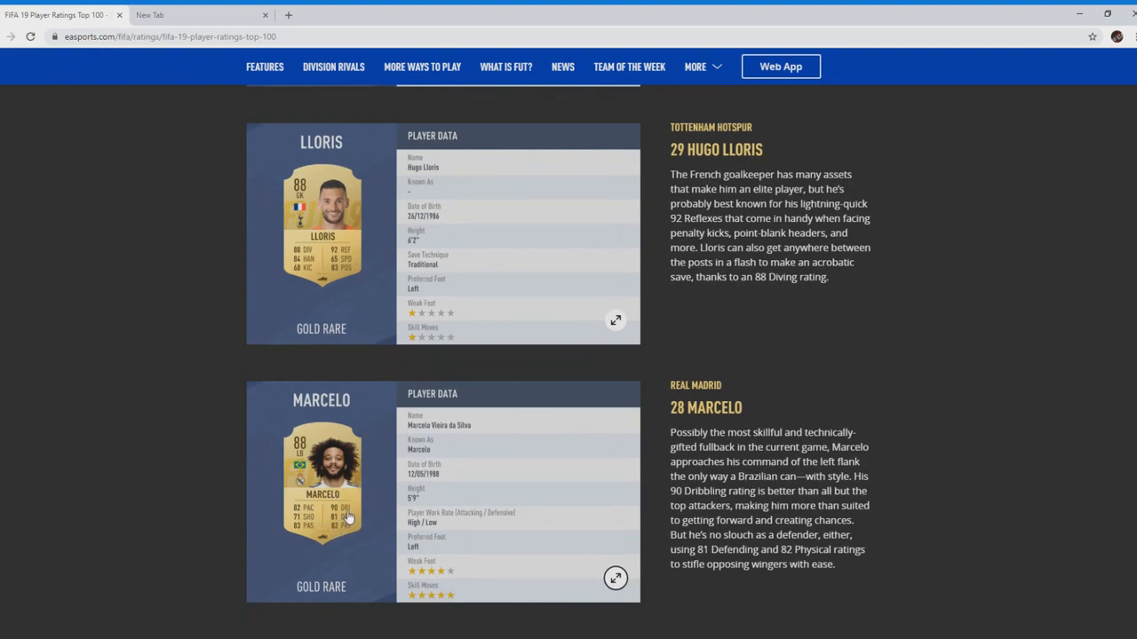
mouse_move(459, 601)
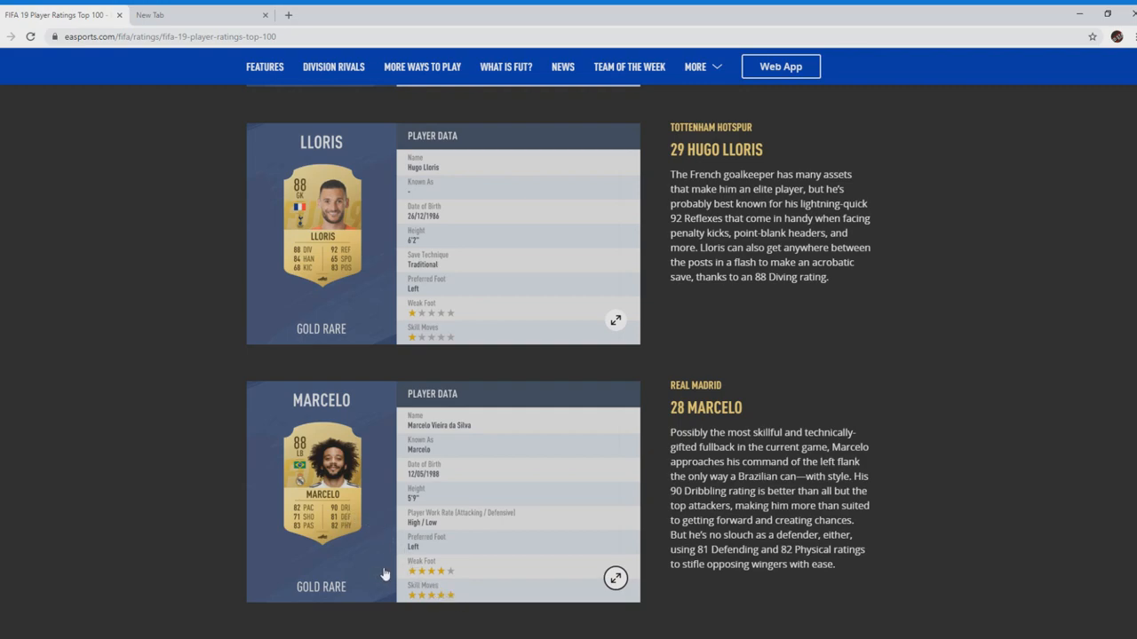
mouse_move(477, 524)
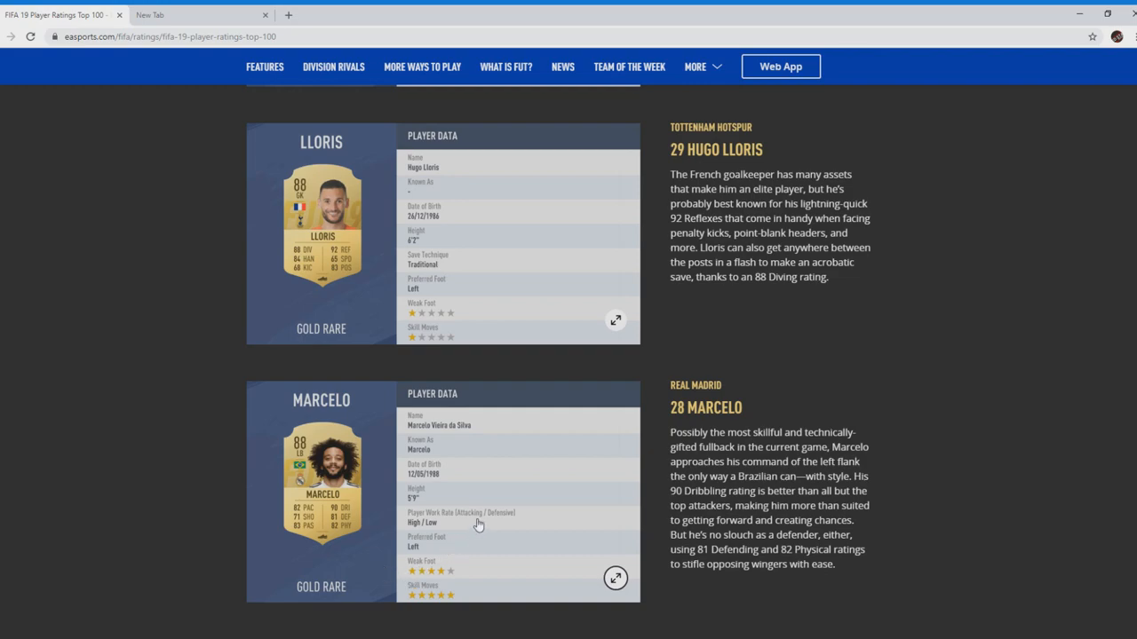
mouse_move(442, 531)
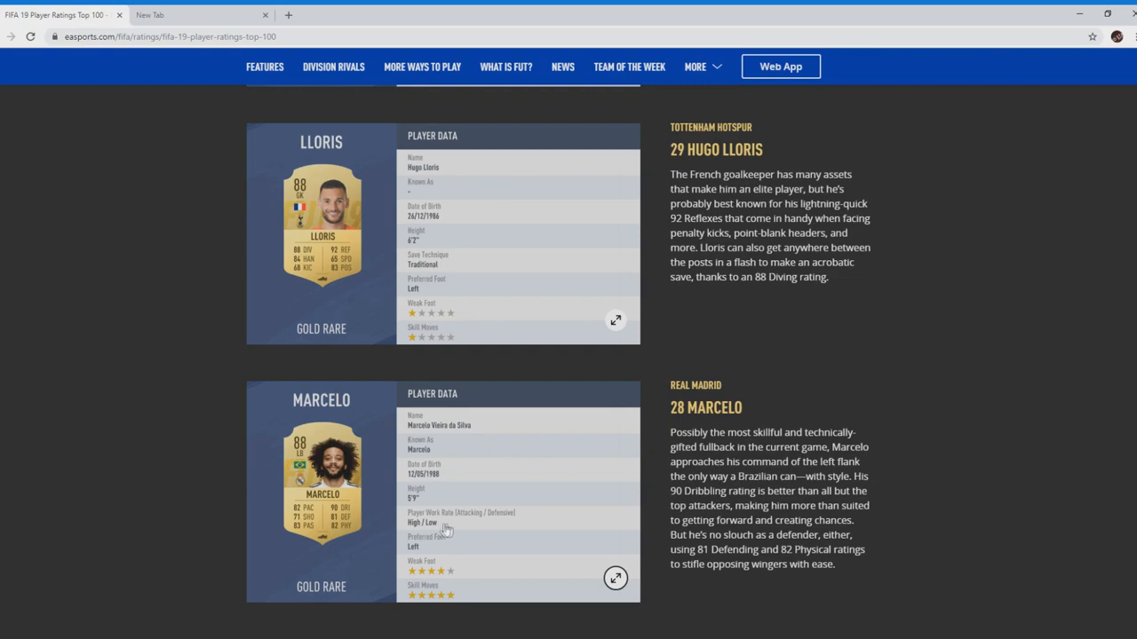
mouse_move(366, 551)
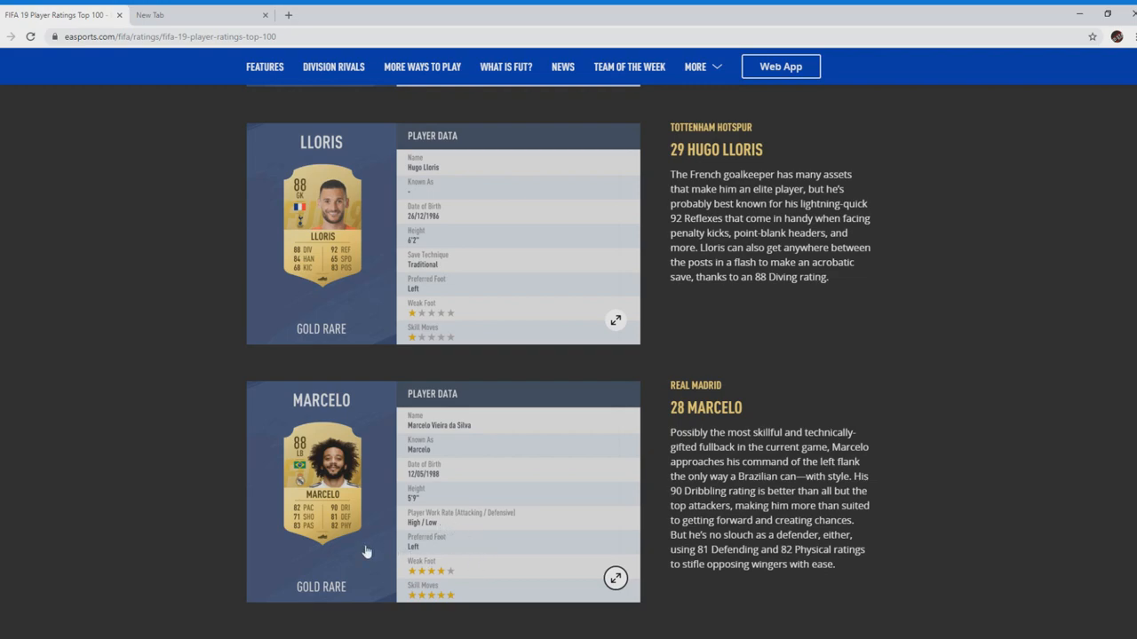
mouse_move(374, 539)
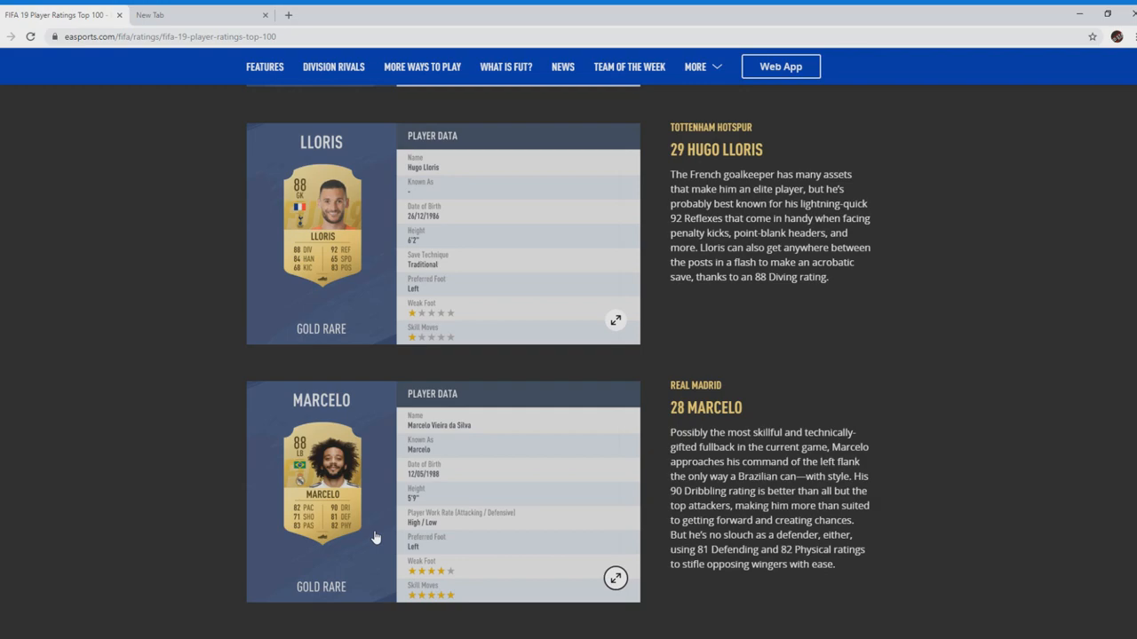
mouse_move(376, 532)
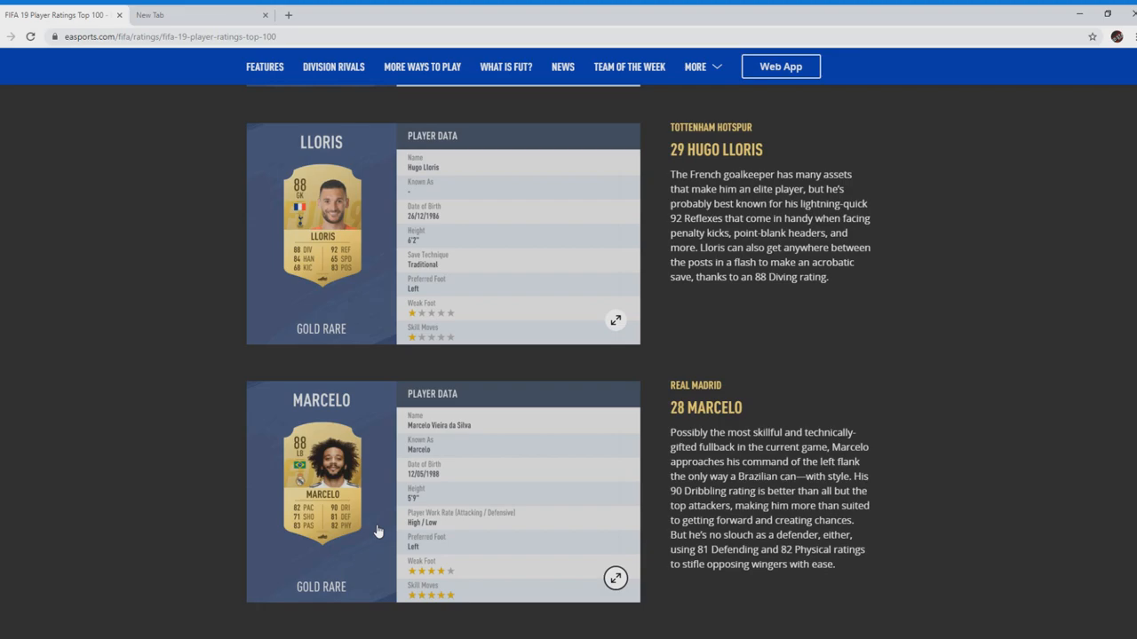
scroll("down", 3)
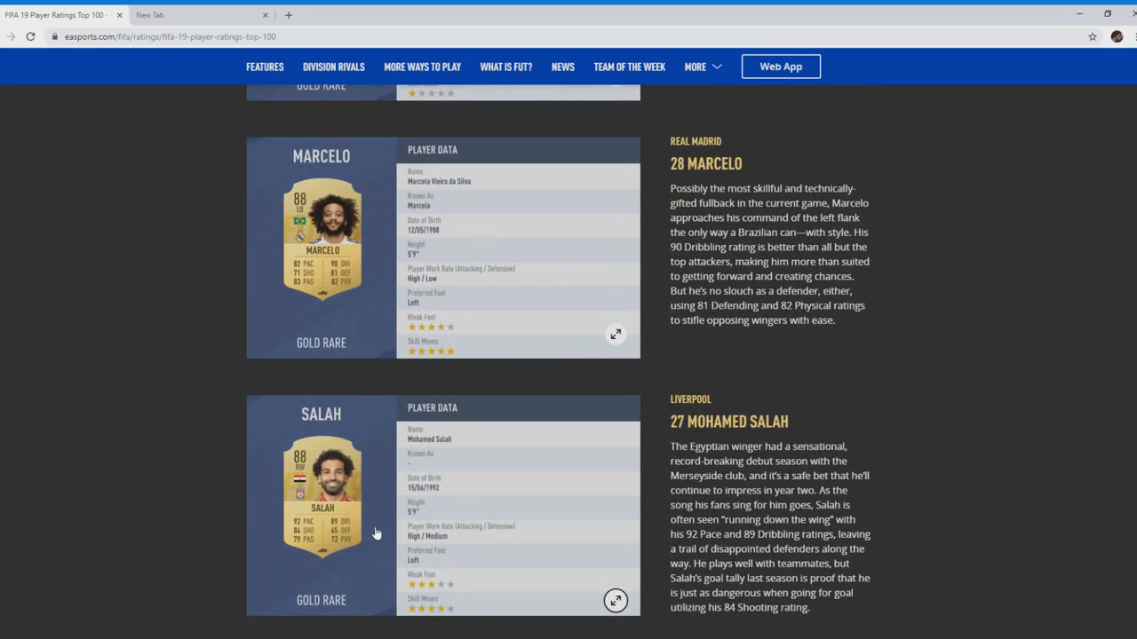
mouse_move(411, 597)
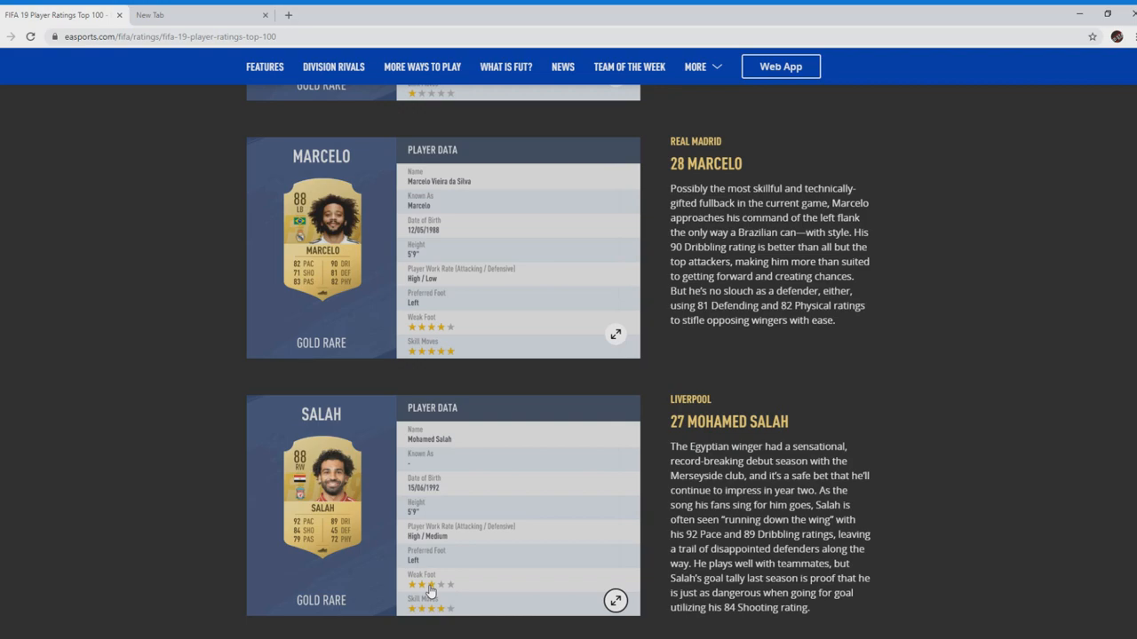
mouse_move(442, 590)
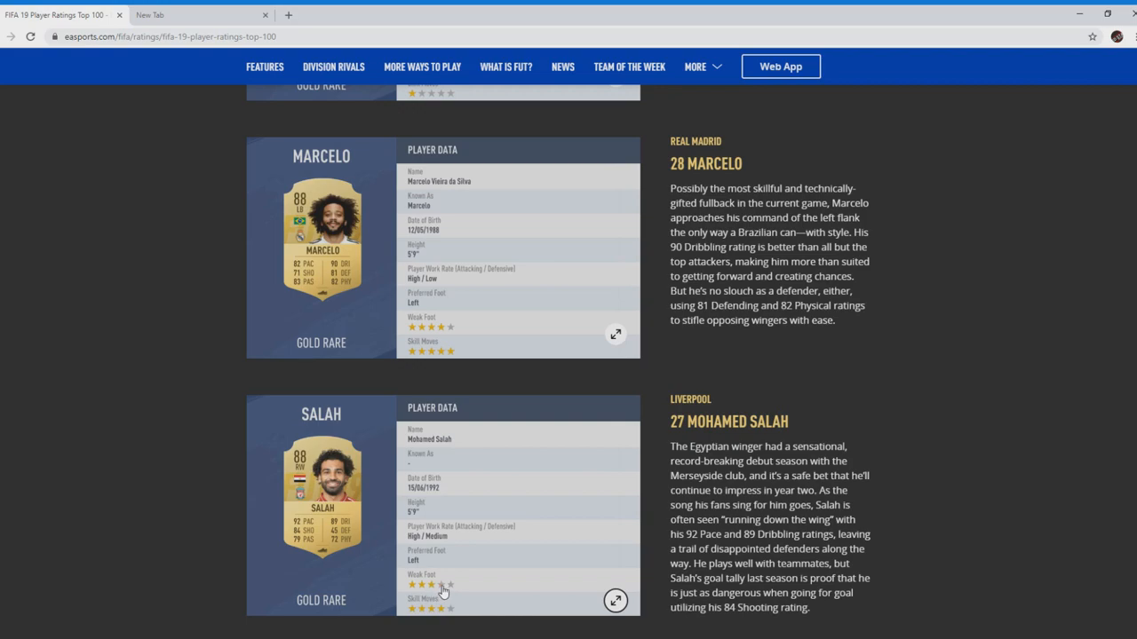
mouse_move(370, 543)
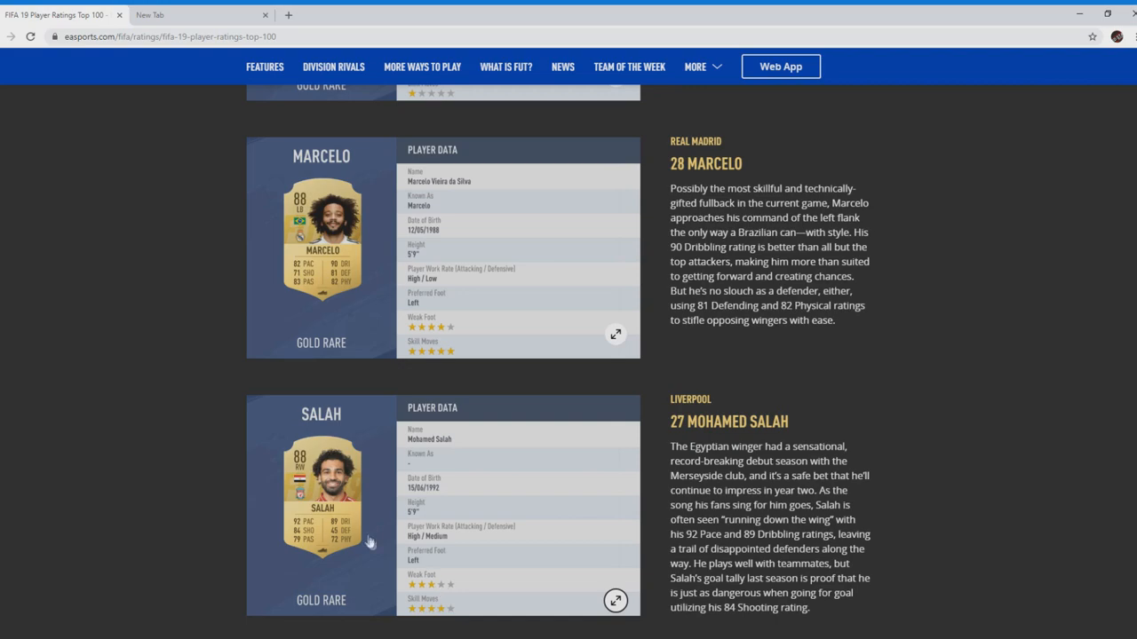
mouse_move(379, 548)
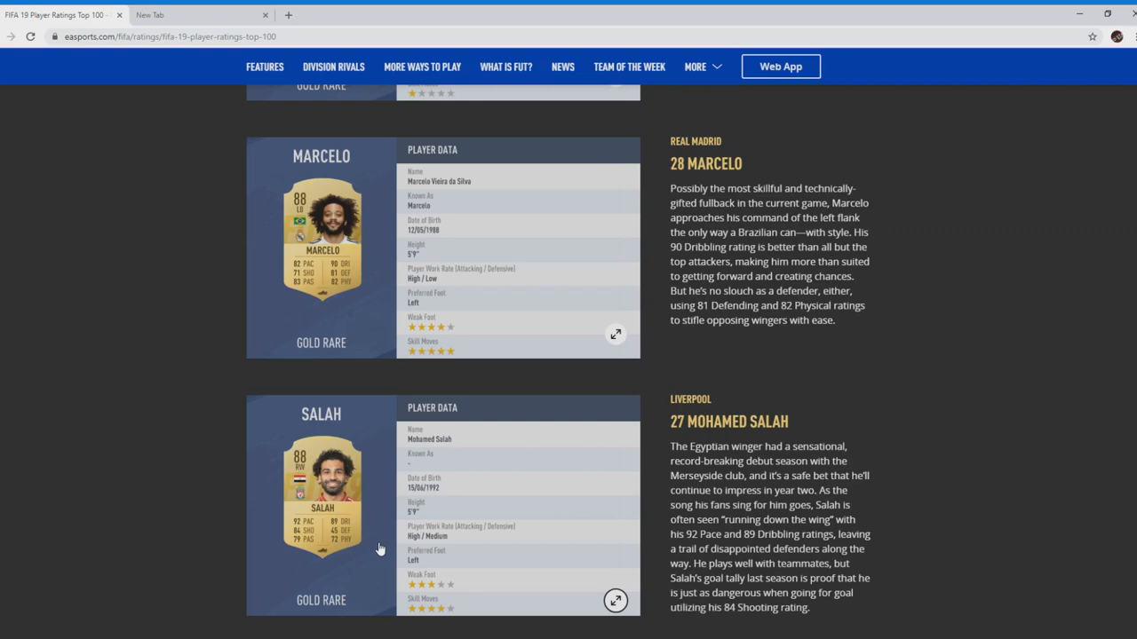
mouse_move(402, 563)
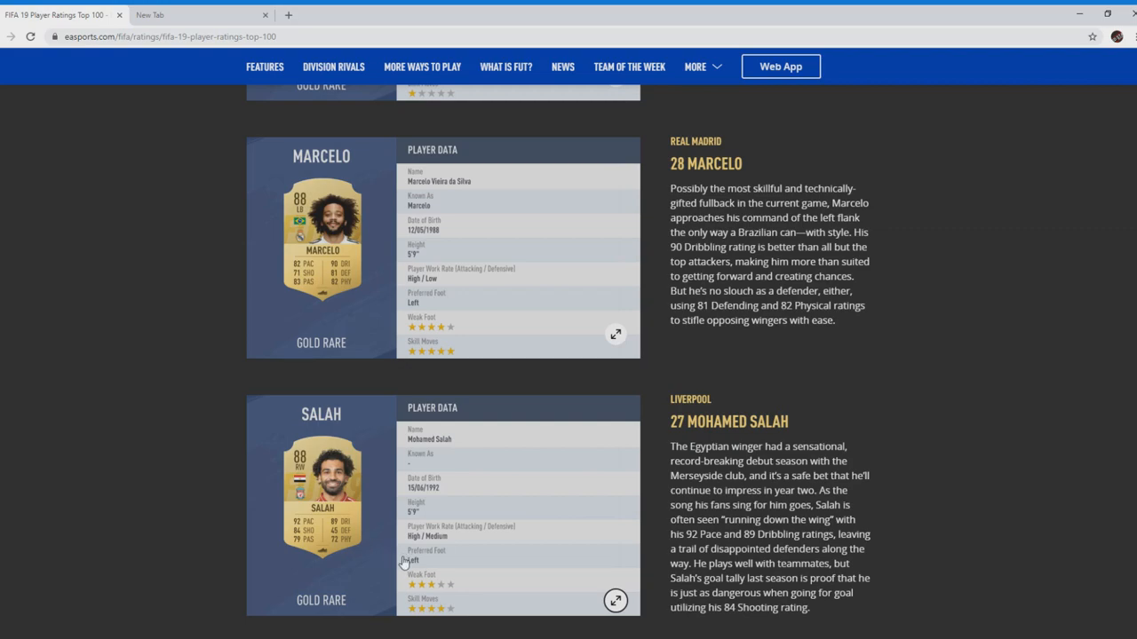
mouse_move(405, 557)
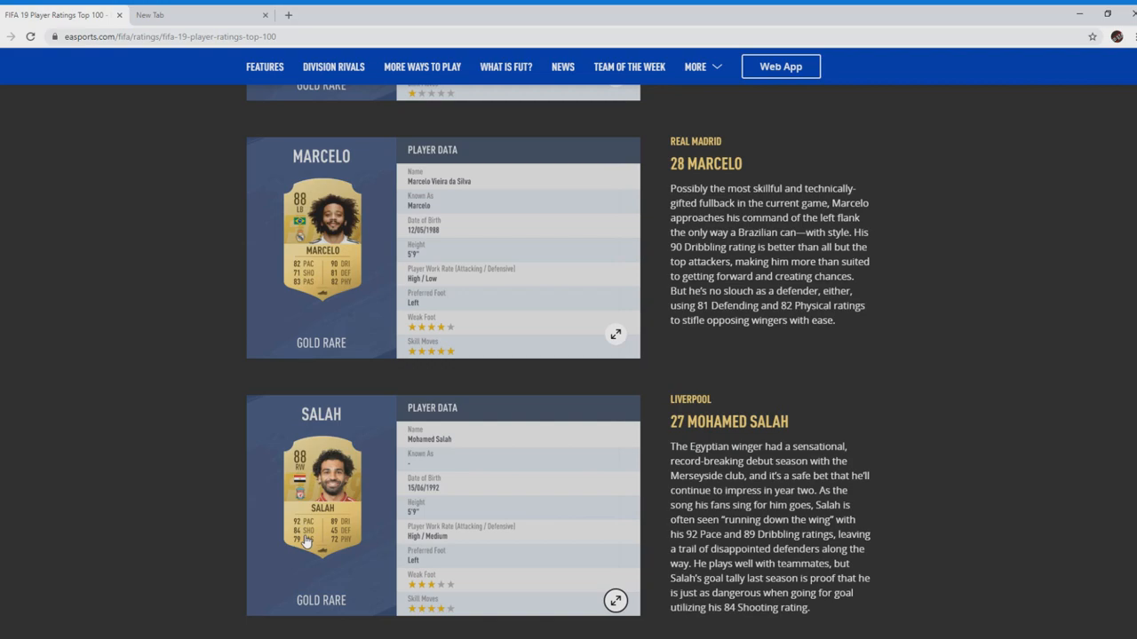
mouse_move(310, 545)
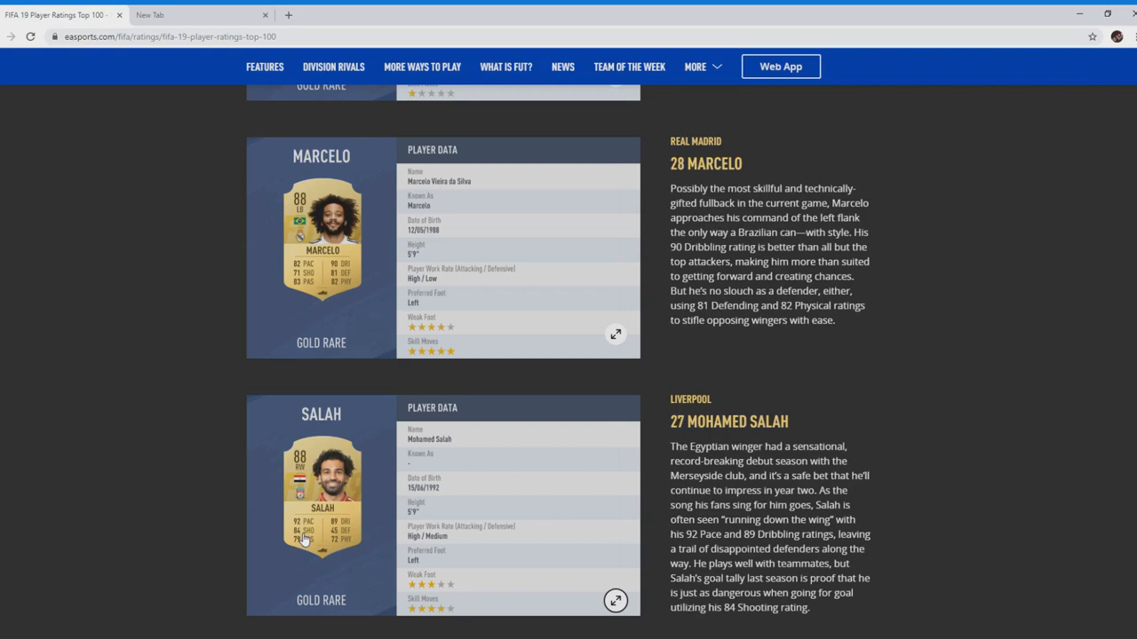
mouse_move(324, 539)
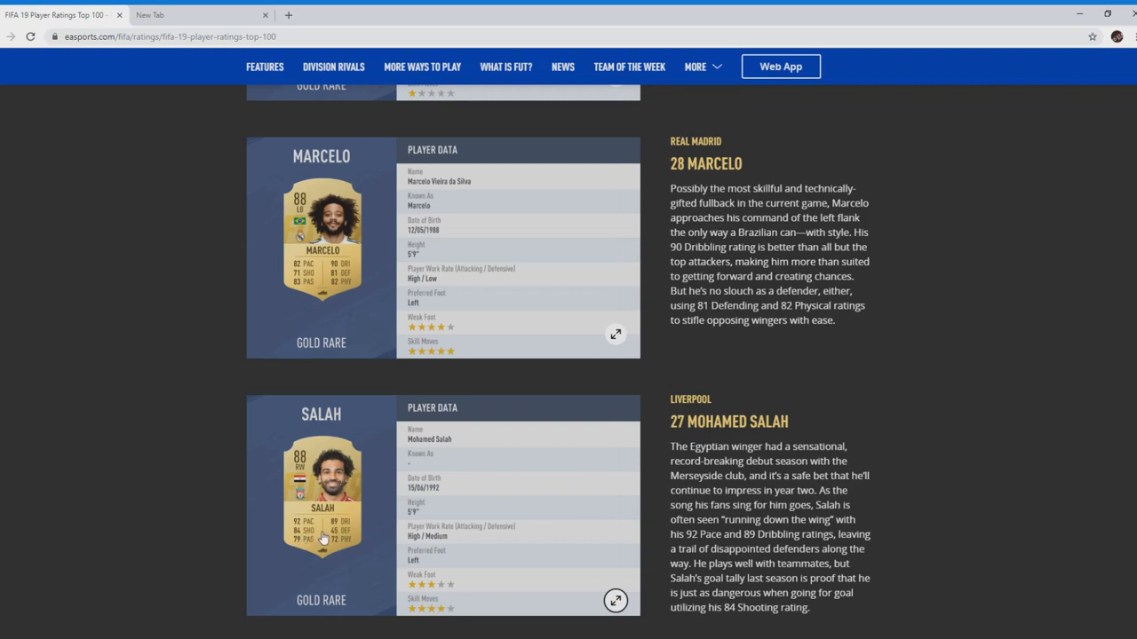
mouse_move(364, 497)
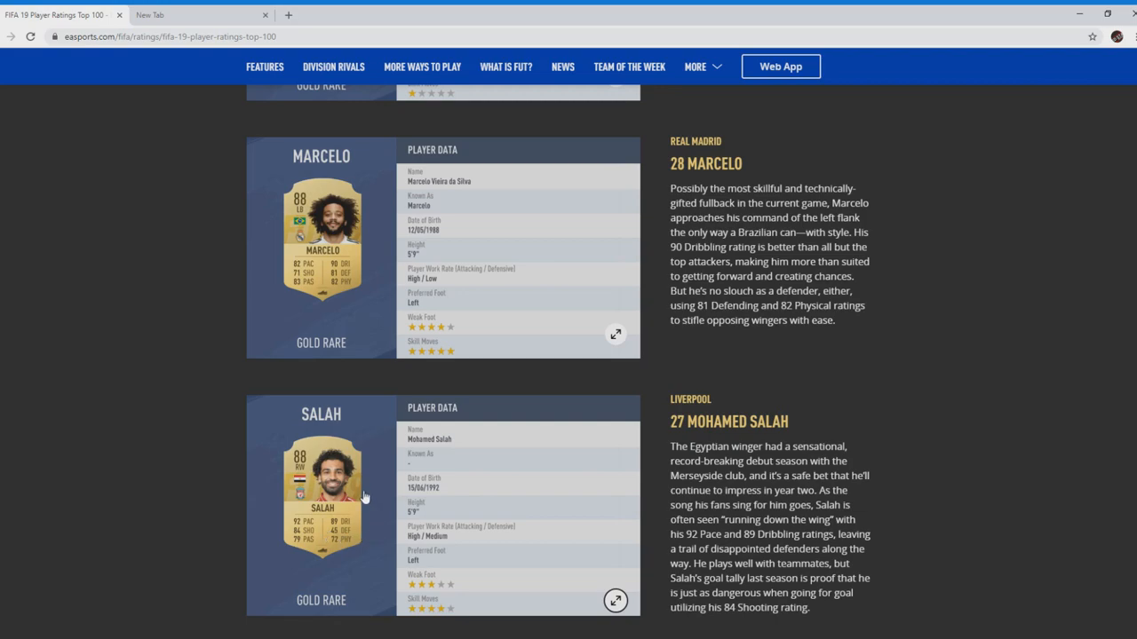
mouse_move(386, 533)
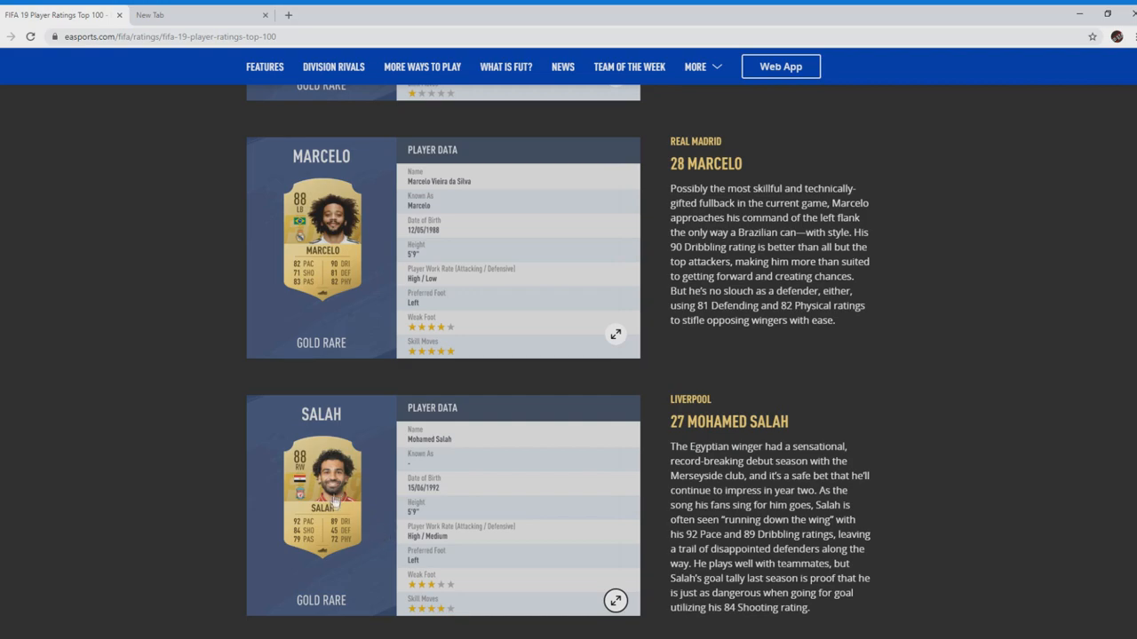
mouse_move(345, 484)
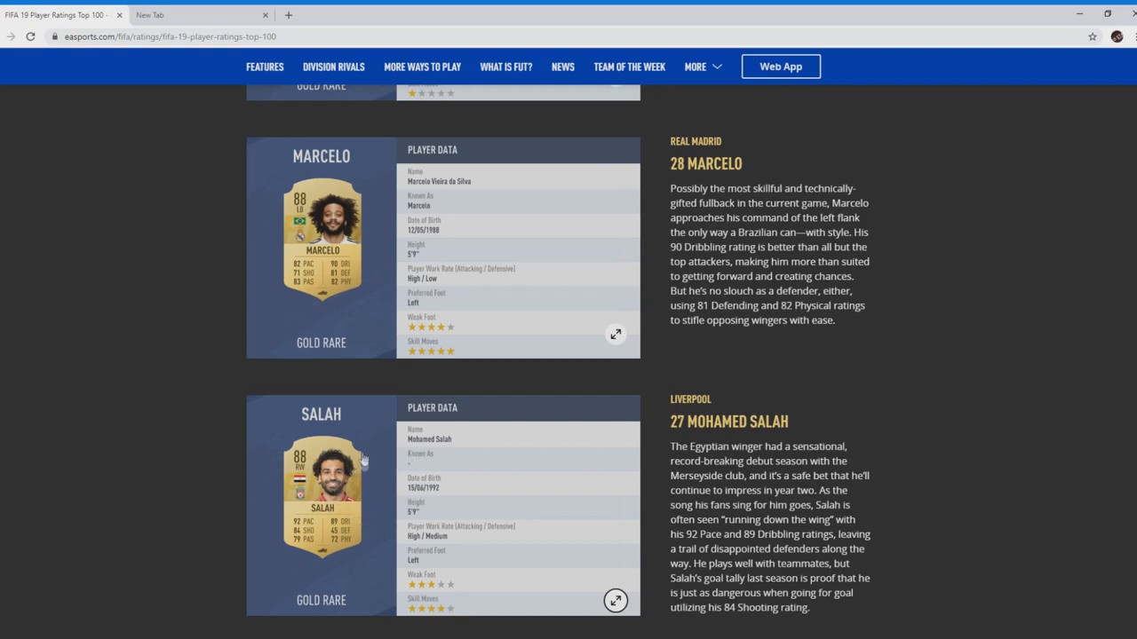
mouse_move(311, 529)
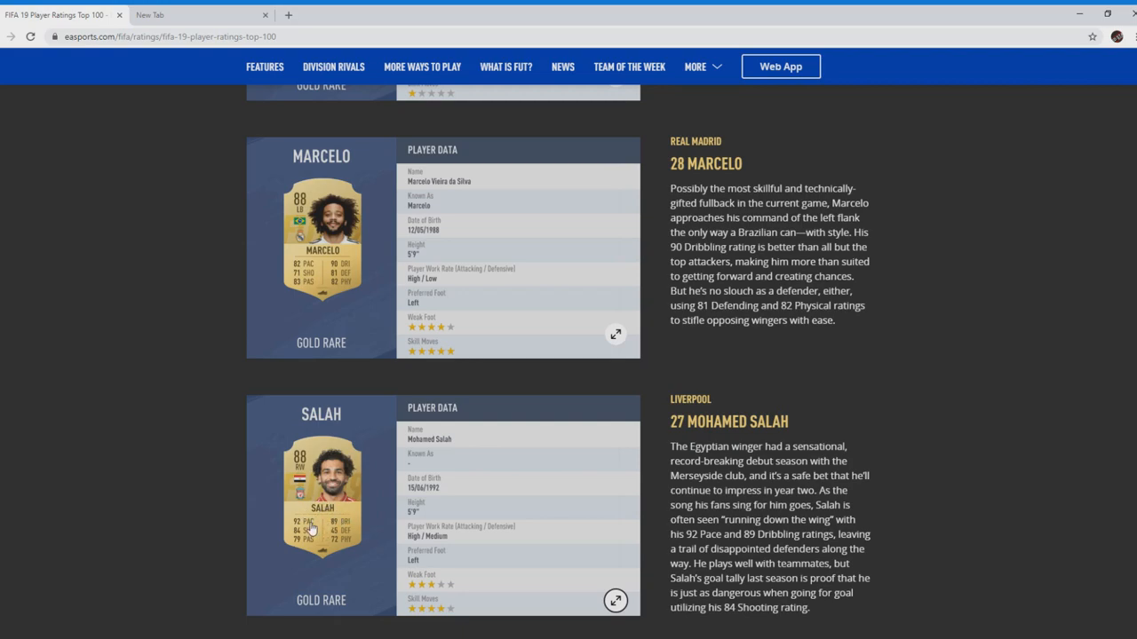
mouse_move(312, 531)
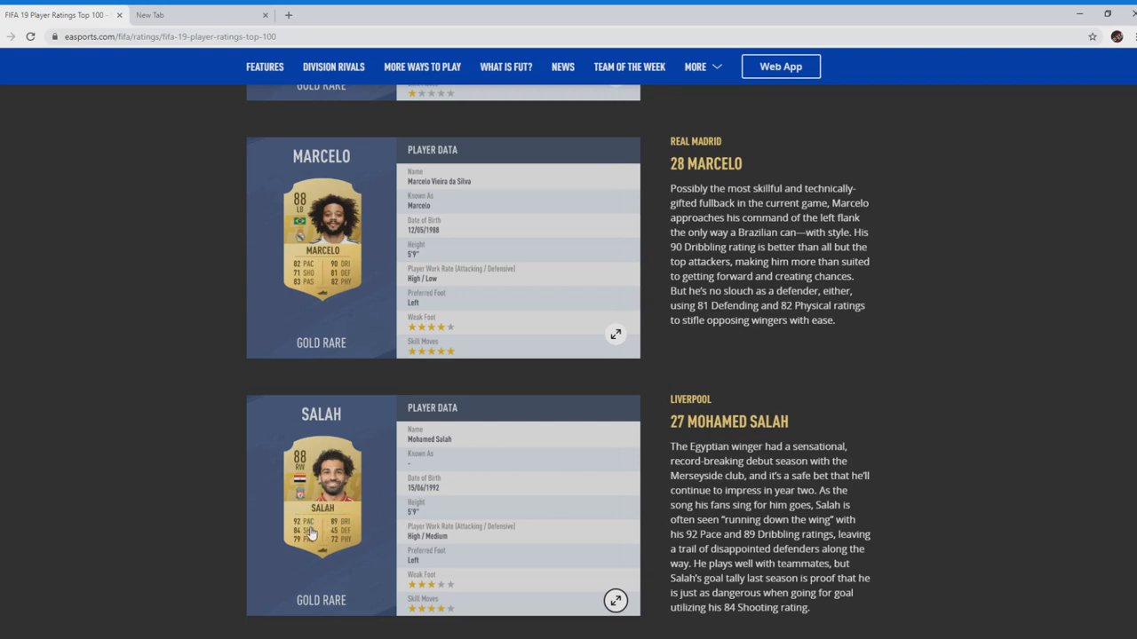
mouse_move(313, 531)
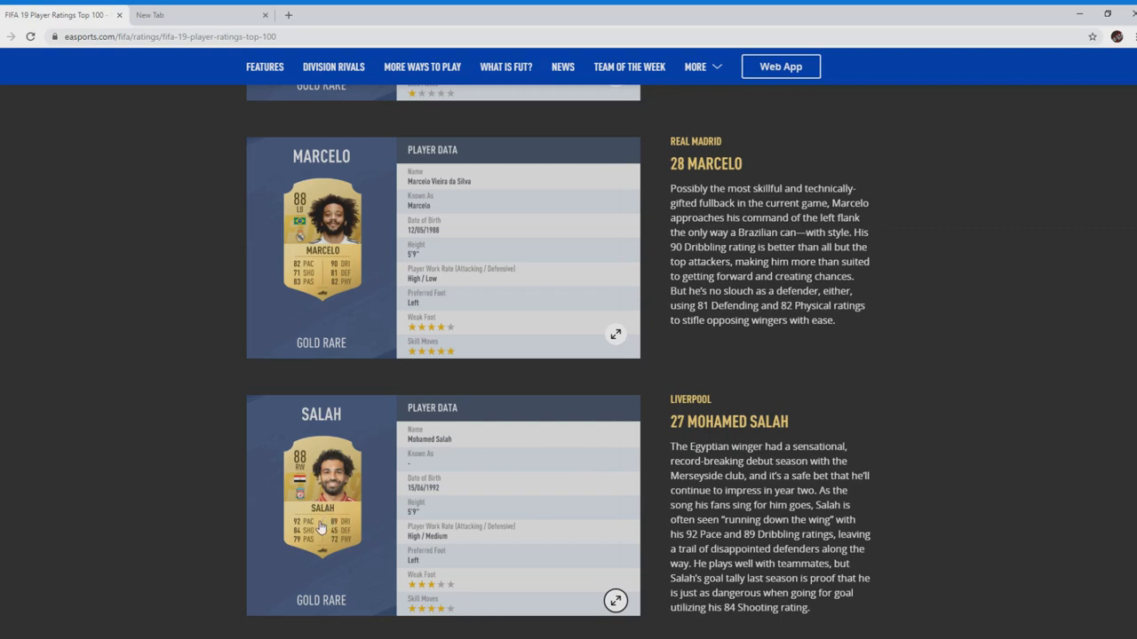
mouse_move(324, 506)
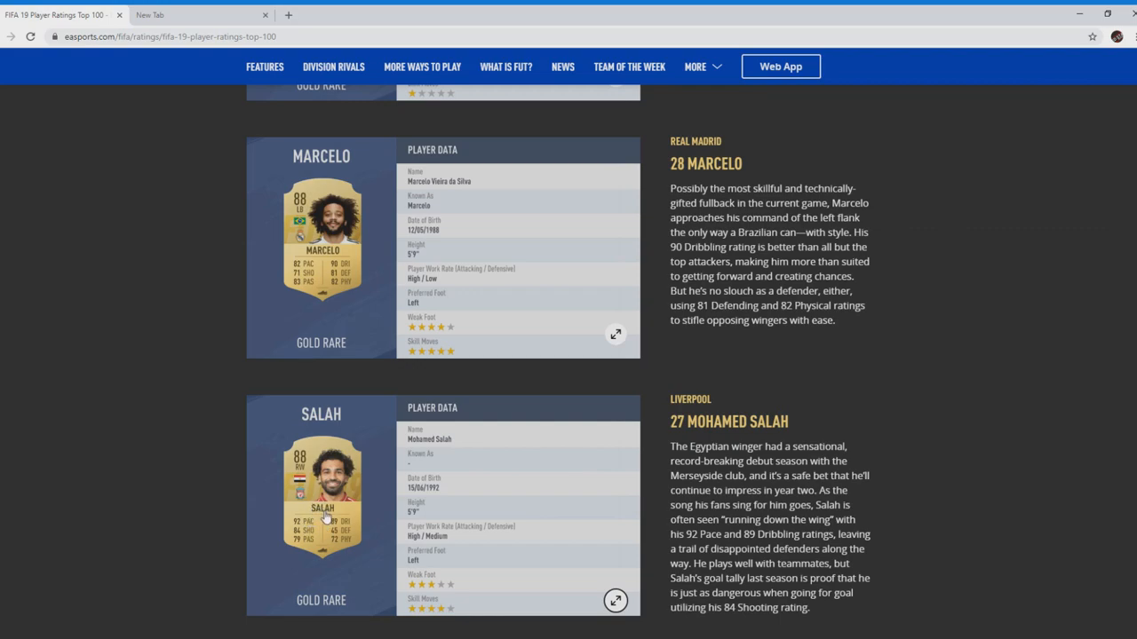
scroll("down", 3)
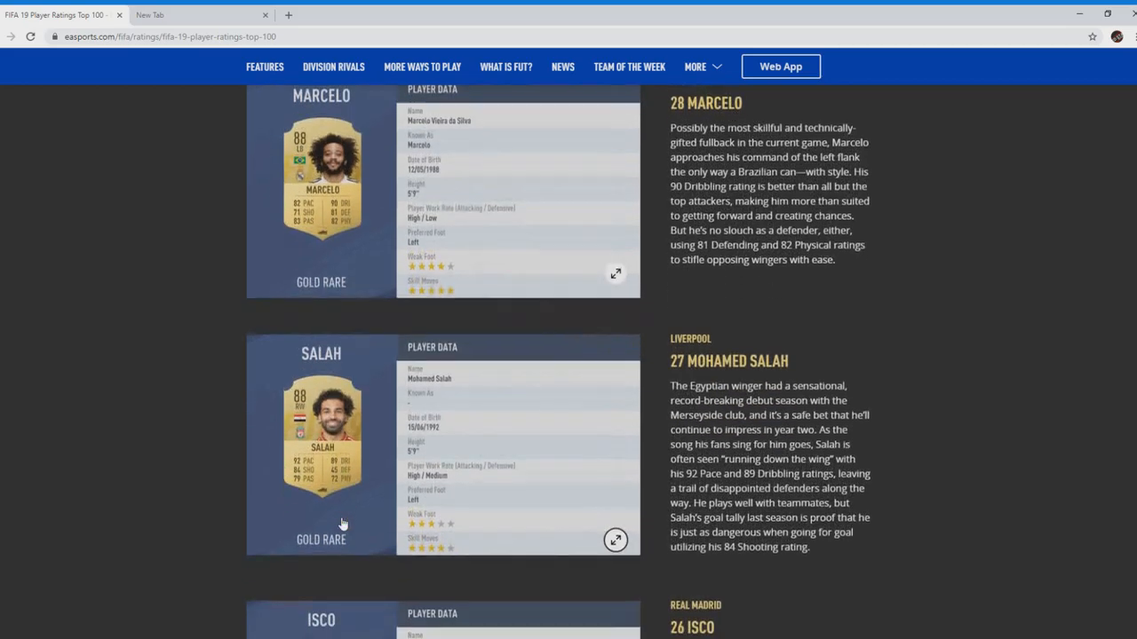
scroll("down", 3)
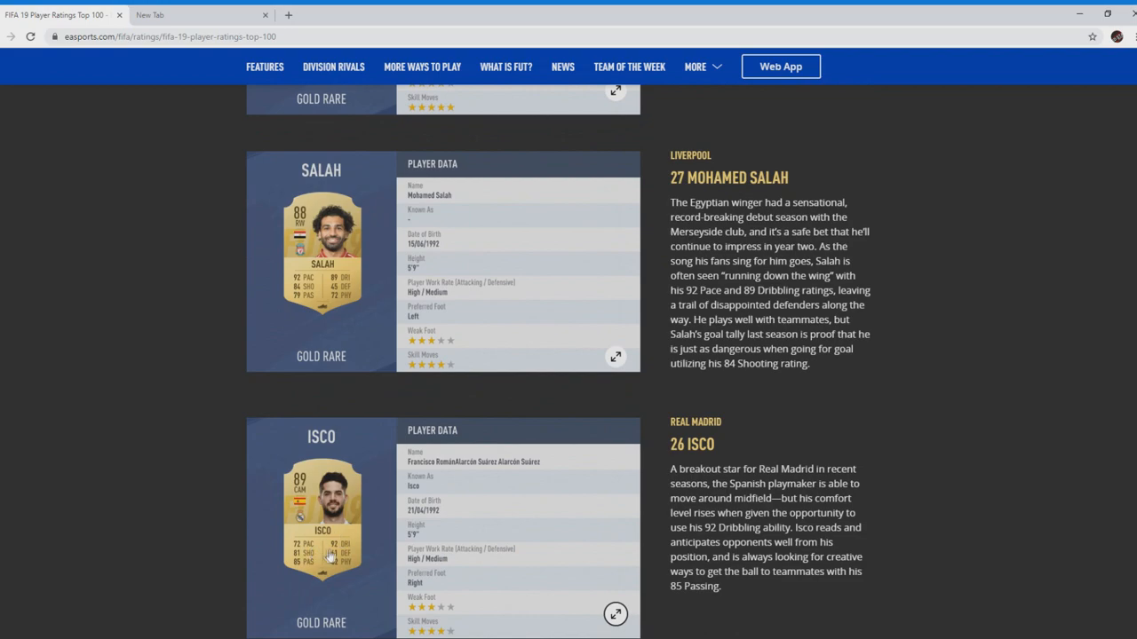
mouse_move(342, 553)
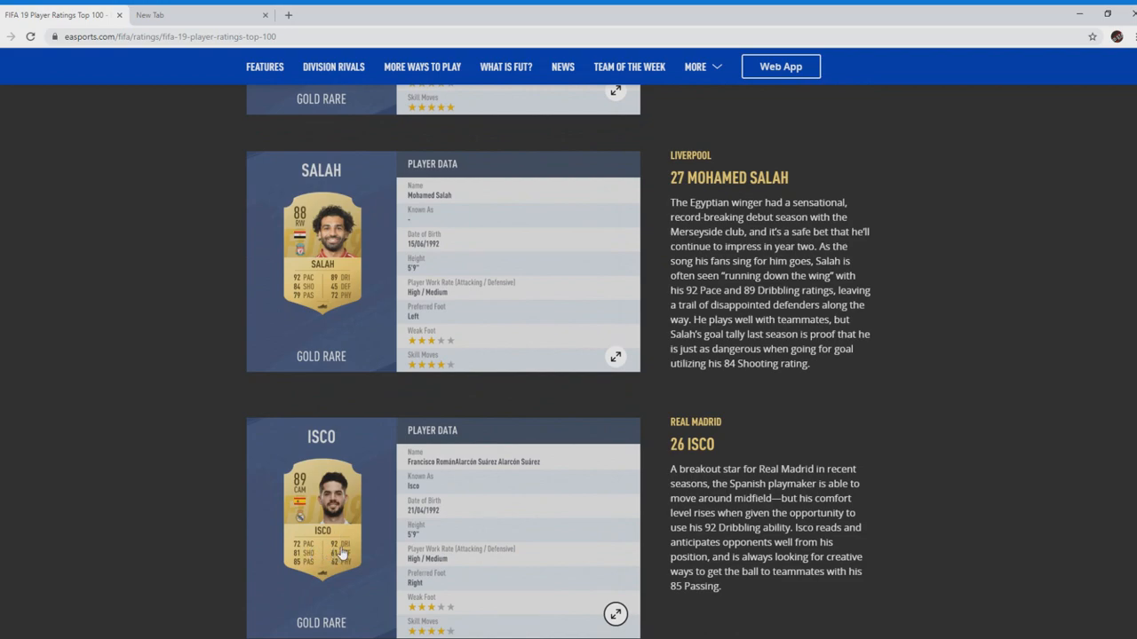
mouse_move(308, 573)
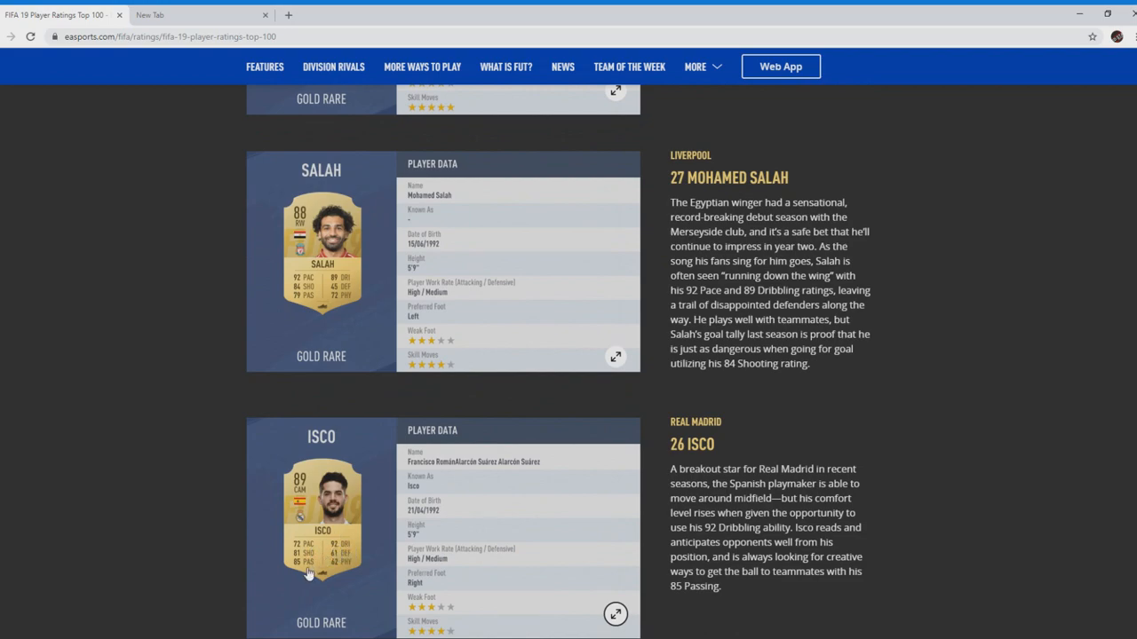
mouse_move(318, 566)
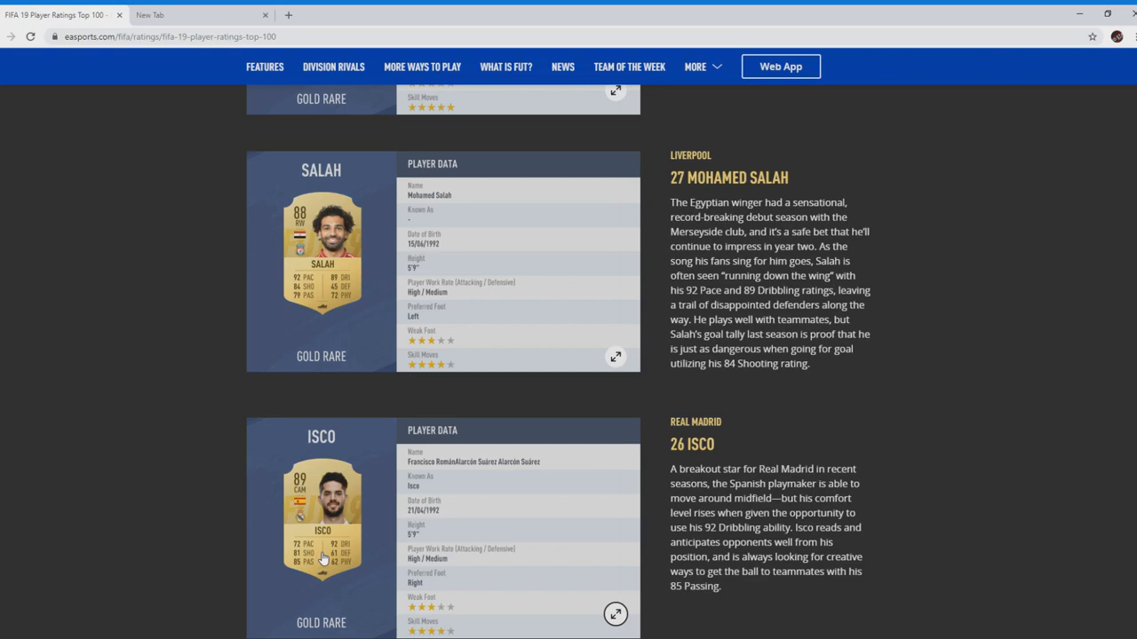
mouse_move(320, 555)
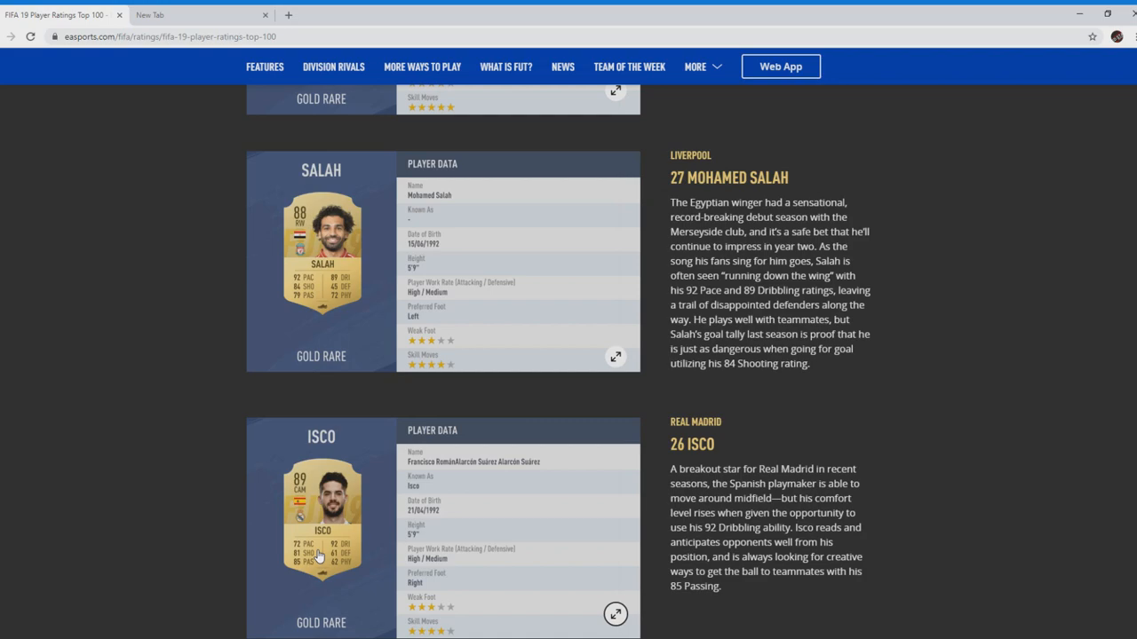
mouse_move(333, 546)
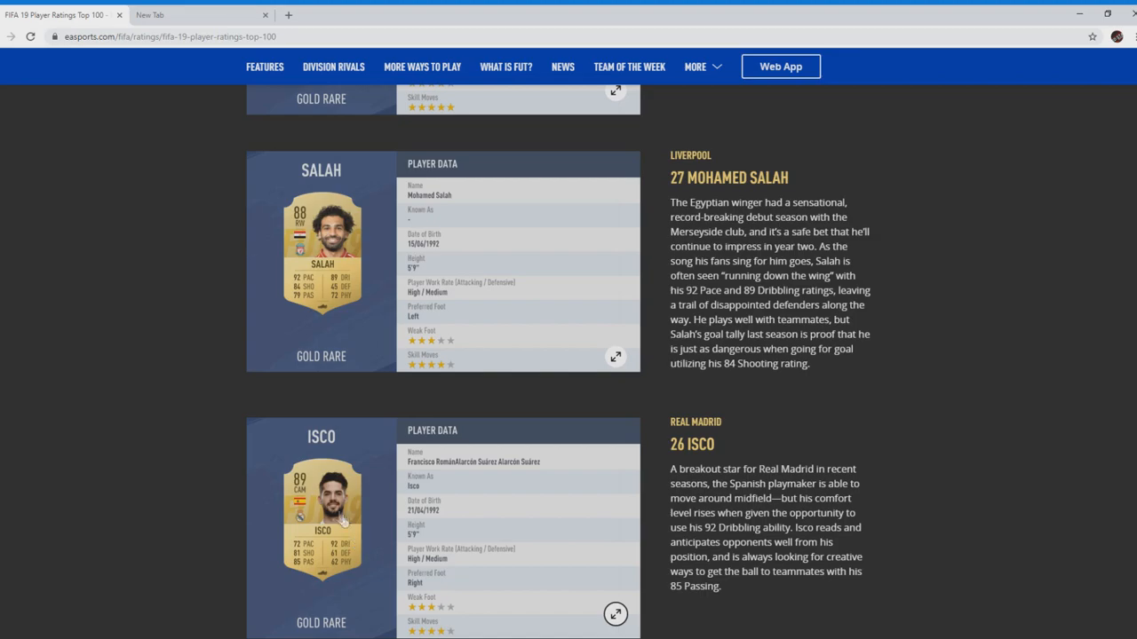
mouse_move(316, 573)
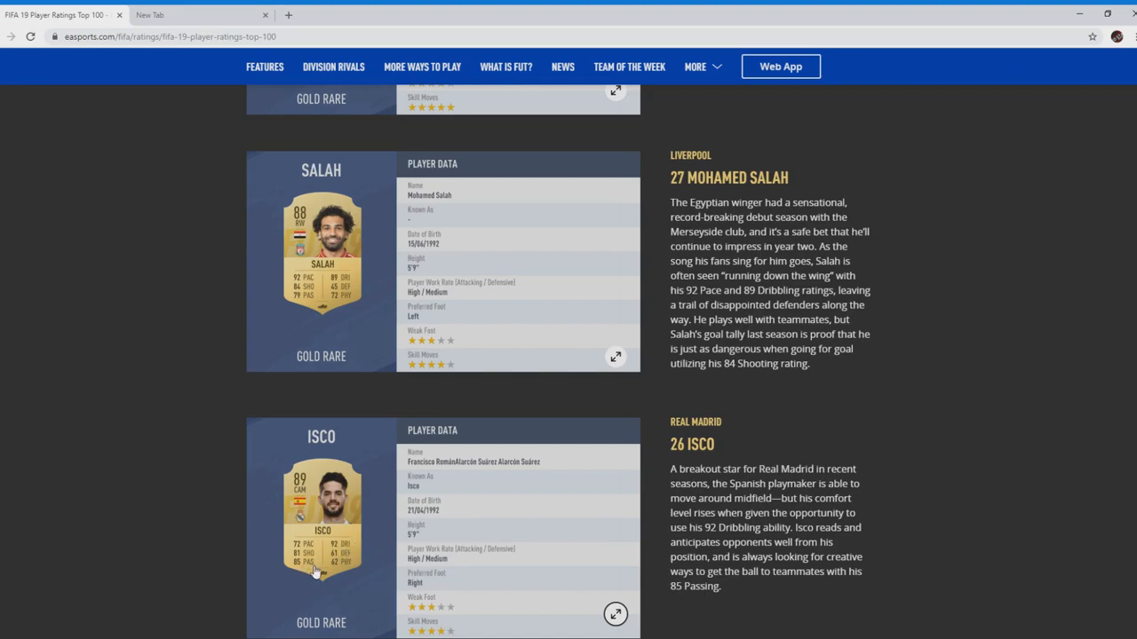
mouse_move(323, 557)
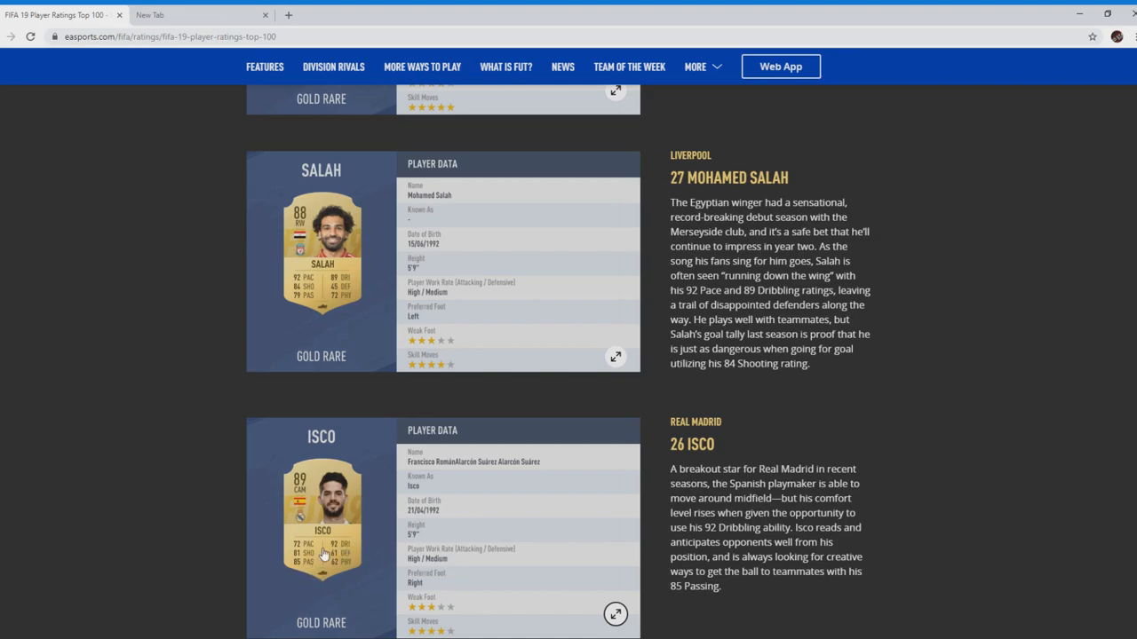
scroll("down", 3)
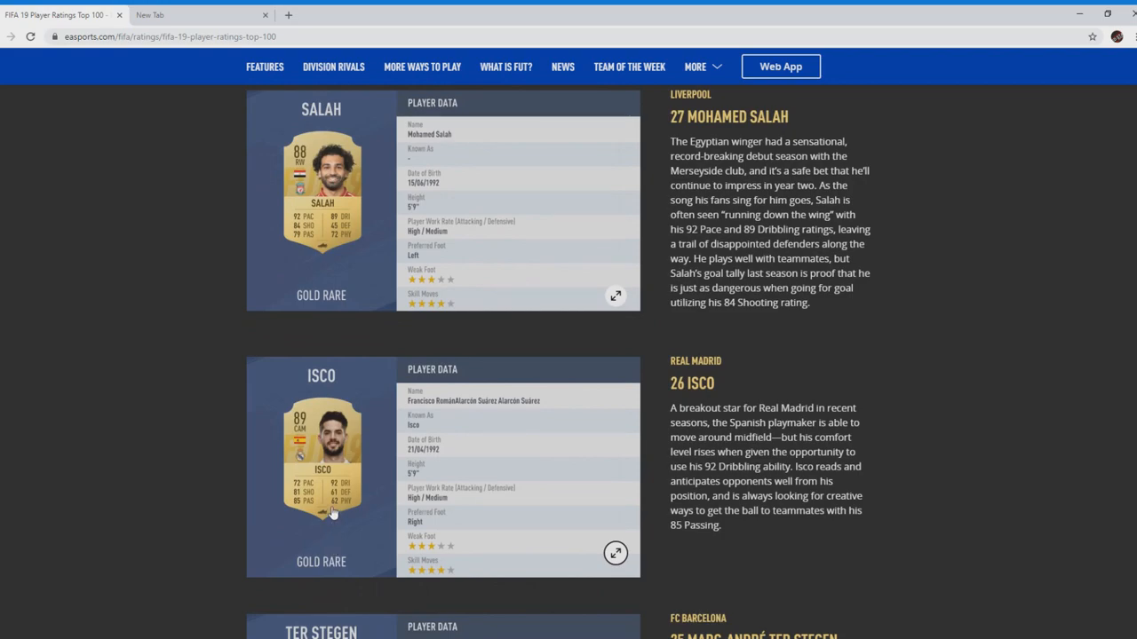
scroll("down", 3)
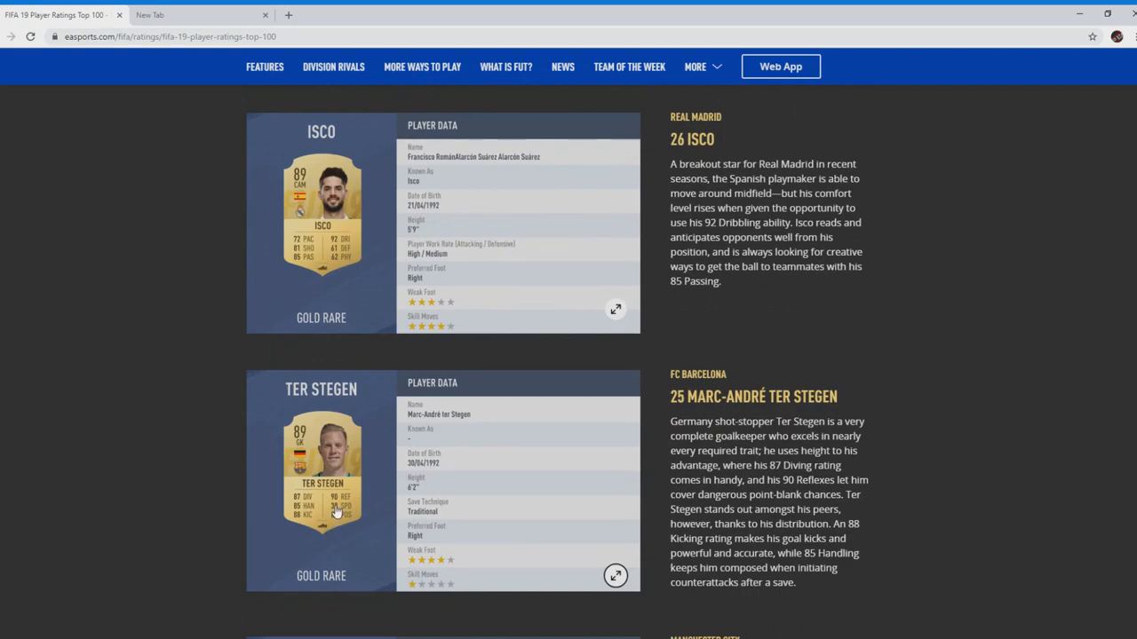
mouse_move(432, 489)
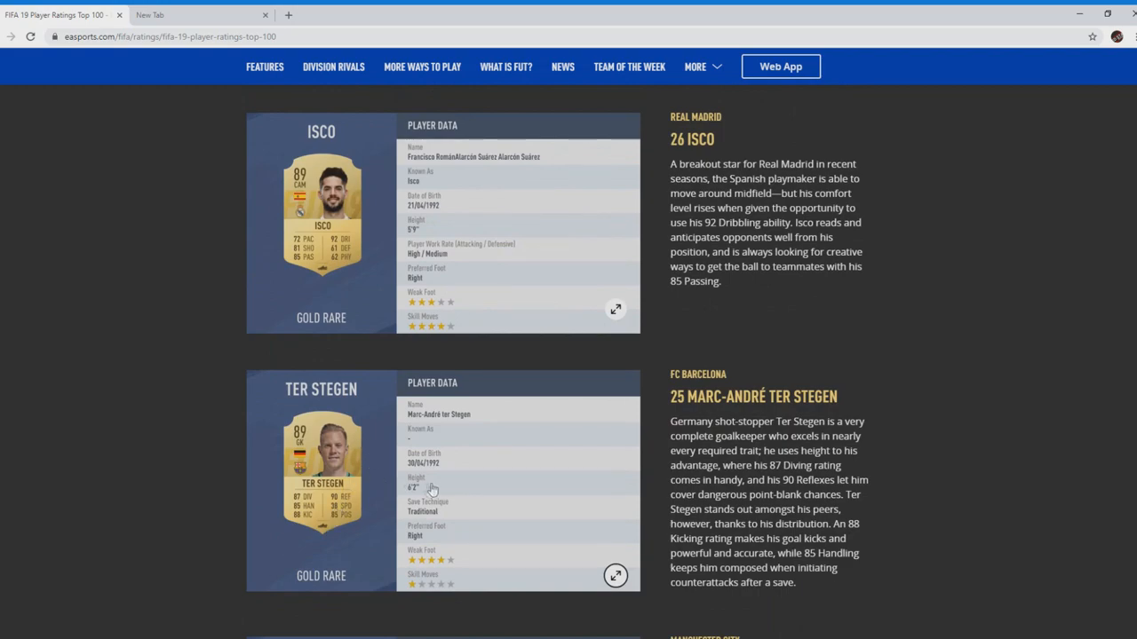
mouse_move(360, 513)
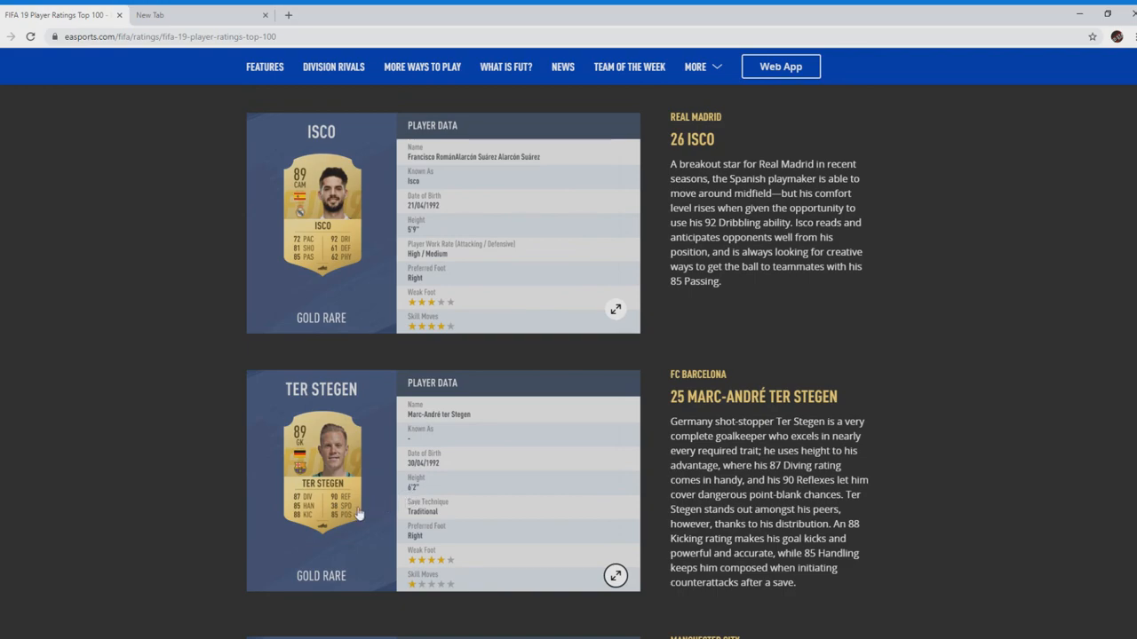
mouse_move(310, 525)
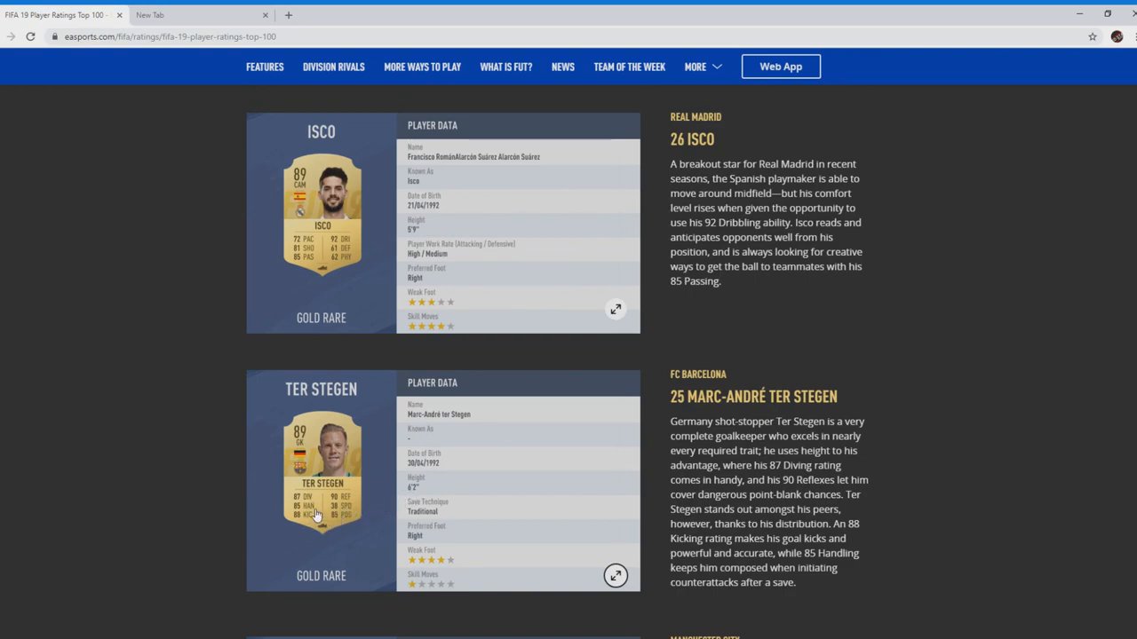
mouse_move(353, 522)
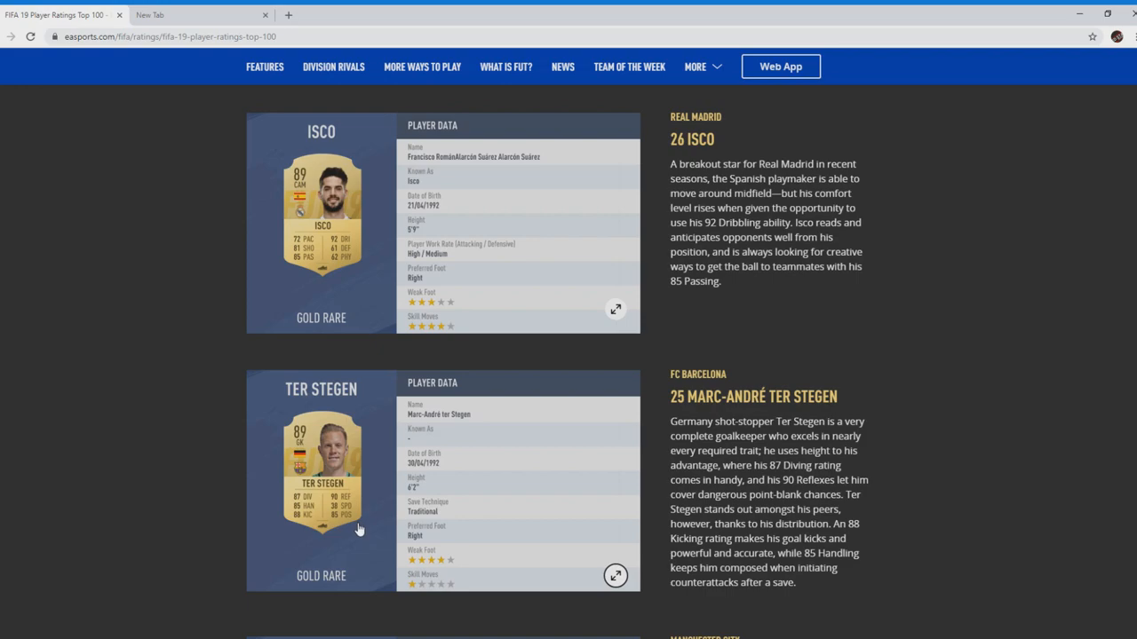
mouse_move(370, 519)
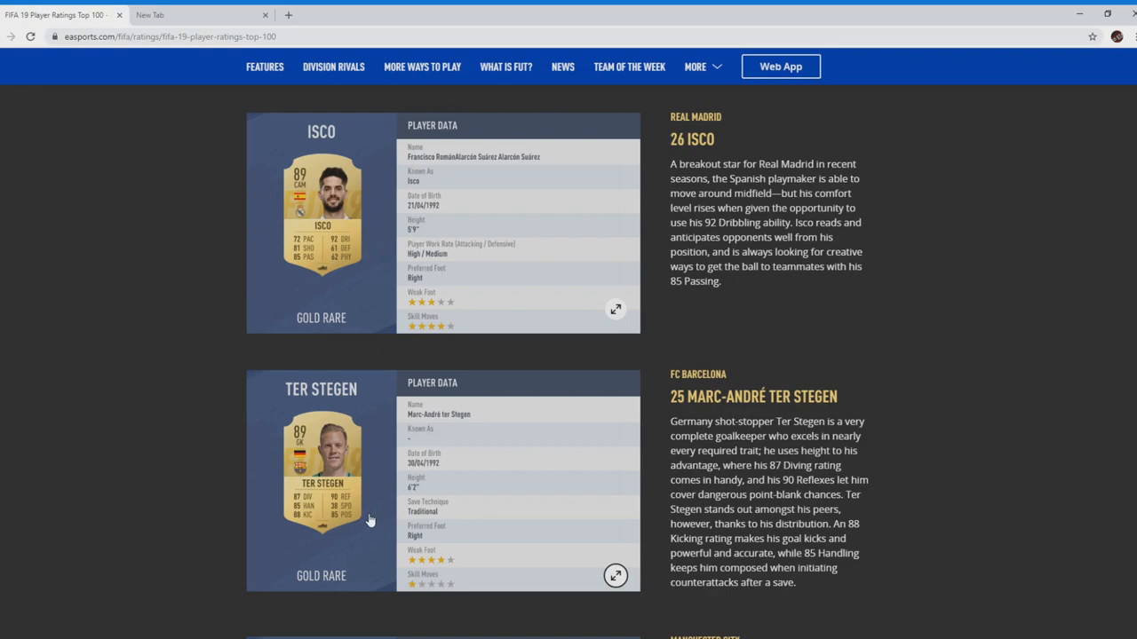
mouse_move(360, 524)
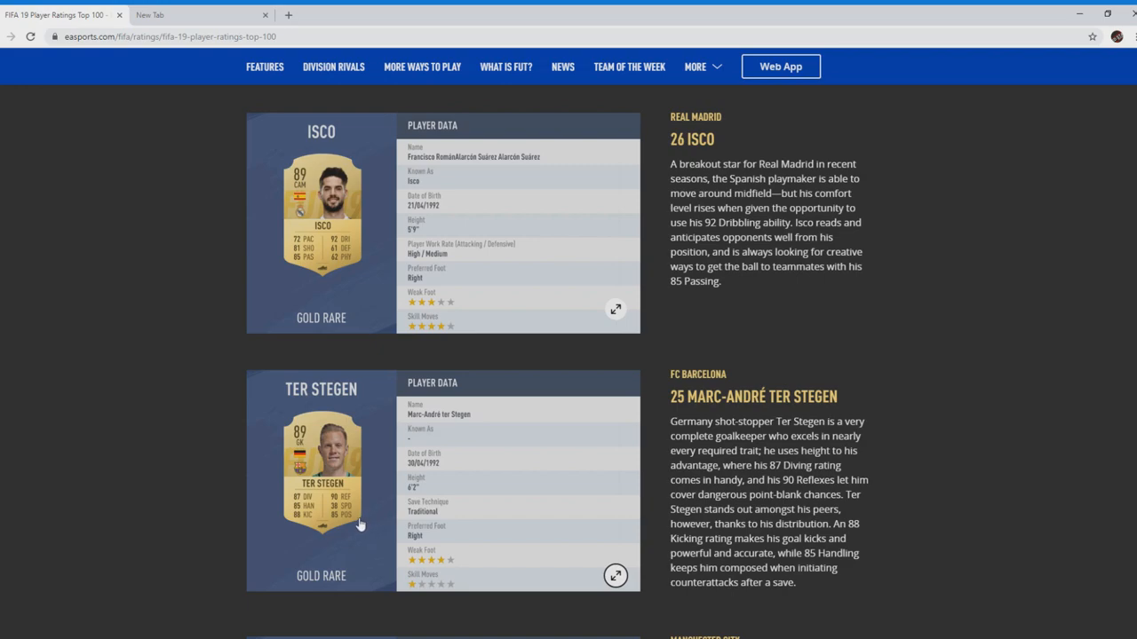
mouse_move(360, 524)
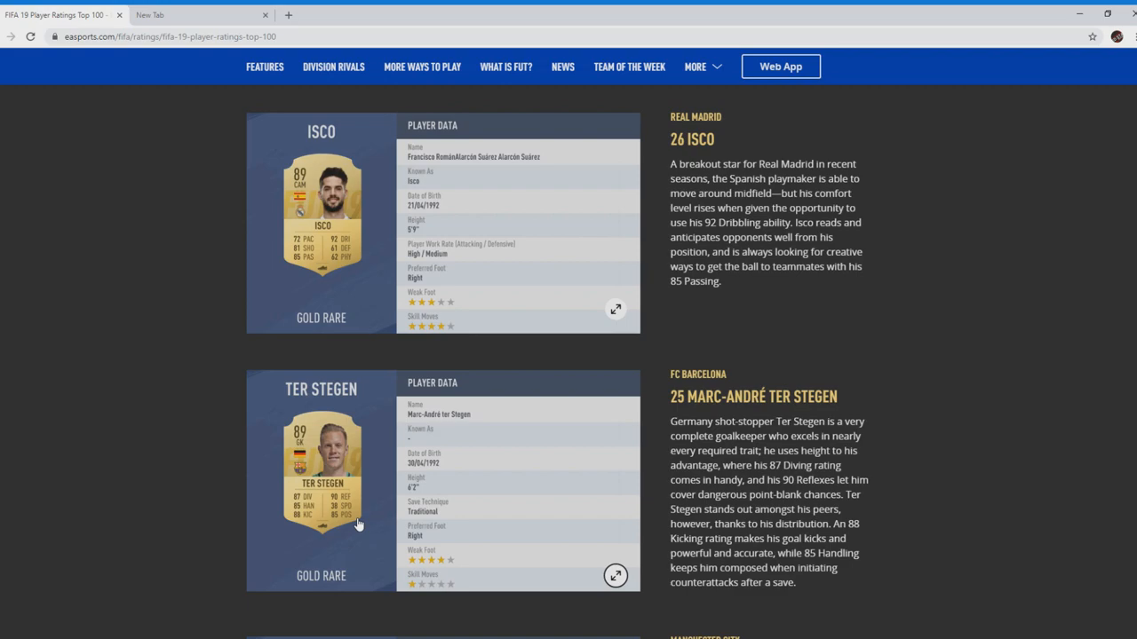
scroll("down", 3)
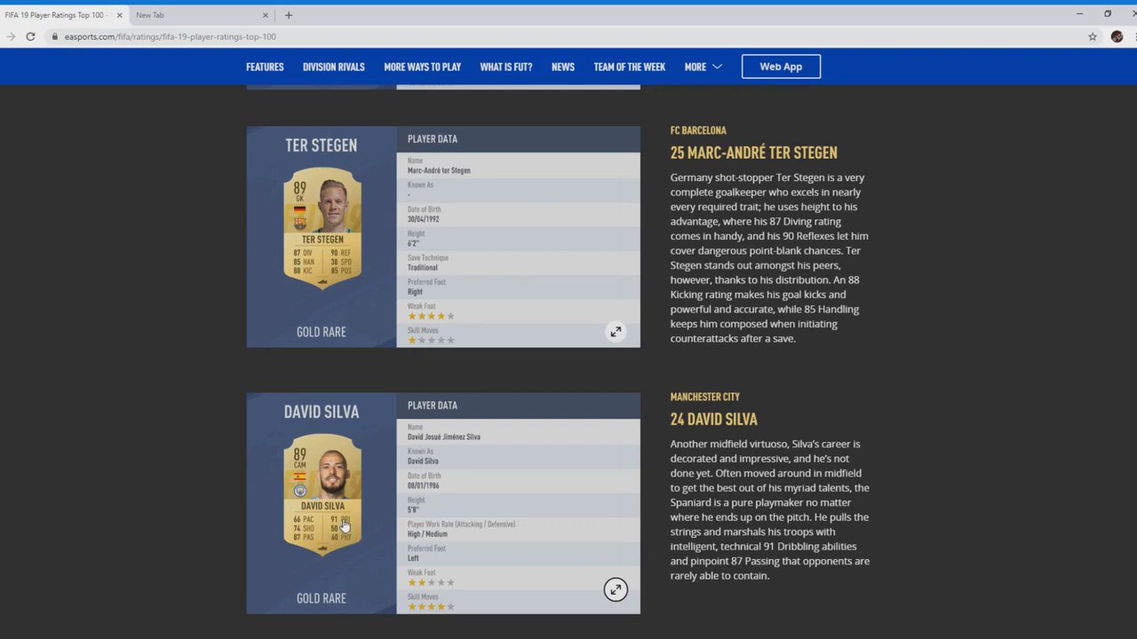
mouse_move(372, 540)
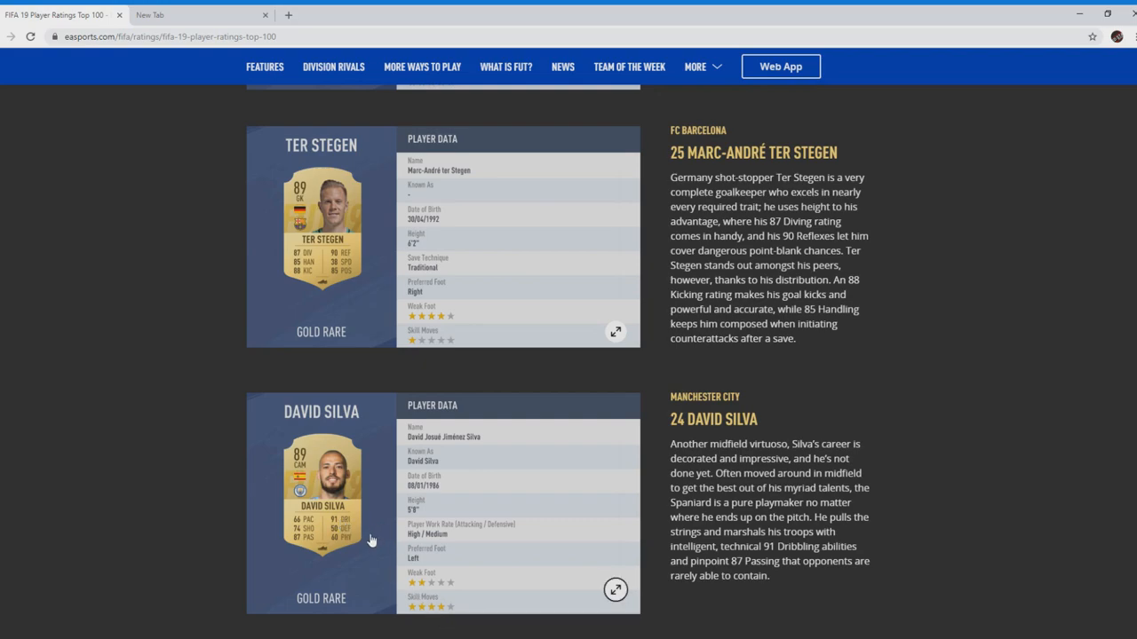
mouse_move(408, 509)
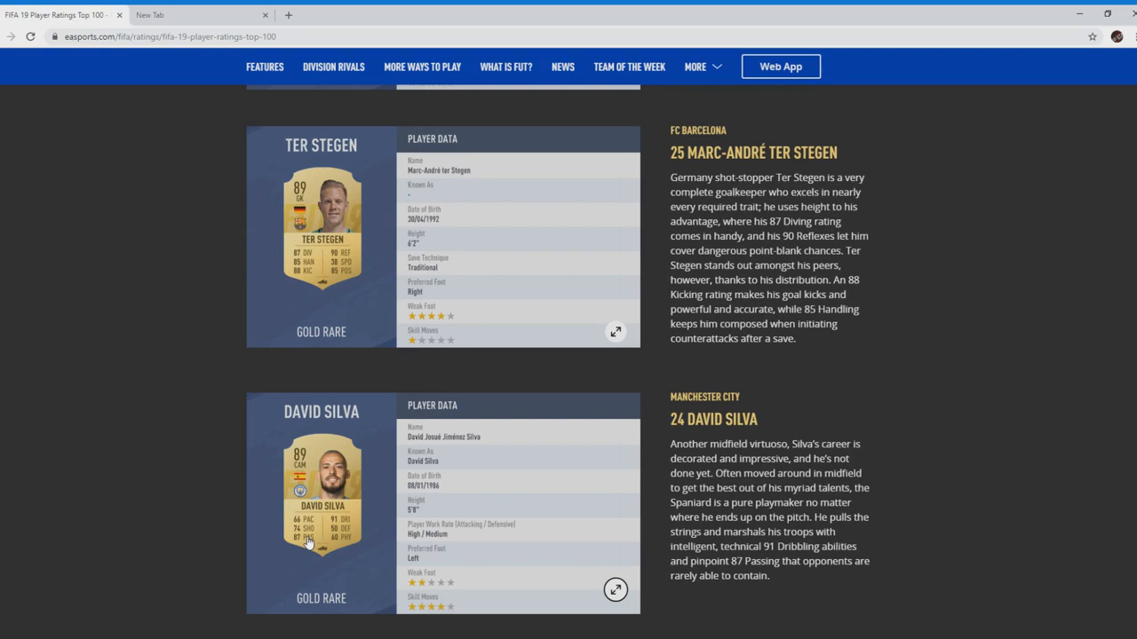
mouse_move(308, 539)
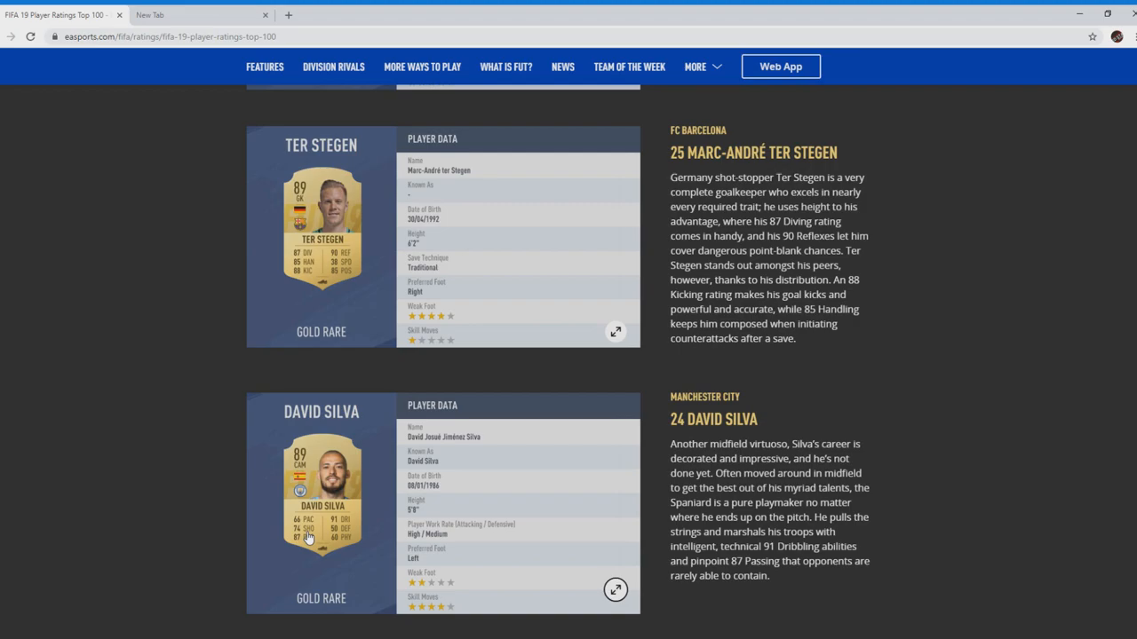
scroll("down", 3)
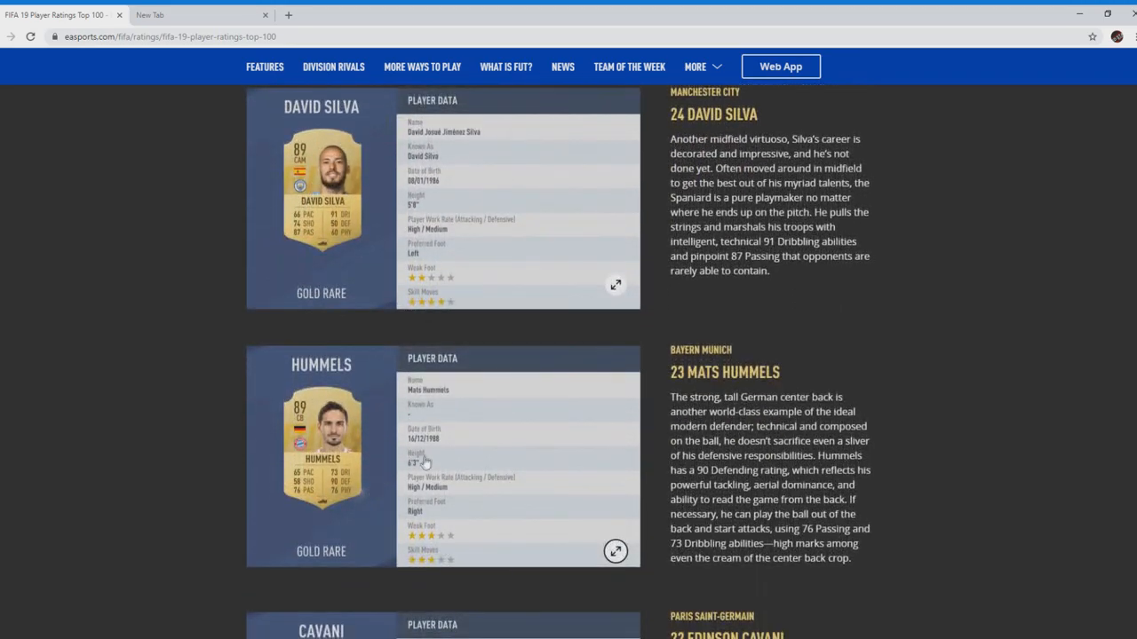
mouse_move(369, 422)
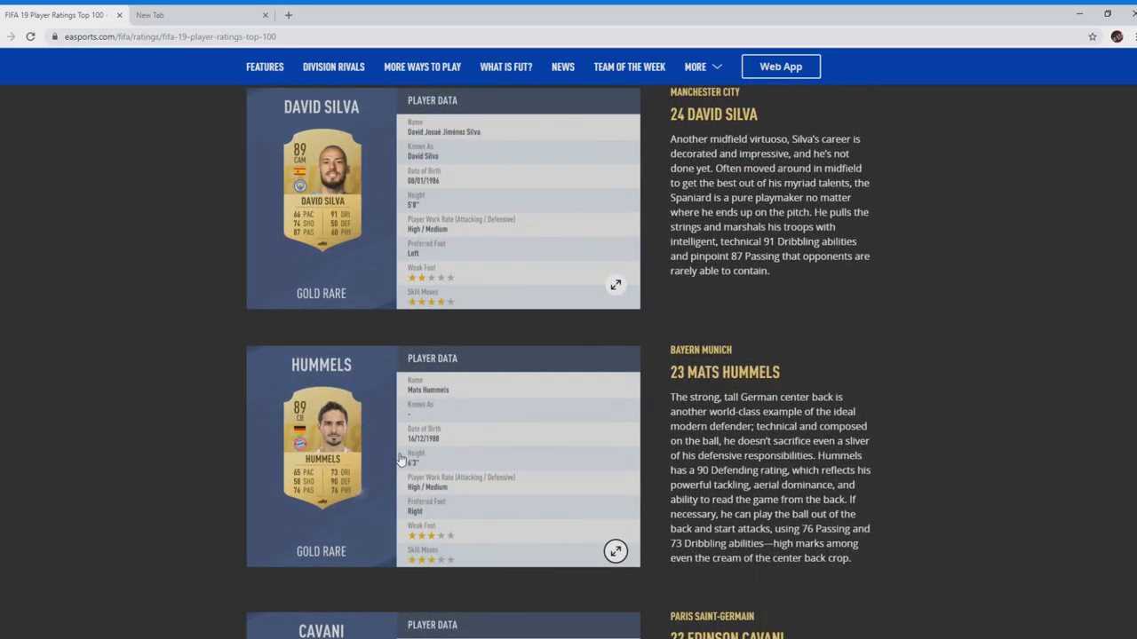
mouse_move(322, 477)
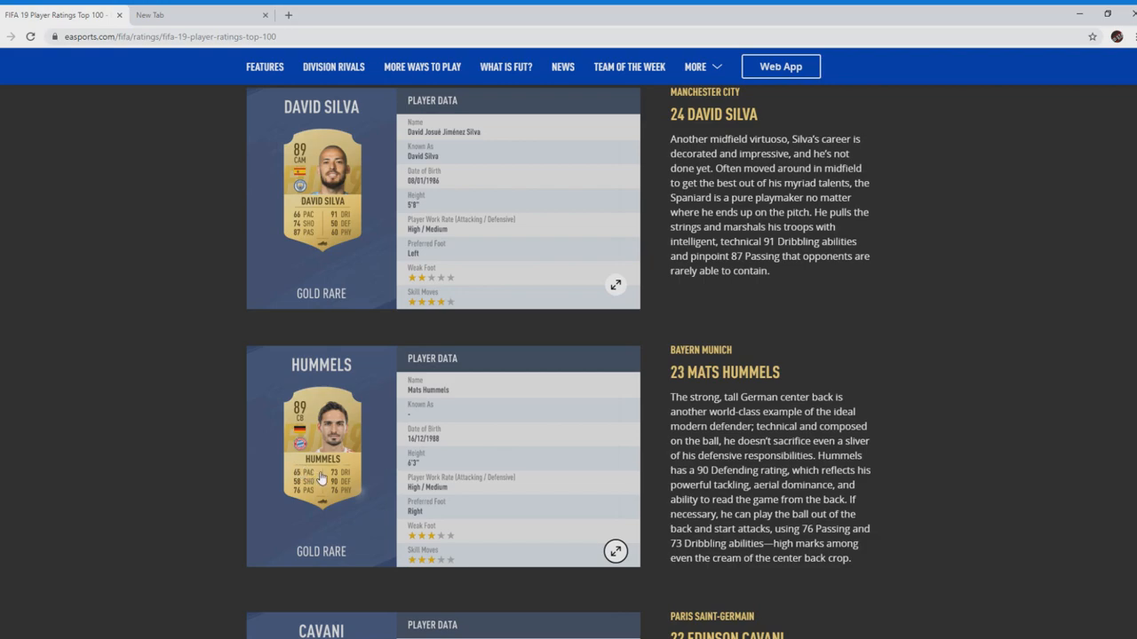
mouse_move(349, 491)
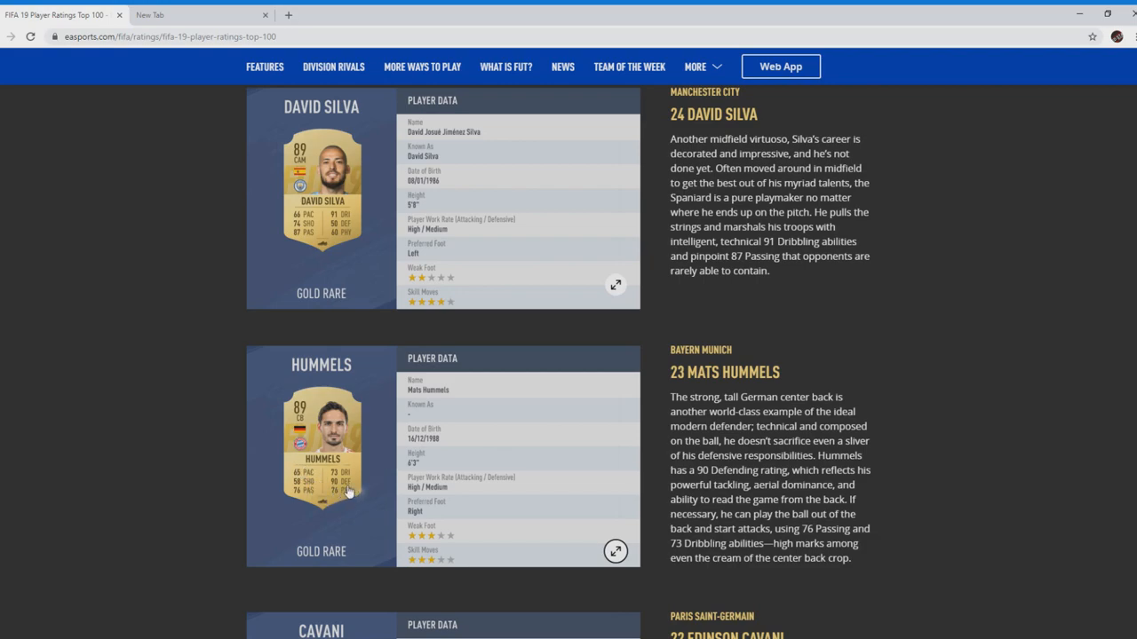
mouse_move(346, 495)
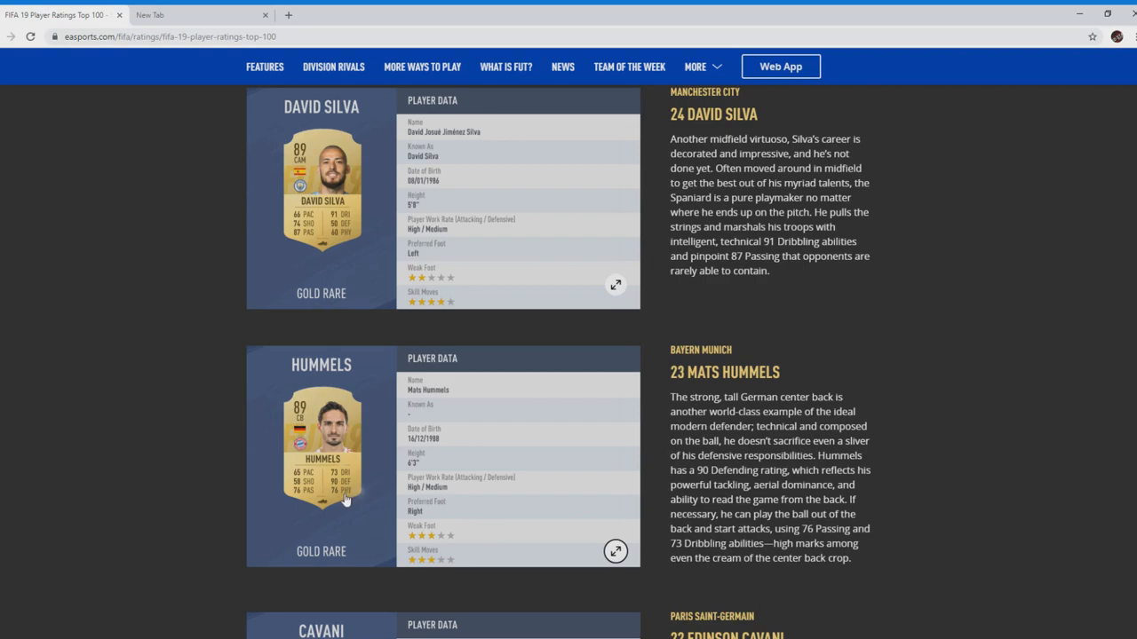
mouse_move(342, 500)
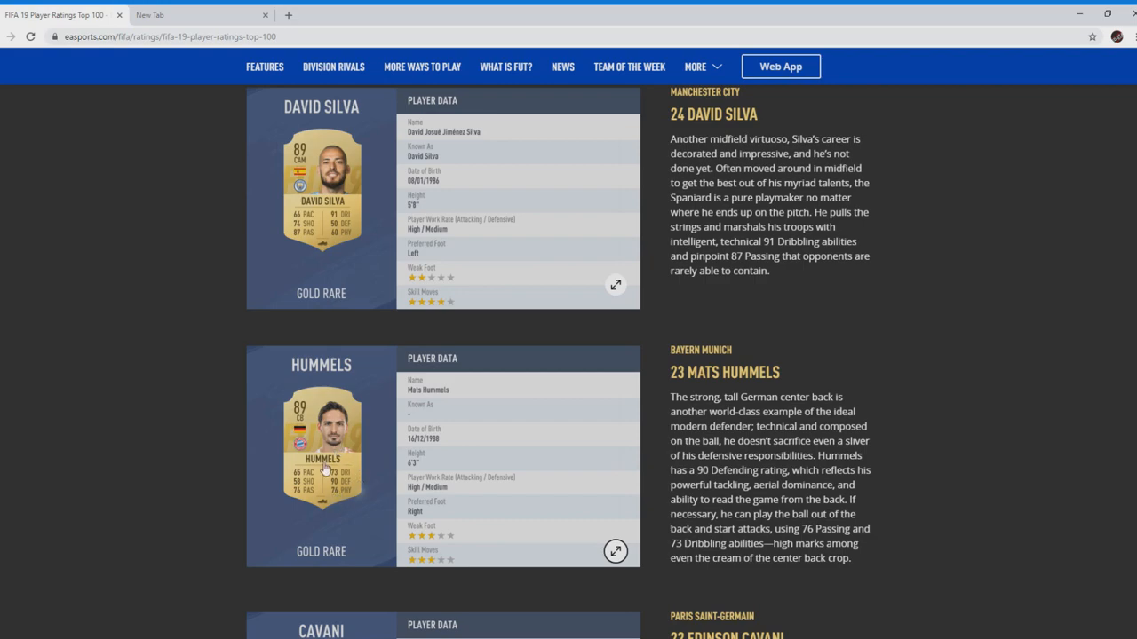
mouse_move(344, 455)
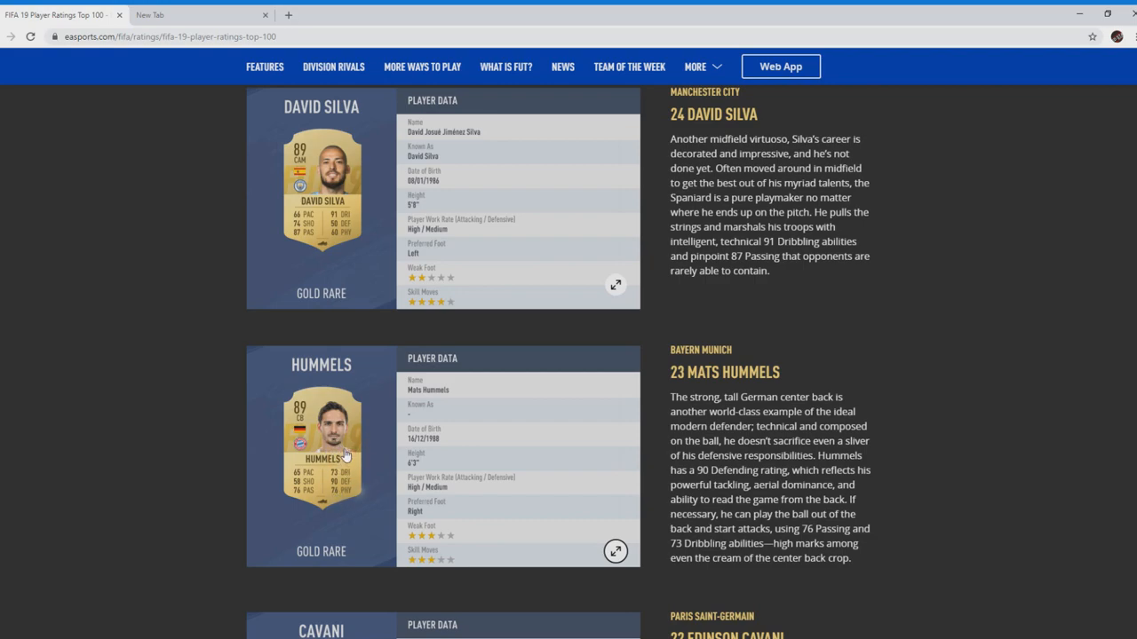
mouse_move(342, 501)
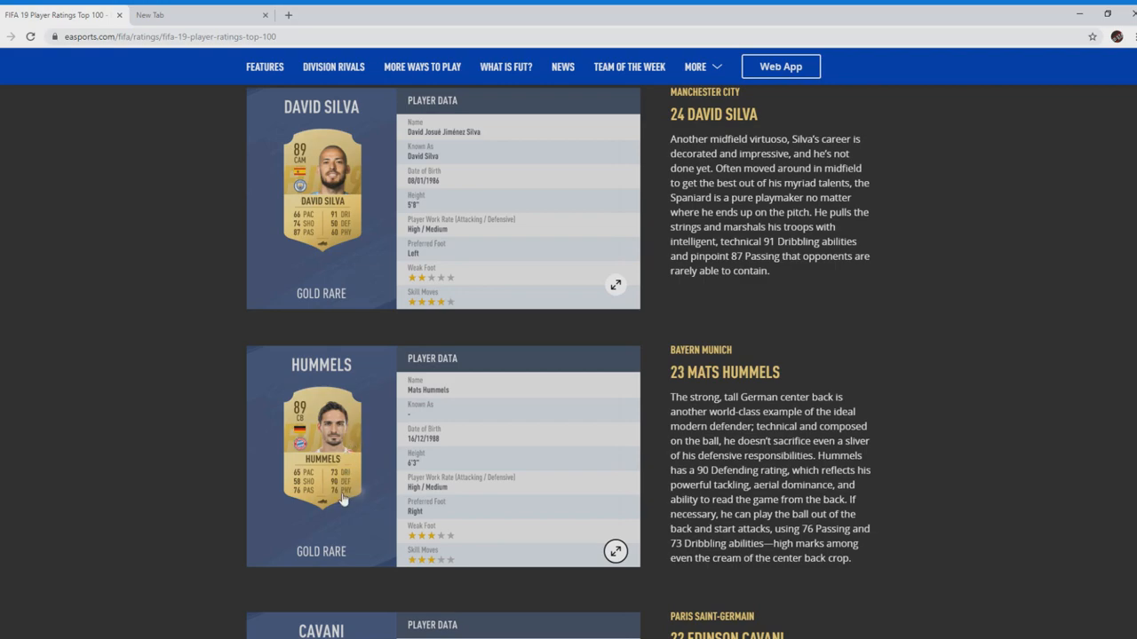
mouse_move(357, 495)
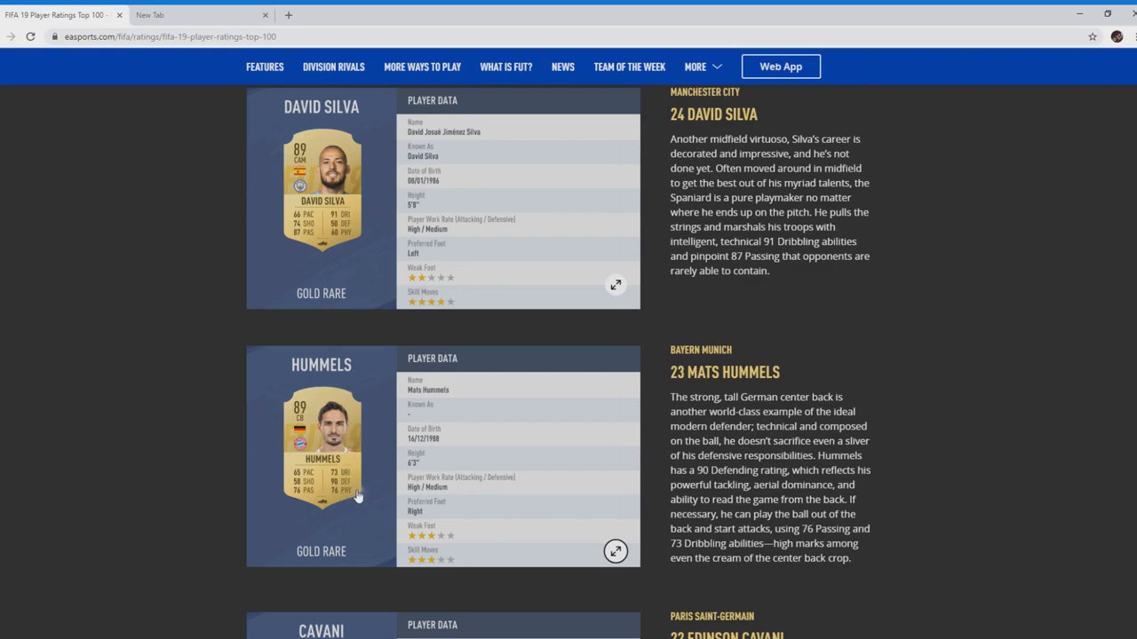
mouse_move(328, 440)
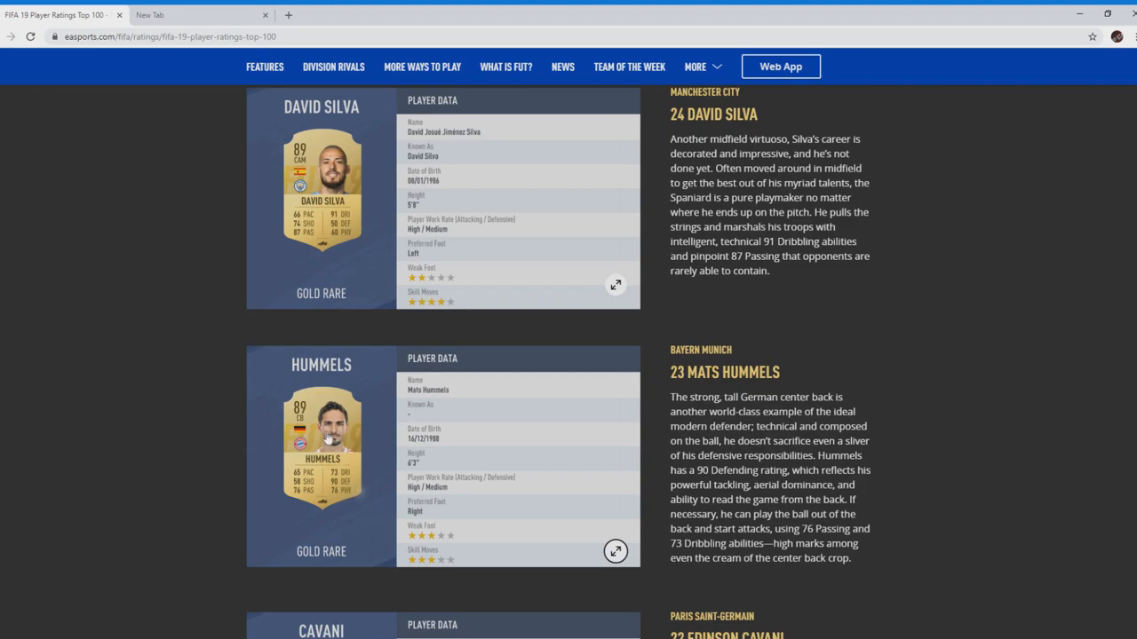
scroll("down", 3)
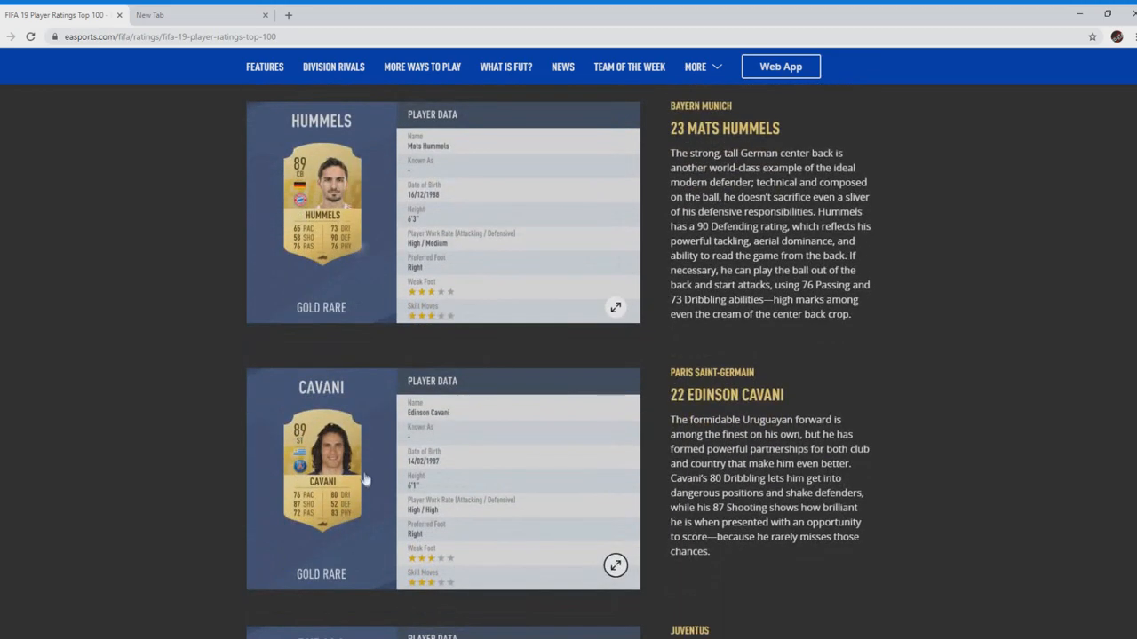
mouse_move(364, 477)
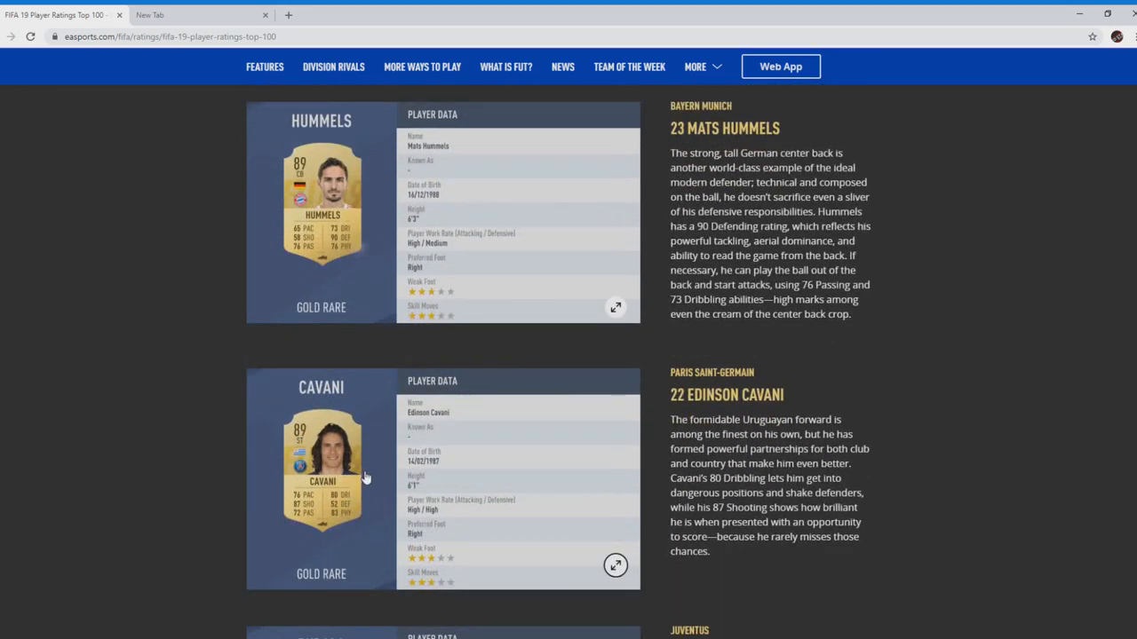
mouse_move(401, 495)
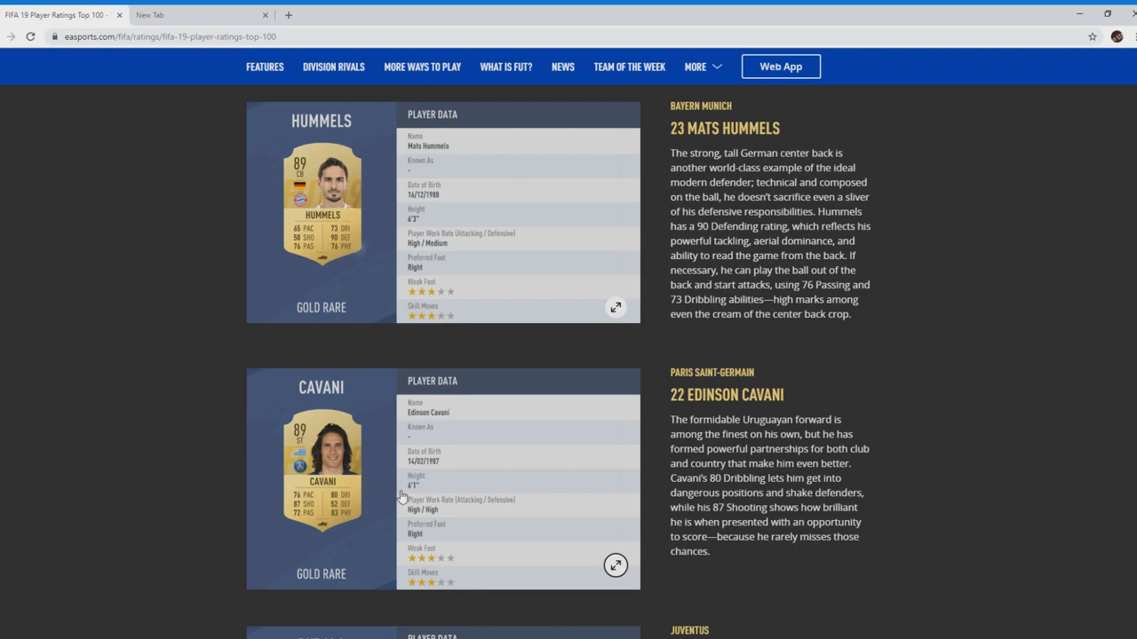
mouse_move(346, 501)
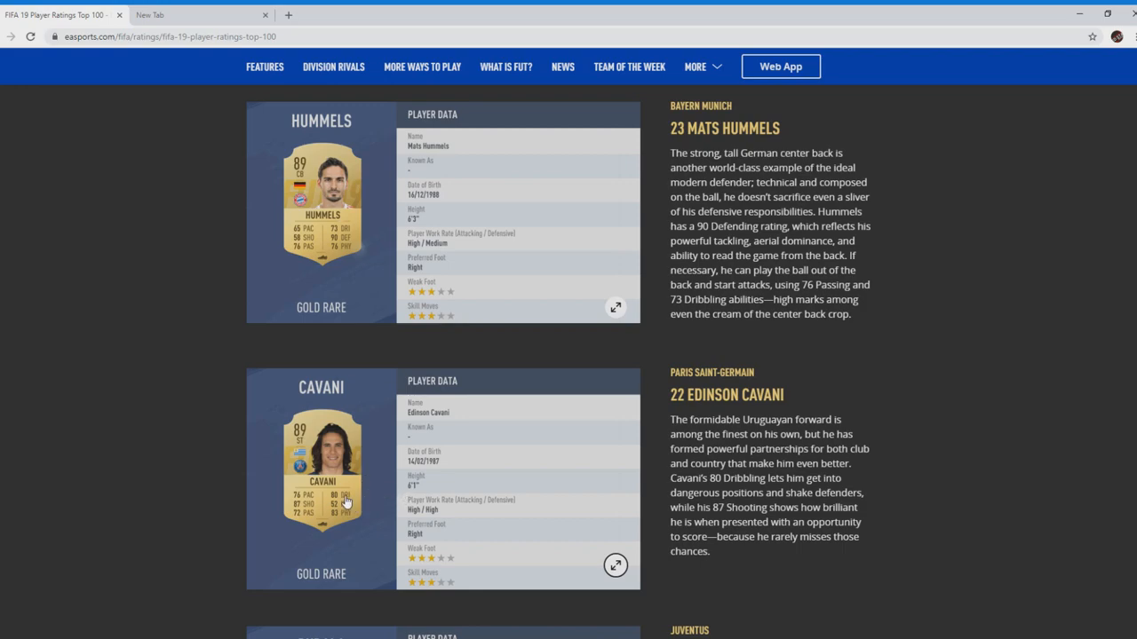
mouse_move(422, 493)
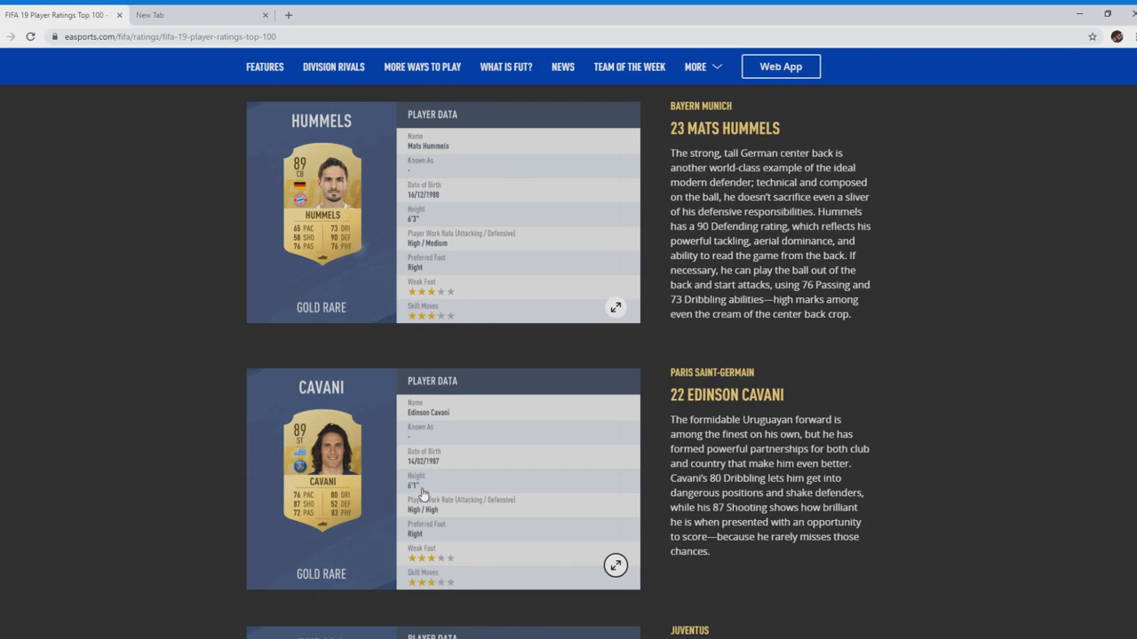
mouse_move(391, 502)
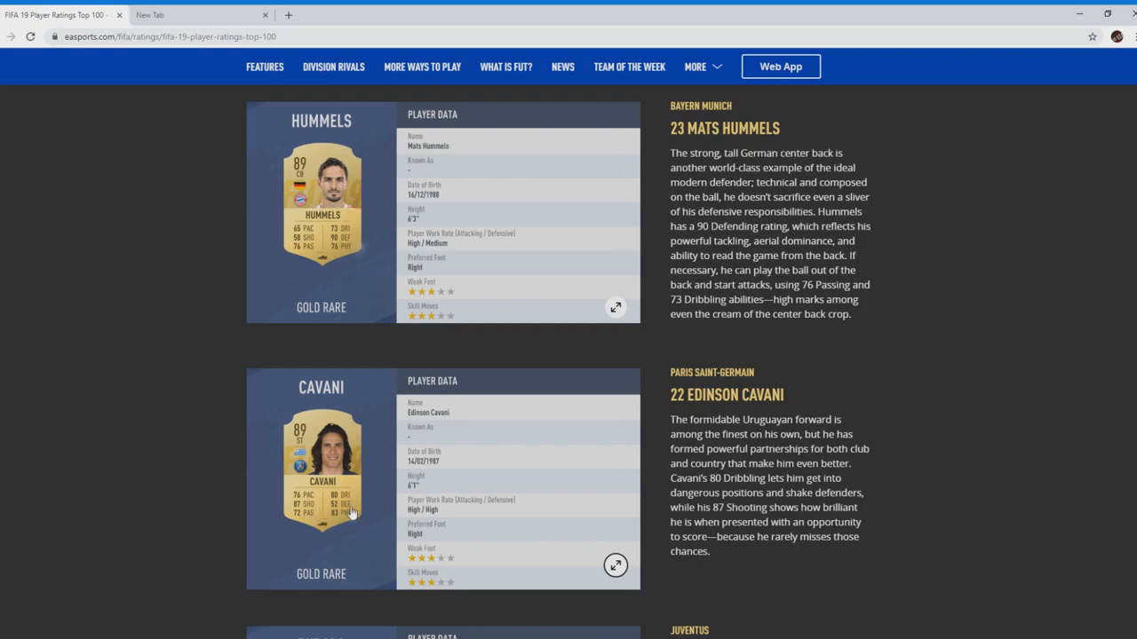
mouse_move(349, 524)
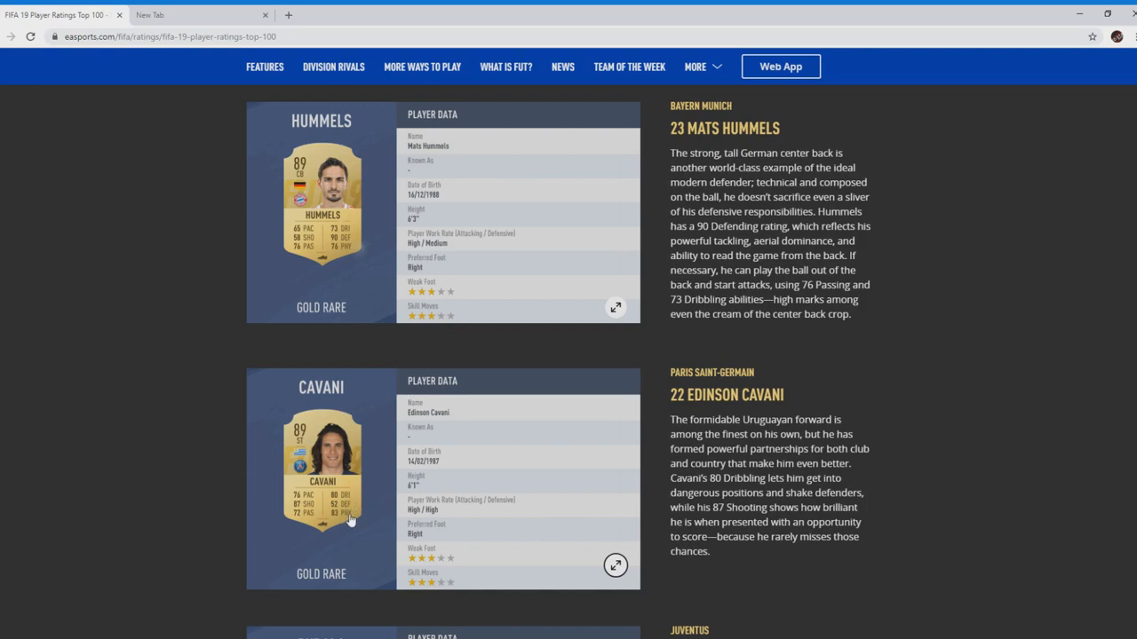
mouse_move(348, 522)
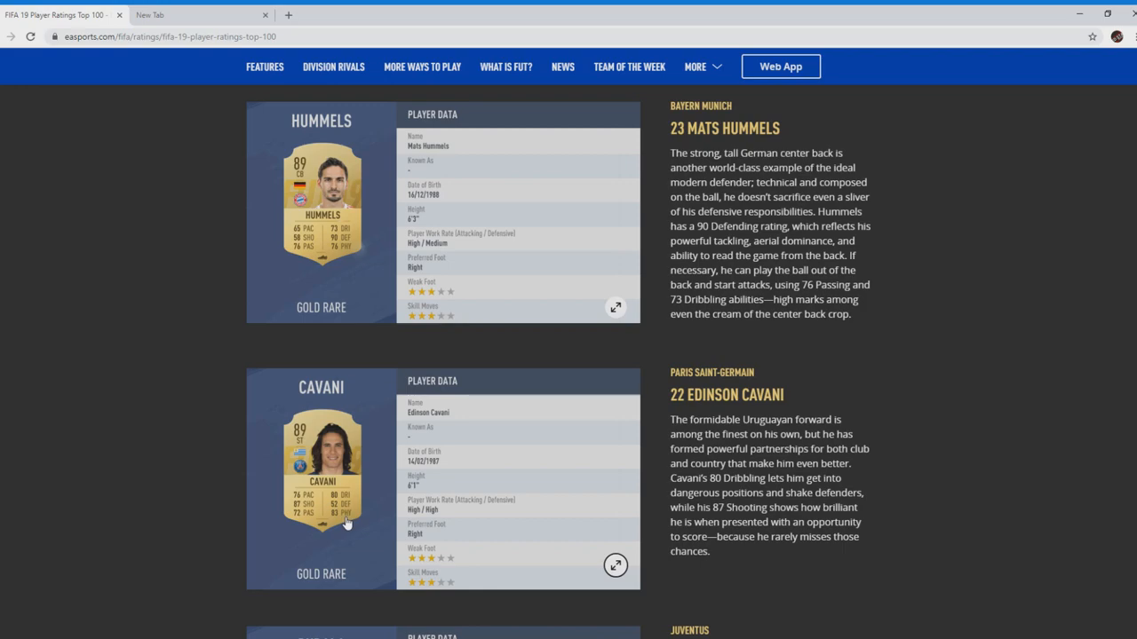
mouse_move(353, 519)
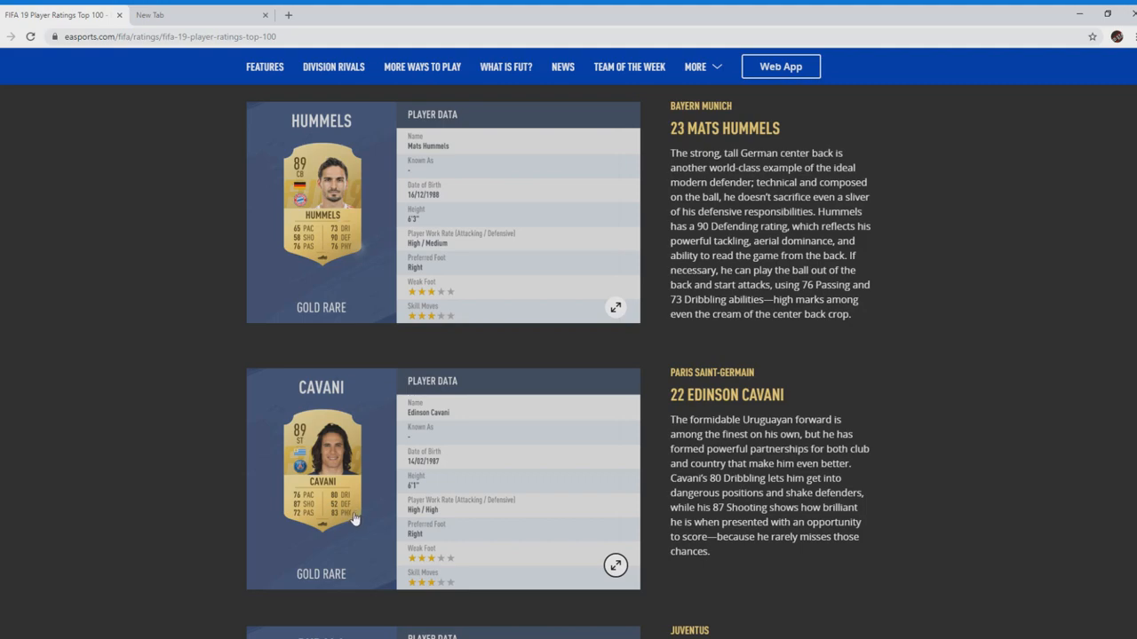
mouse_move(317, 455)
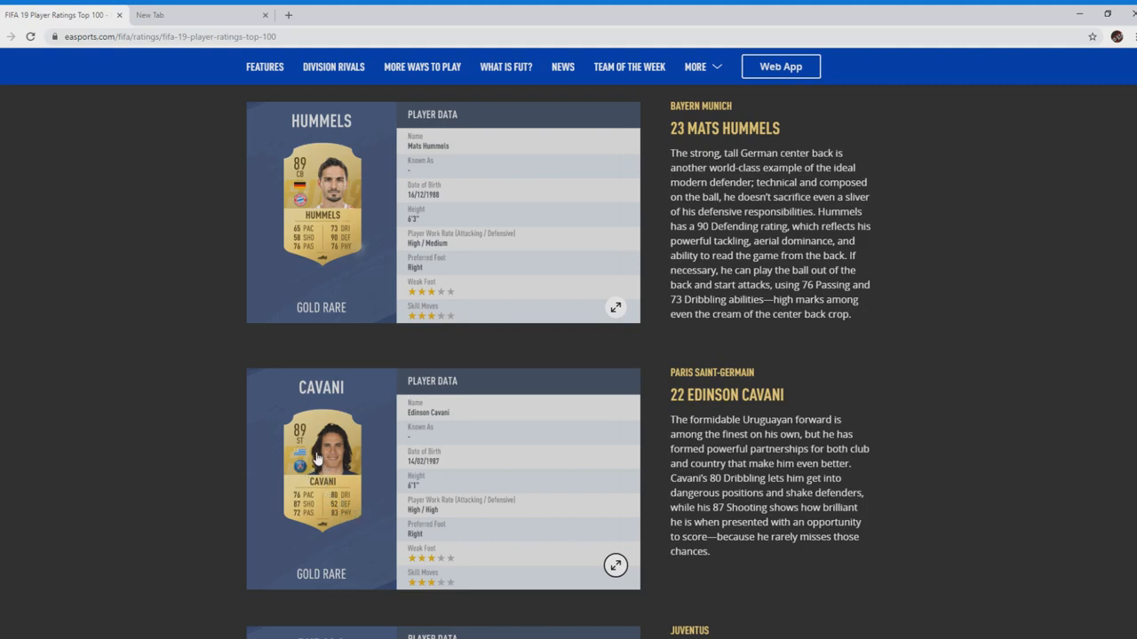
mouse_move(346, 491)
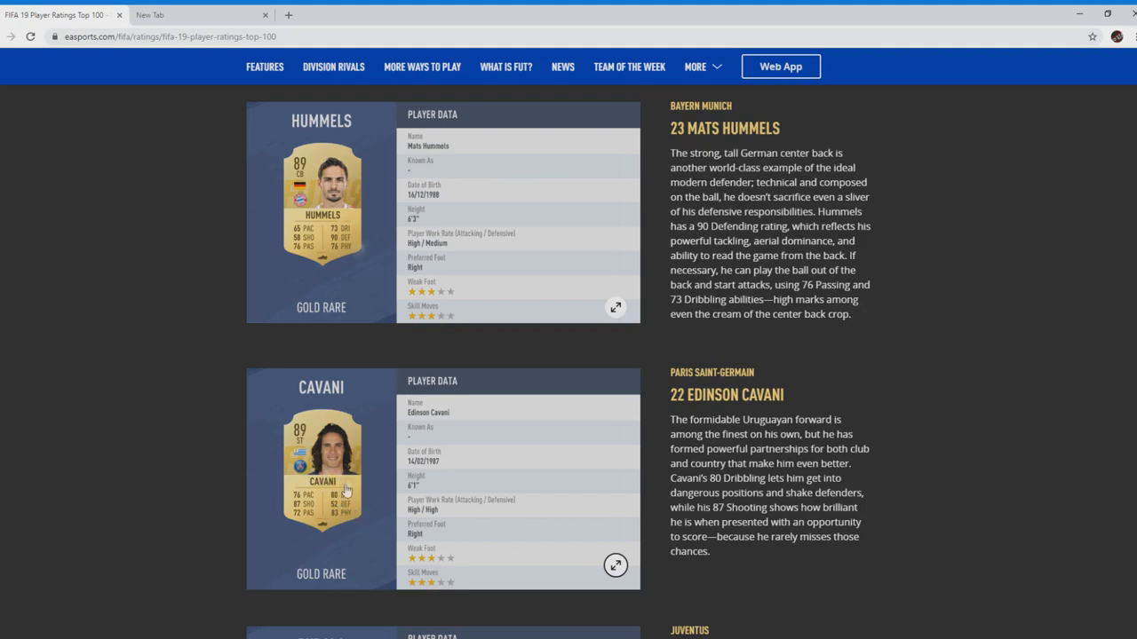
mouse_move(337, 511)
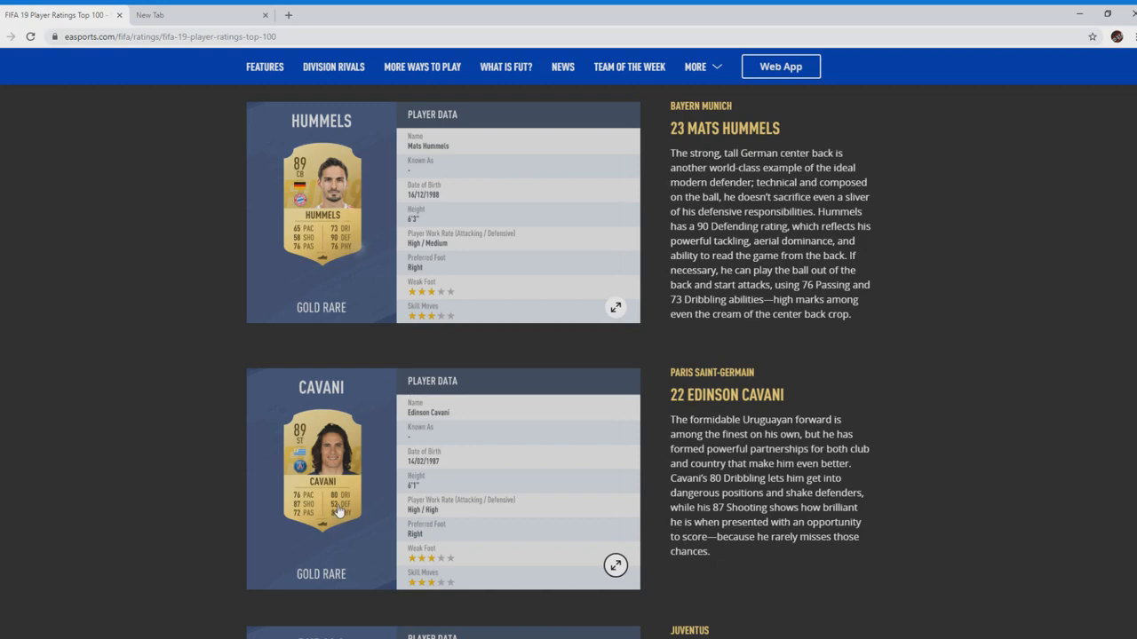
mouse_move(336, 510)
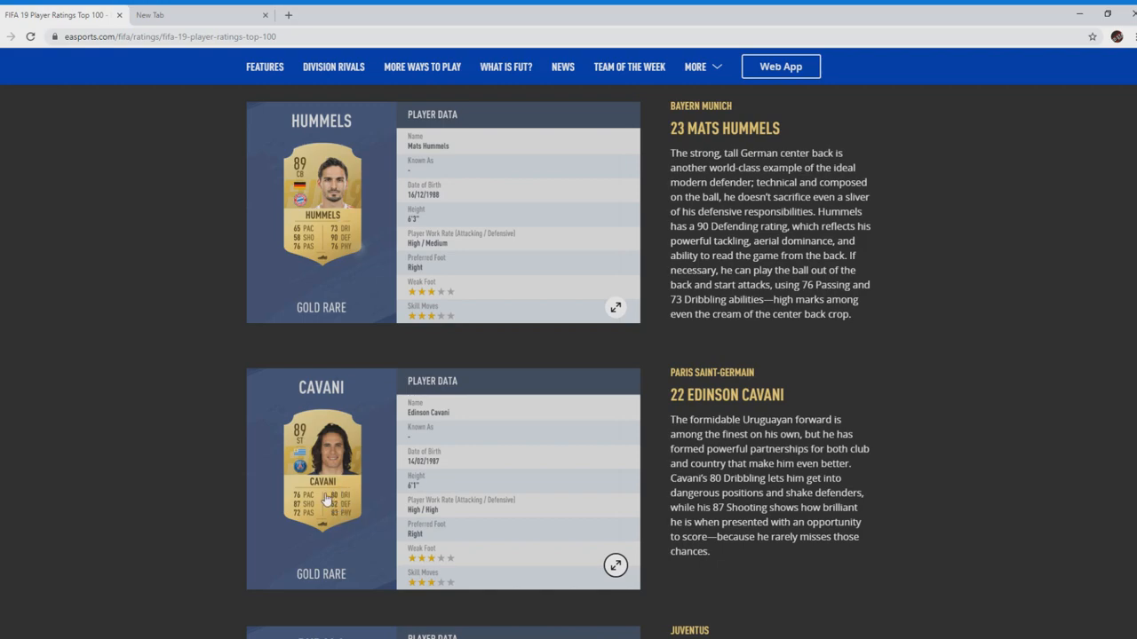
scroll("down", 3)
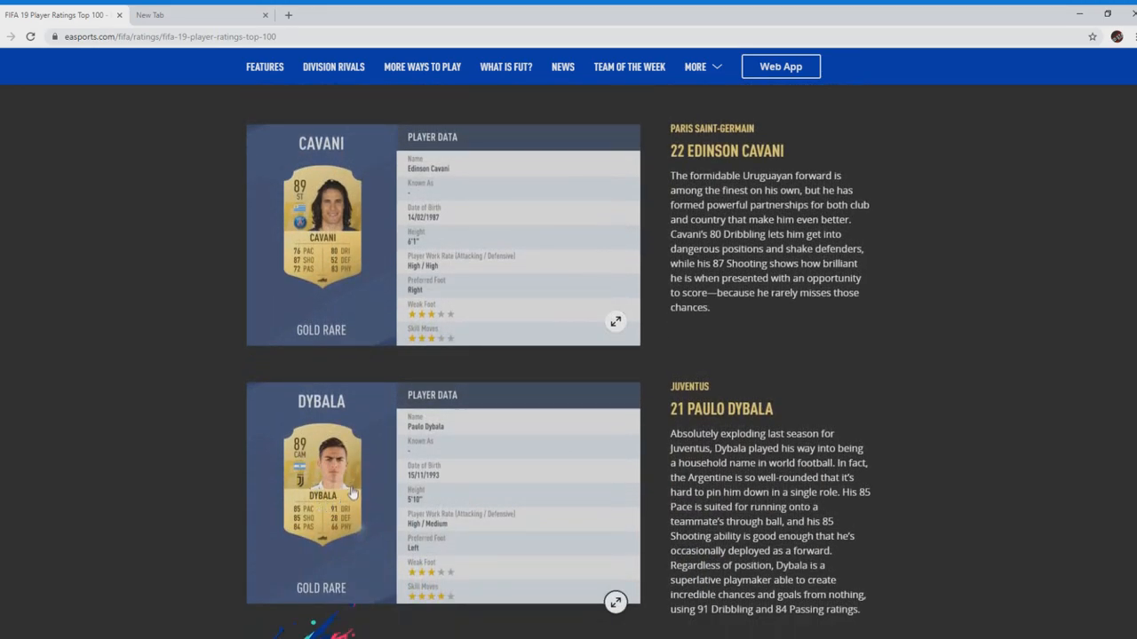
mouse_move(311, 466)
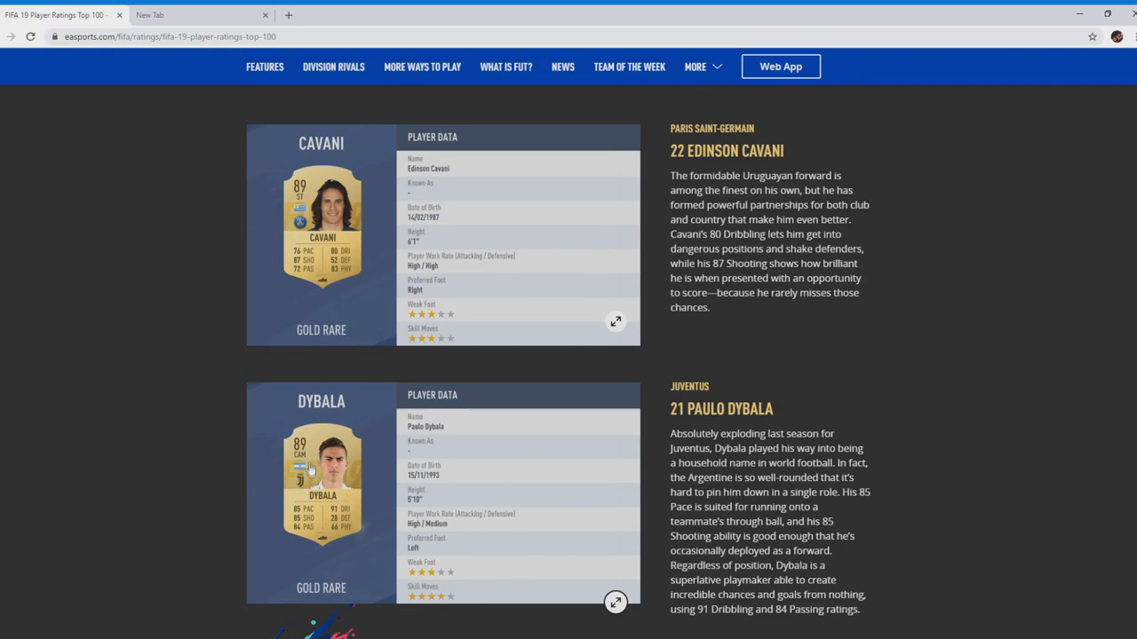
mouse_move(316, 527)
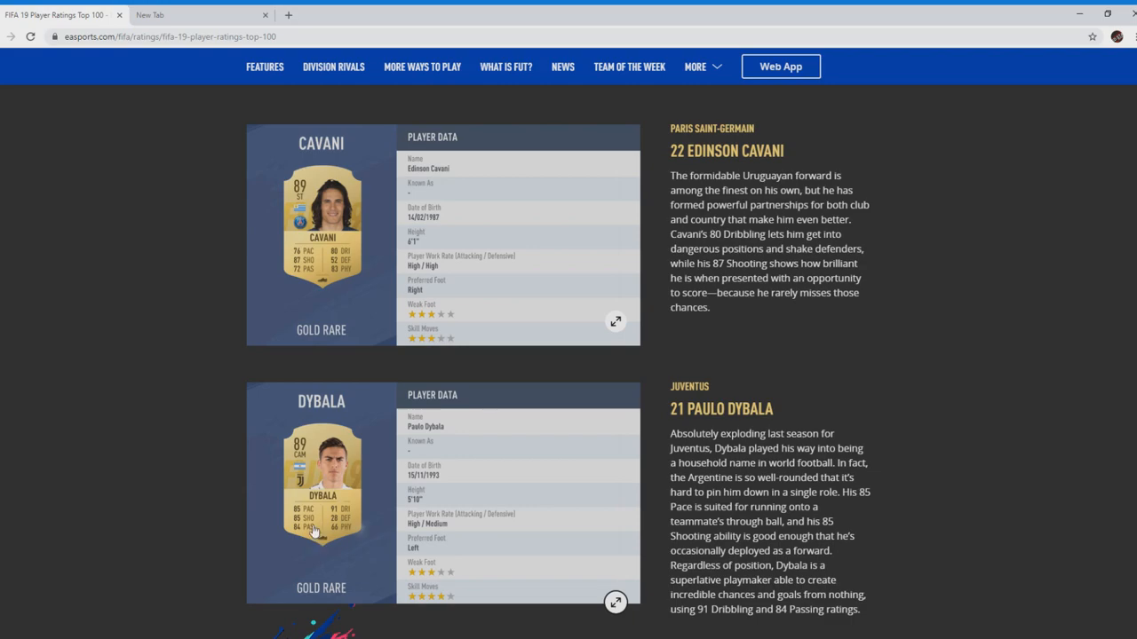
mouse_move(347, 518)
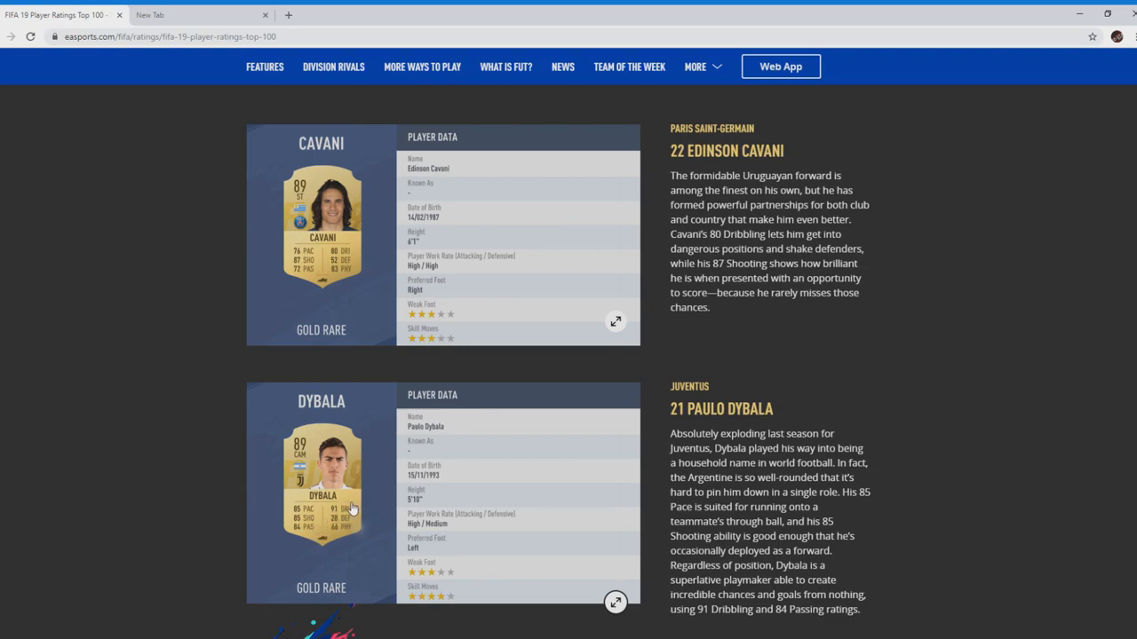
mouse_move(311, 524)
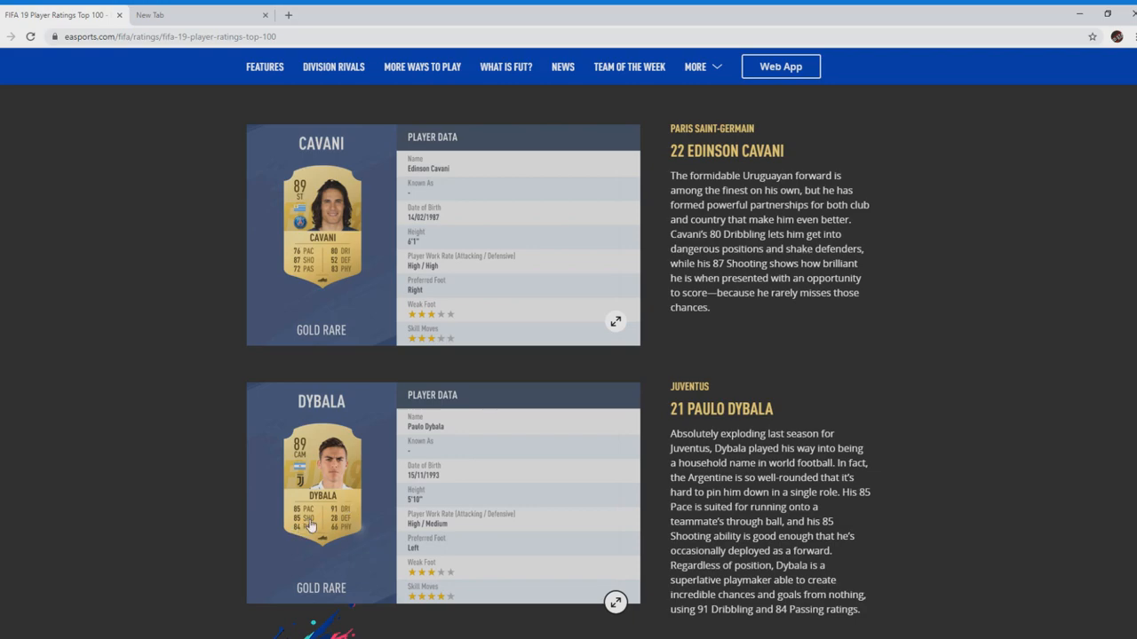
mouse_move(335, 522)
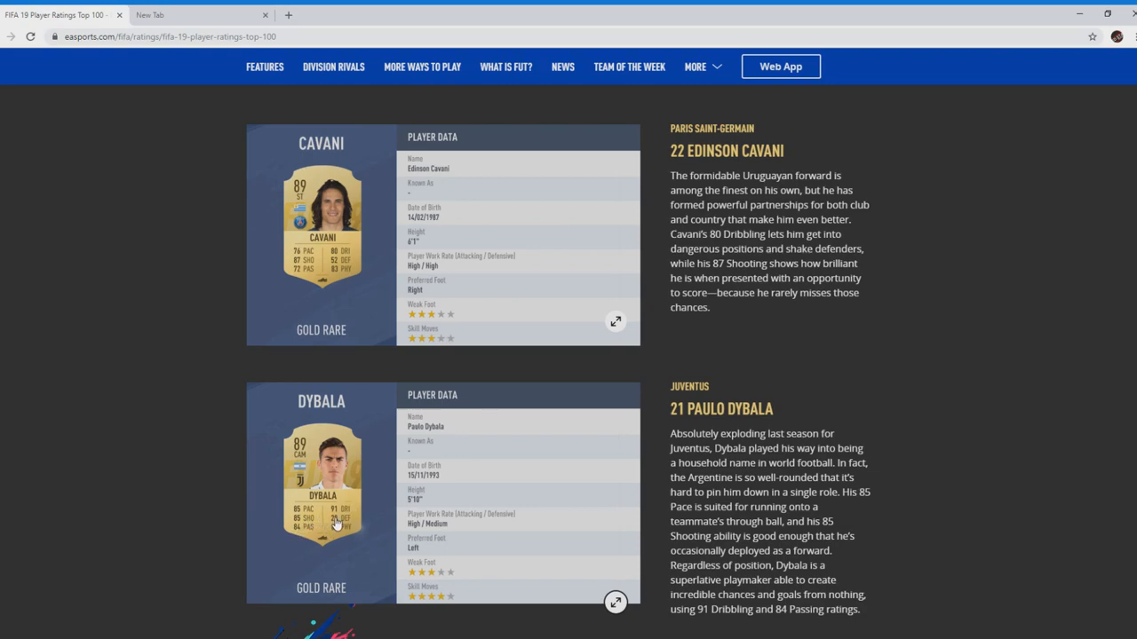
mouse_move(336, 524)
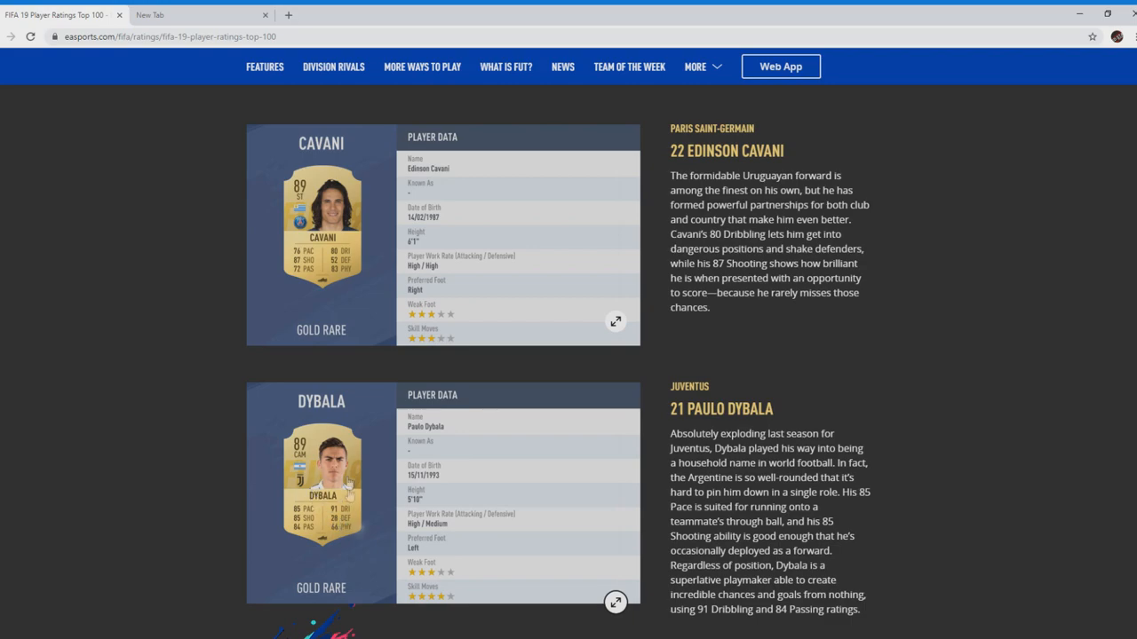
mouse_move(344, 468)
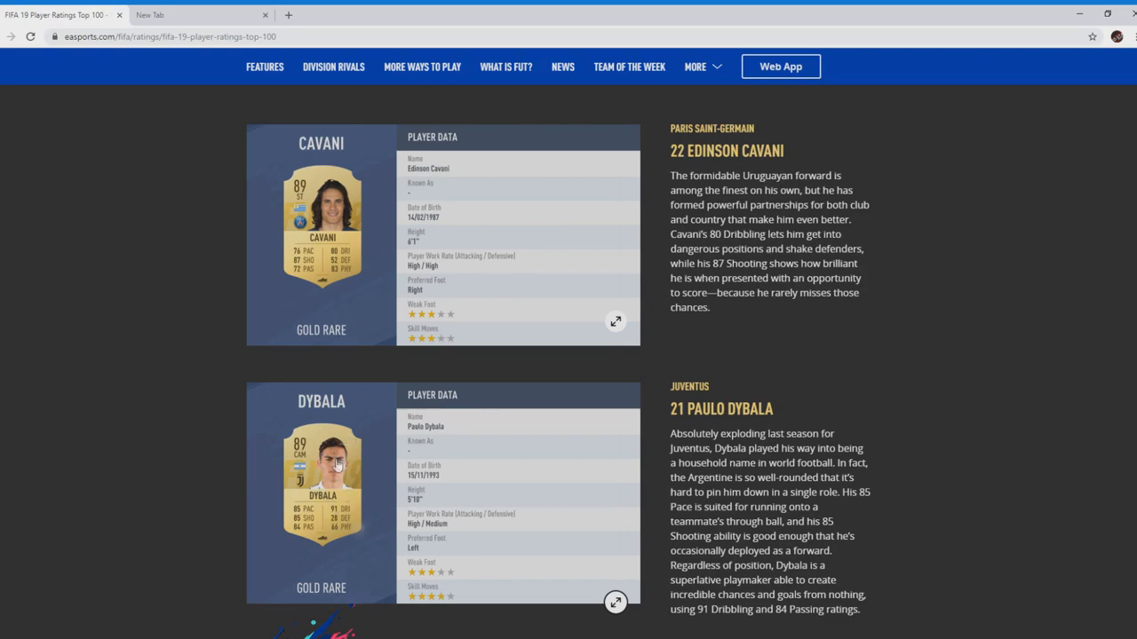
mouse_move(323, 493)
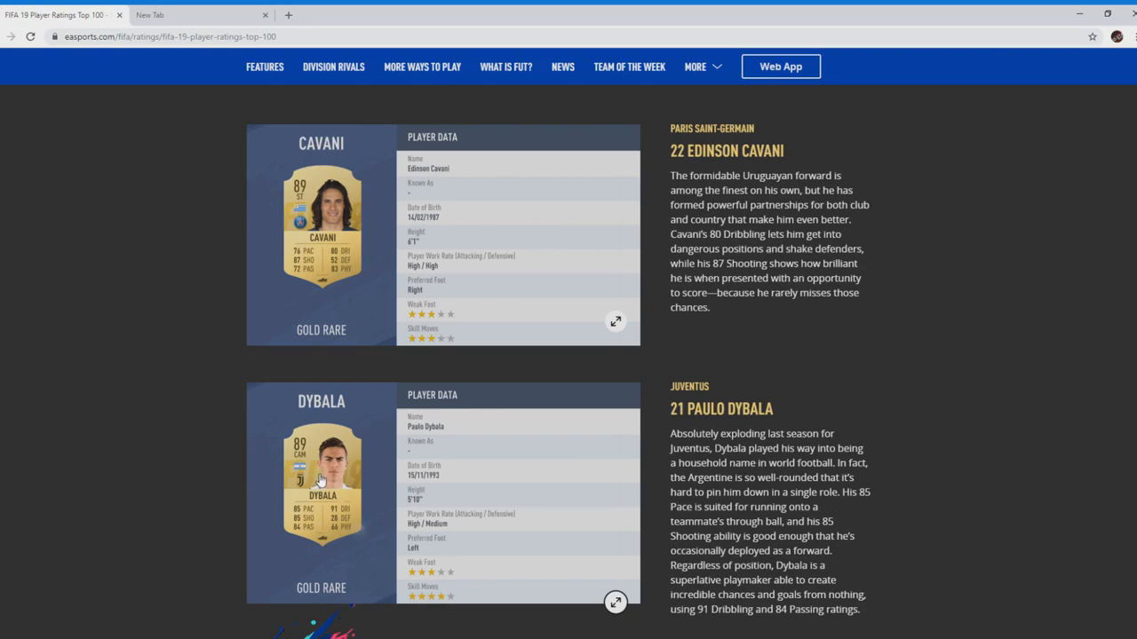
mouse_move(346, 522)
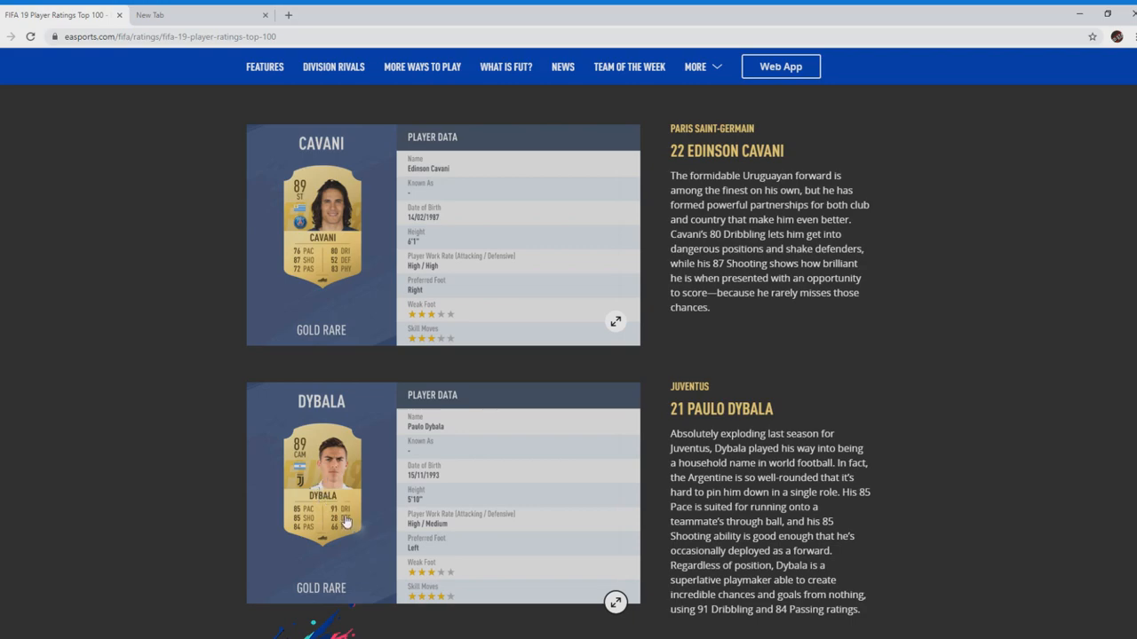
mouse_move(323, 528)
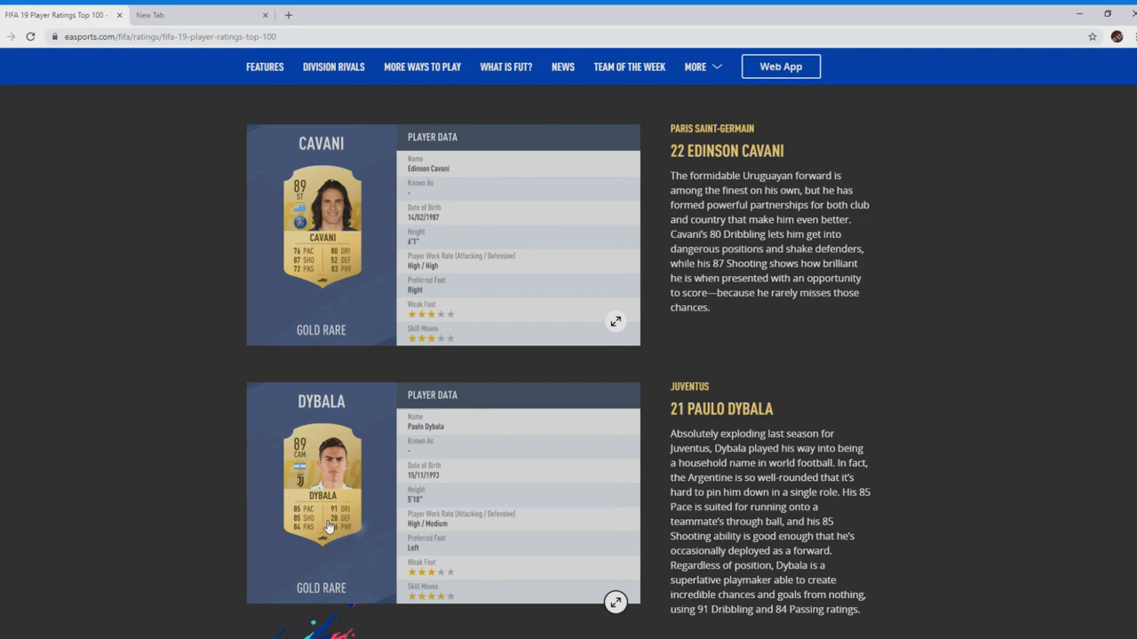
mouse_move(351, 532)
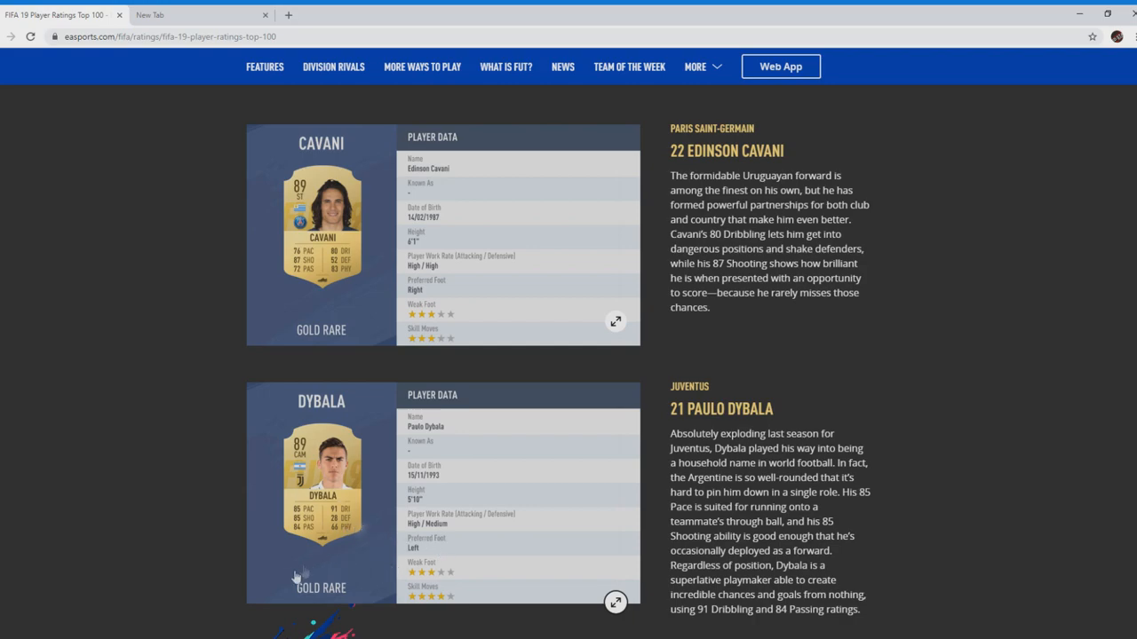
mouse_move(399, 513)
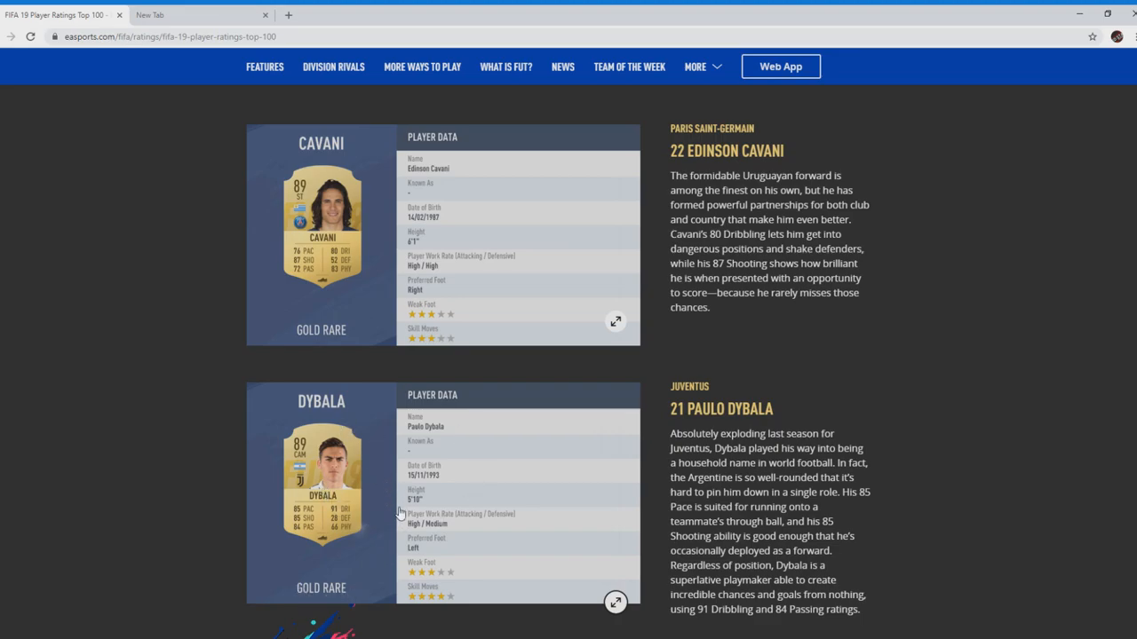
scroll("down", 3)
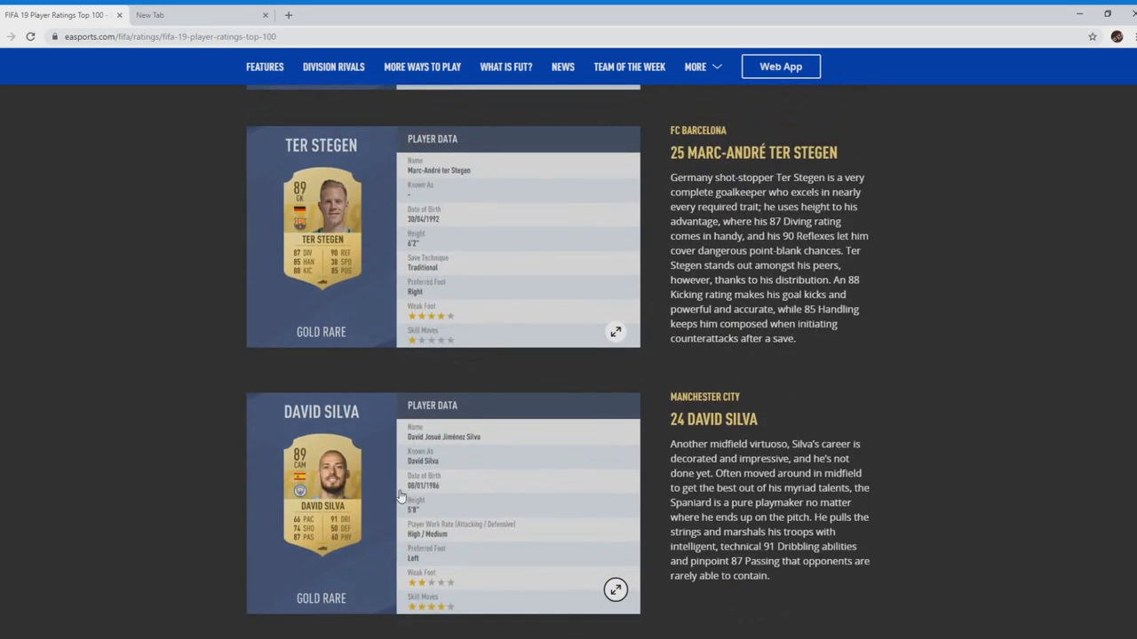
scroll("down", 3)
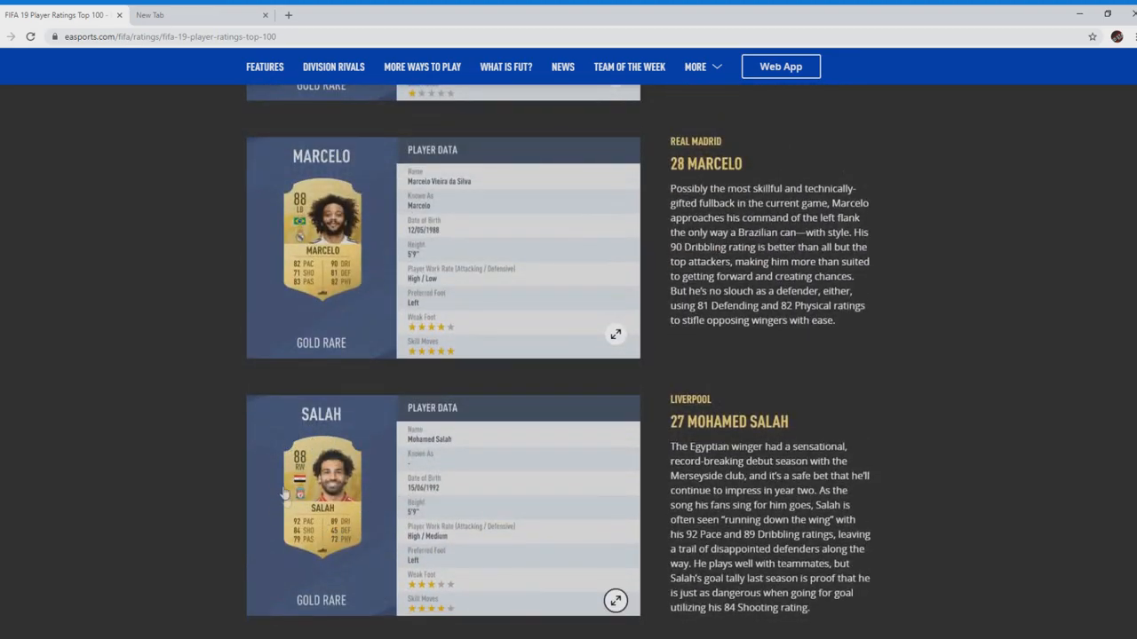
mouse_move(315, 546)
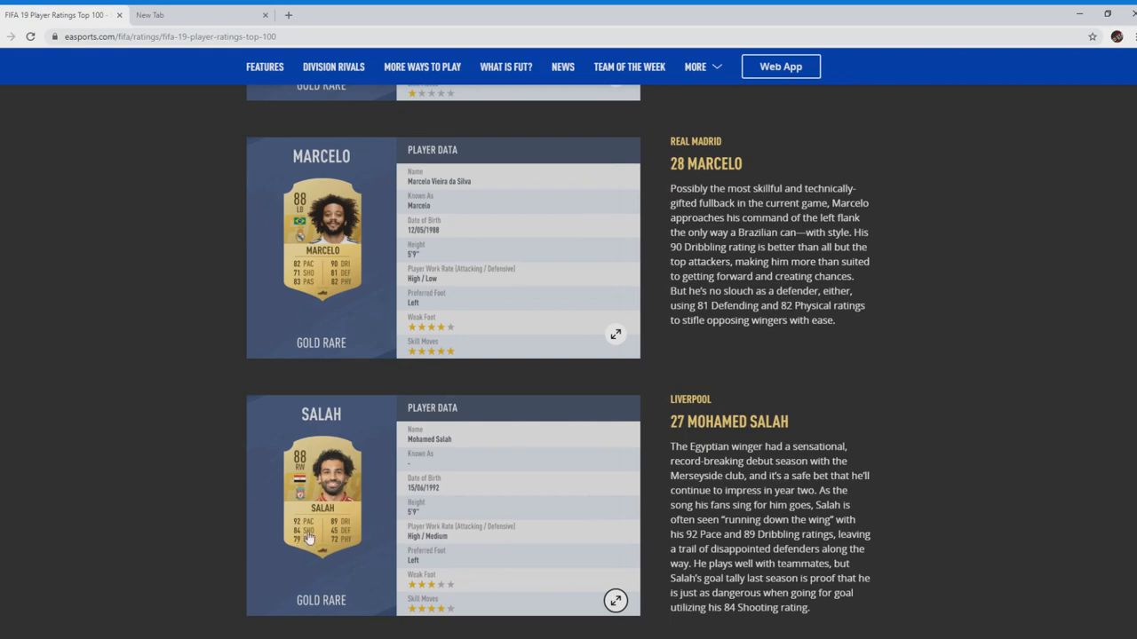
mouse_move(395, 582)
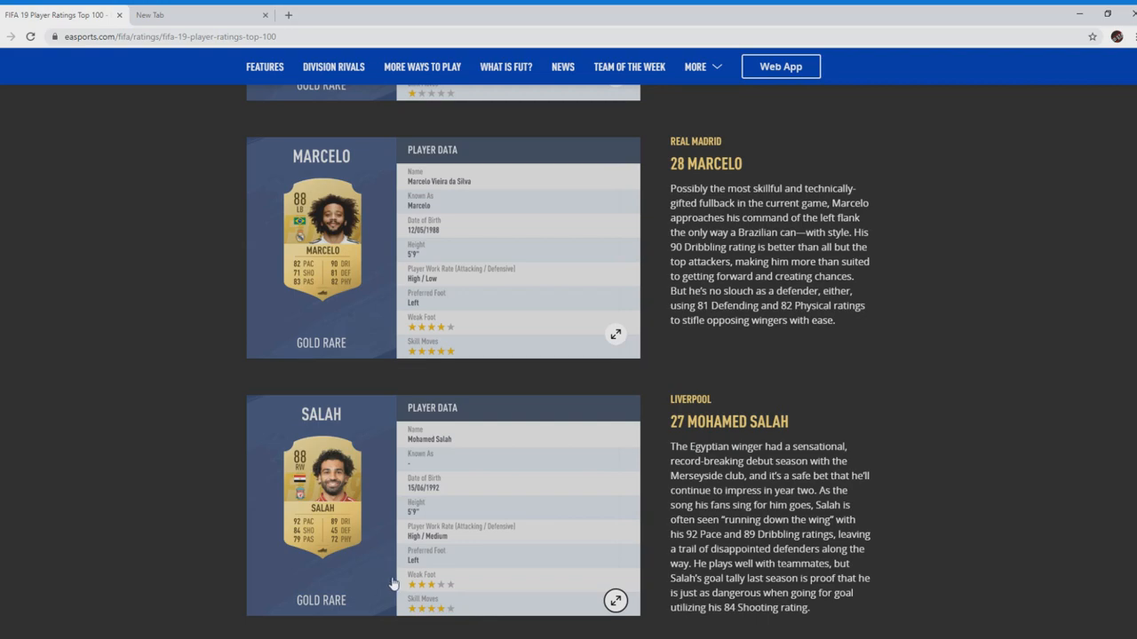
mouse_move(394, 584)
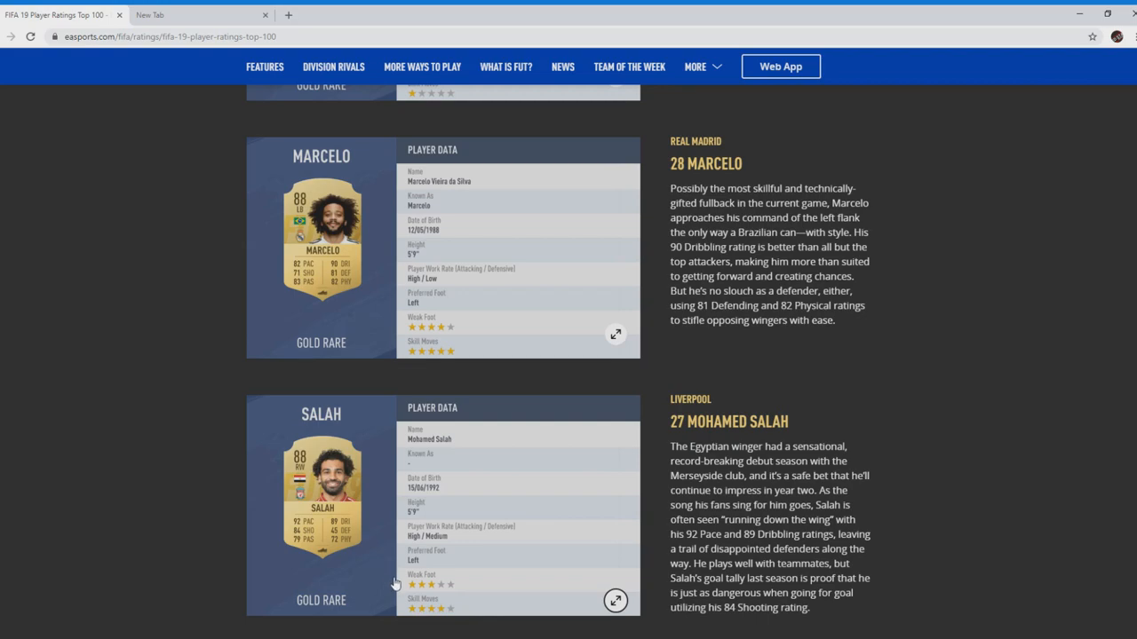
mouse_move(384, 548)
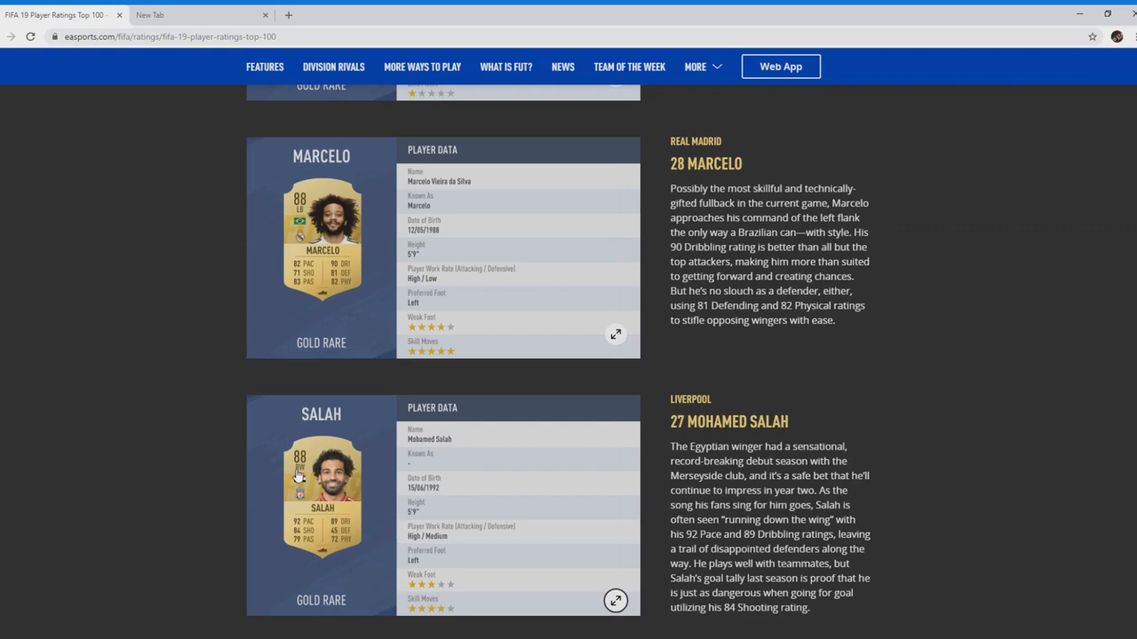
mouse_move(302, 471)
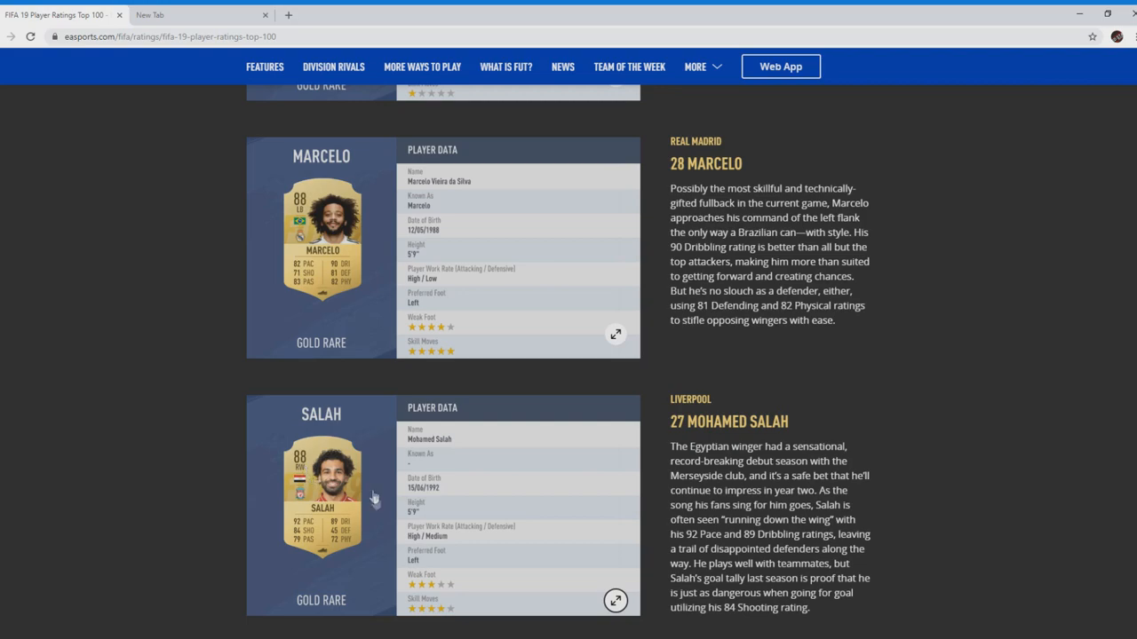
mouse_move(364, 499)
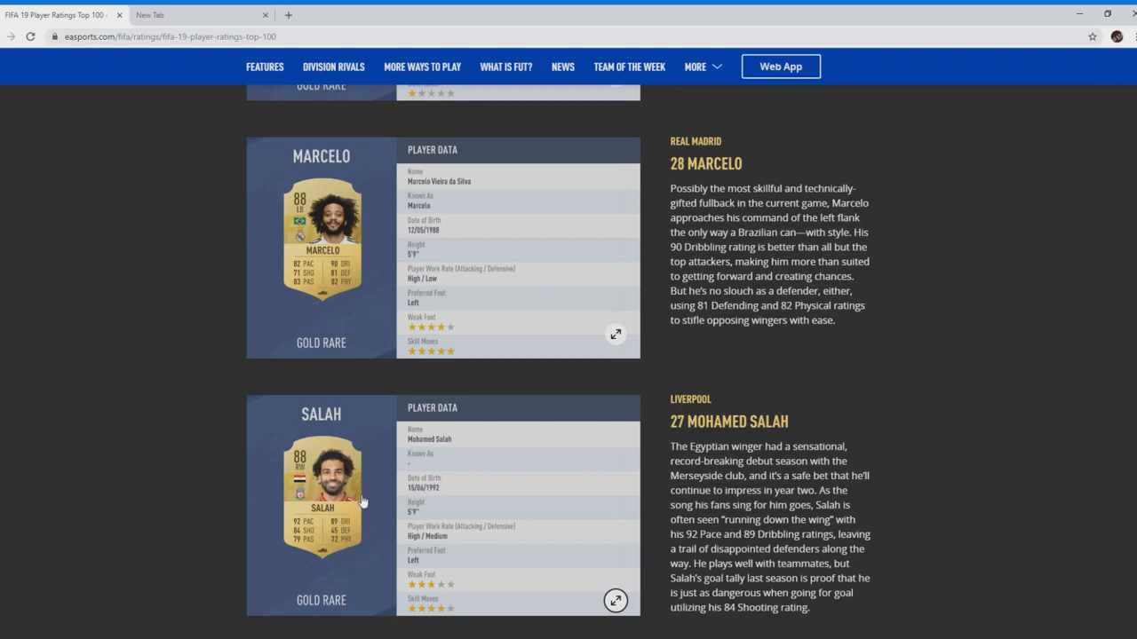
mouse_move(386, 502)
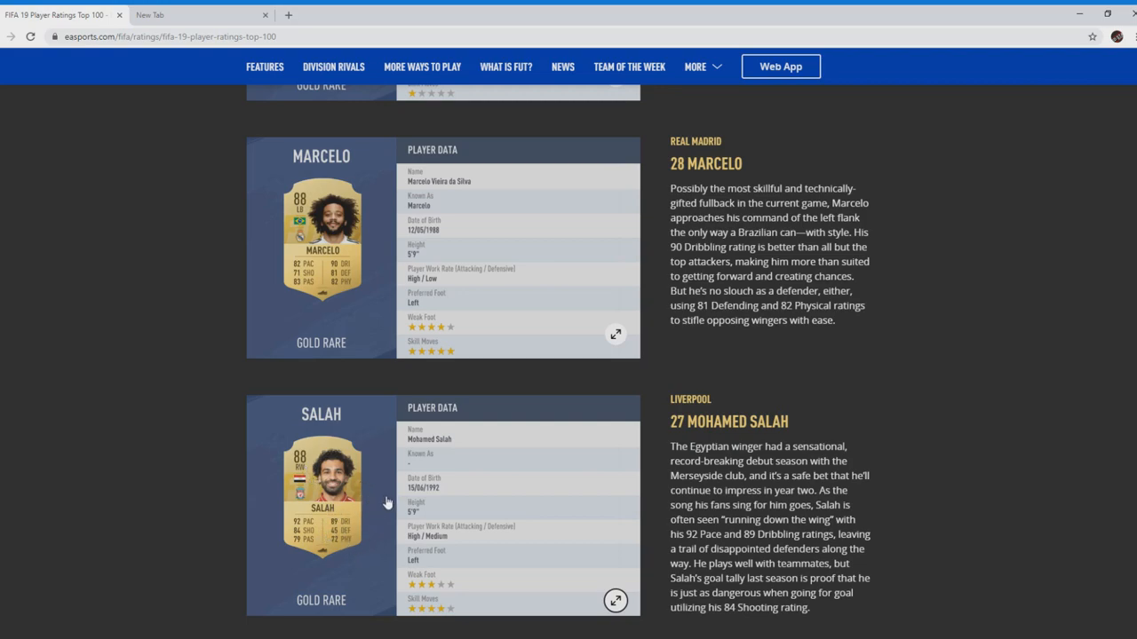
mouse_move(368, 517)
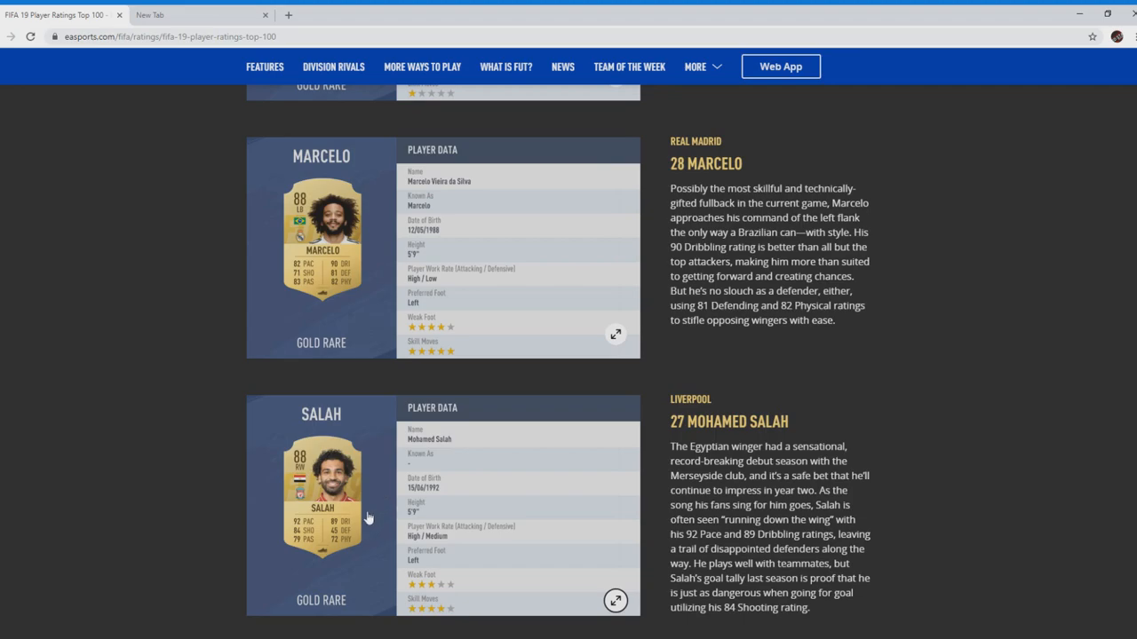